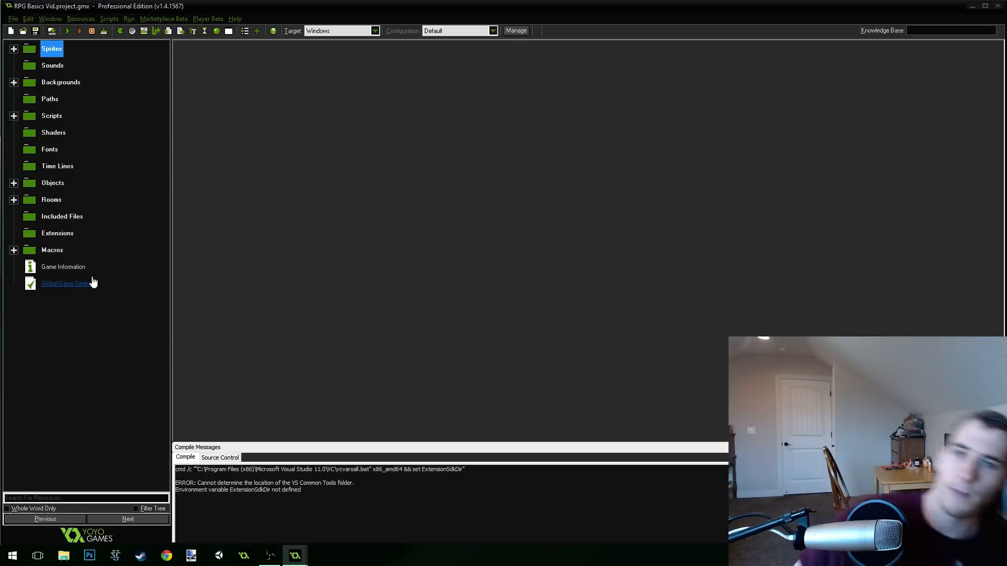
# Run the RPG Basics game to view the player on the grassy map.
pyautogui.click(67, 31)
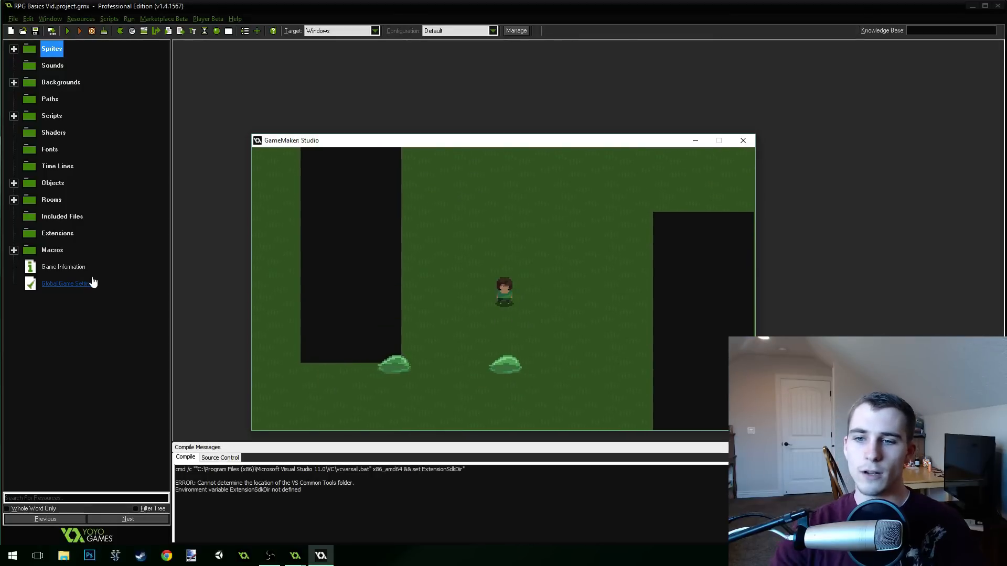
# Close the running game window to return to the resource tree.
pyautogui.click(743, 140)
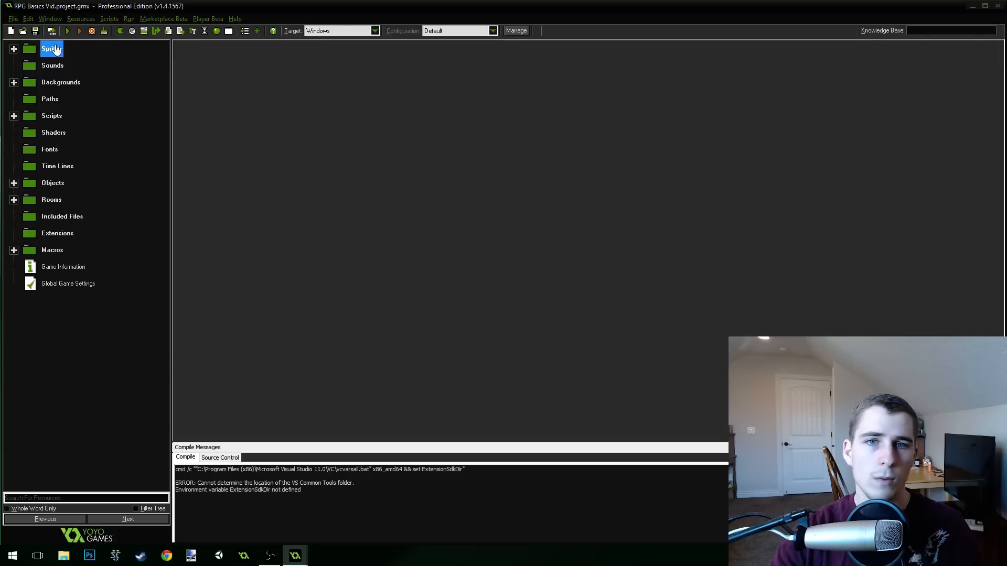
# Create a new sprite named spr_player_attack_down and start loading an image.
pyautogui.click(14, 48)
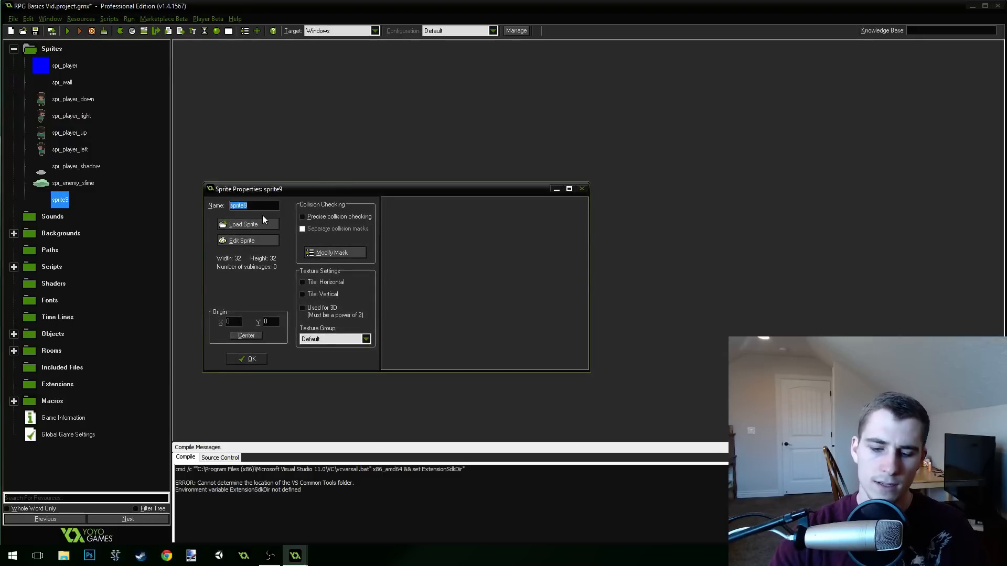
pyautogui.write('spr_play')
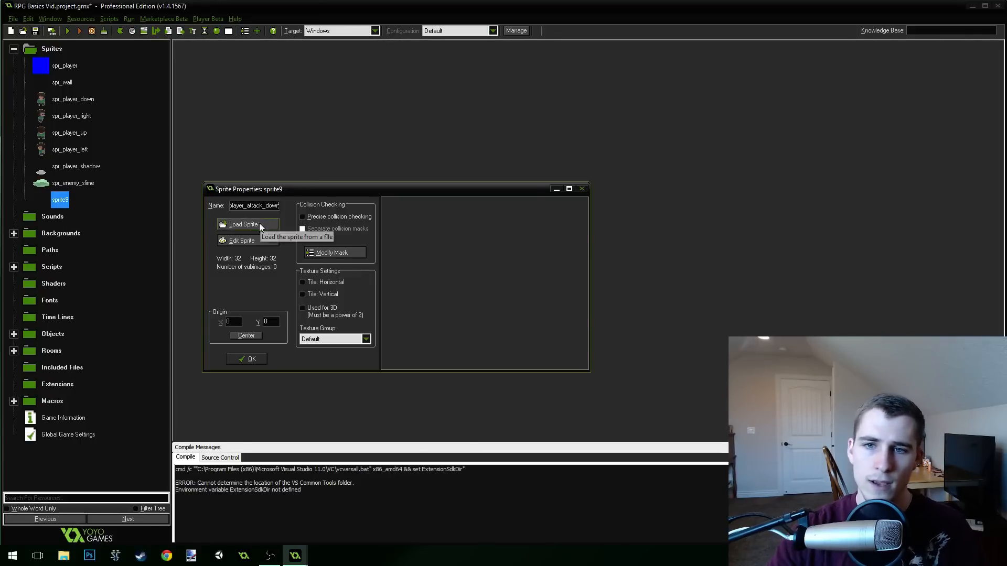
pyautogui.click(246, 224)
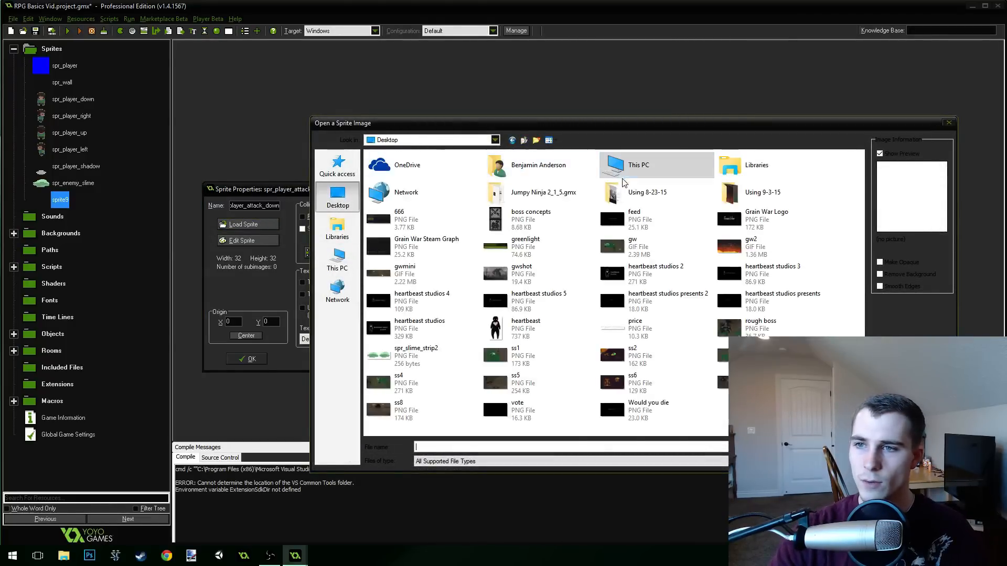
# Load the seven-frame downward attack strip from RPG Sprites, comparing with spr_player_down.
pyautogui.doubleClick(647, 192)
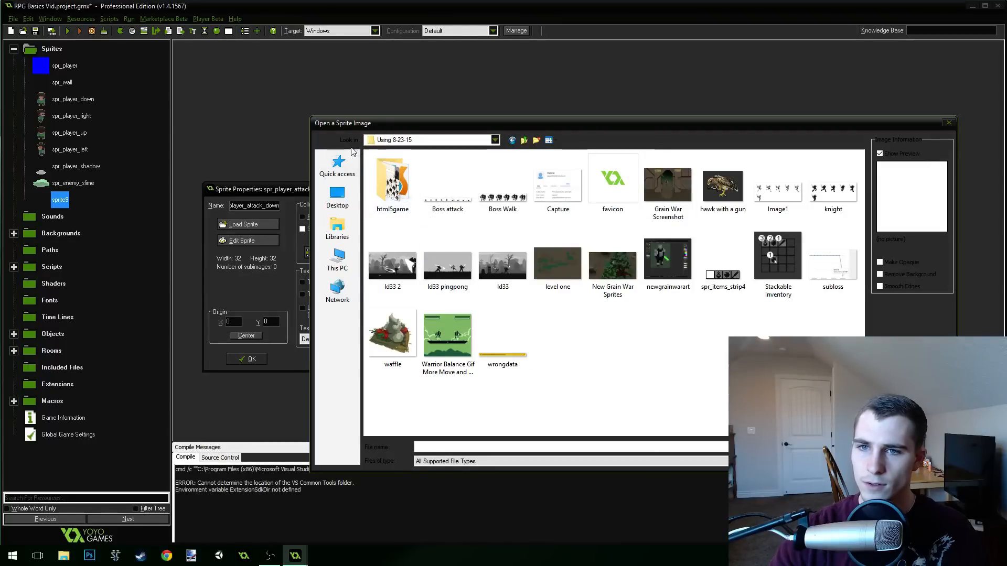
pyautogui.click(336, 195)
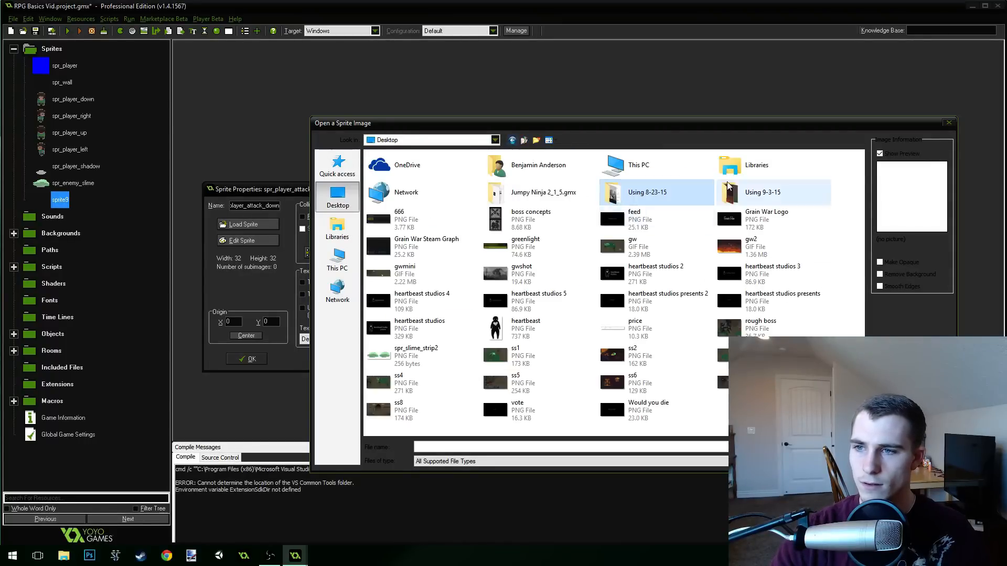
pyautogui.doubleClick(773, 192)
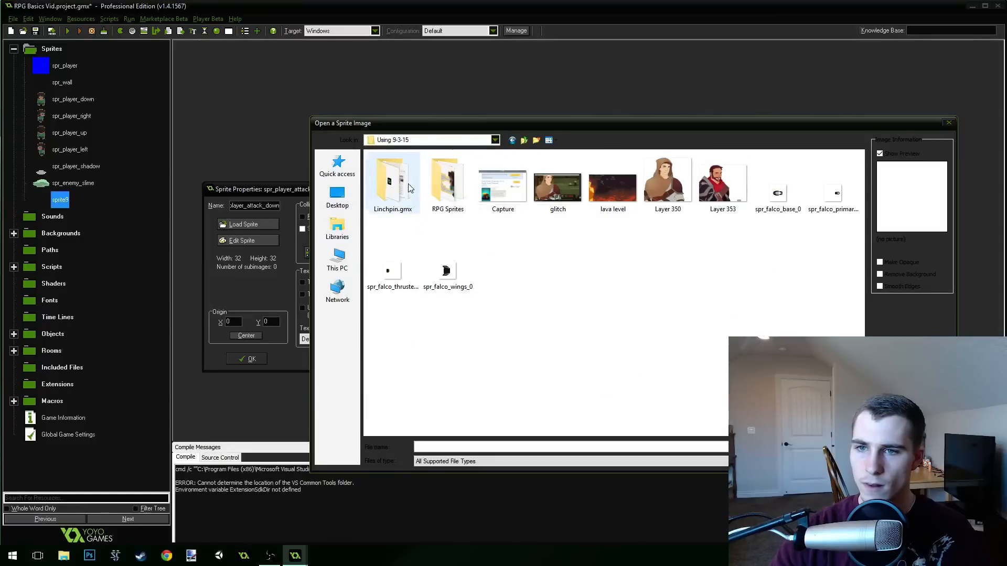
pyautogui.doubleClick(446, 183)
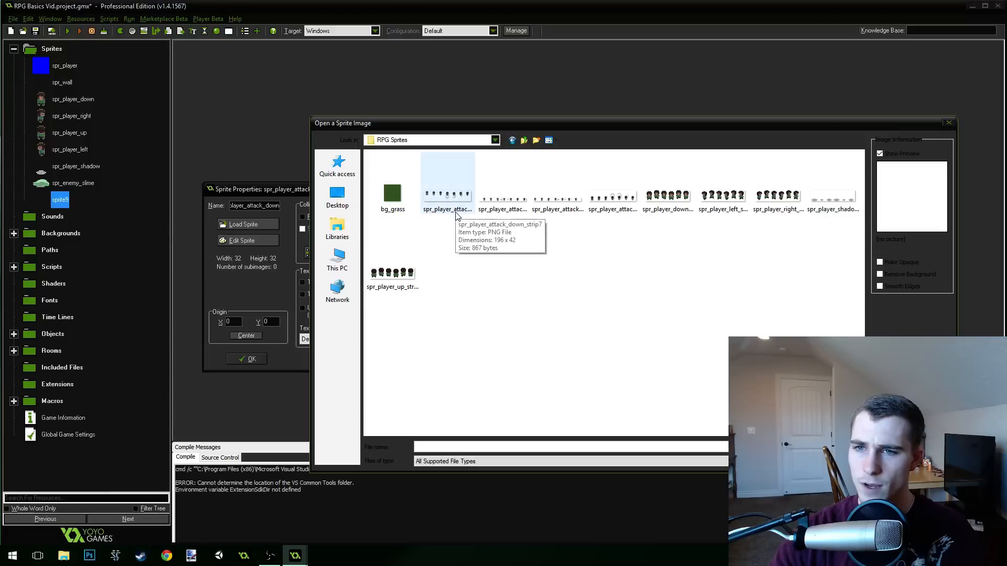
pyautogui.click(447, 180)
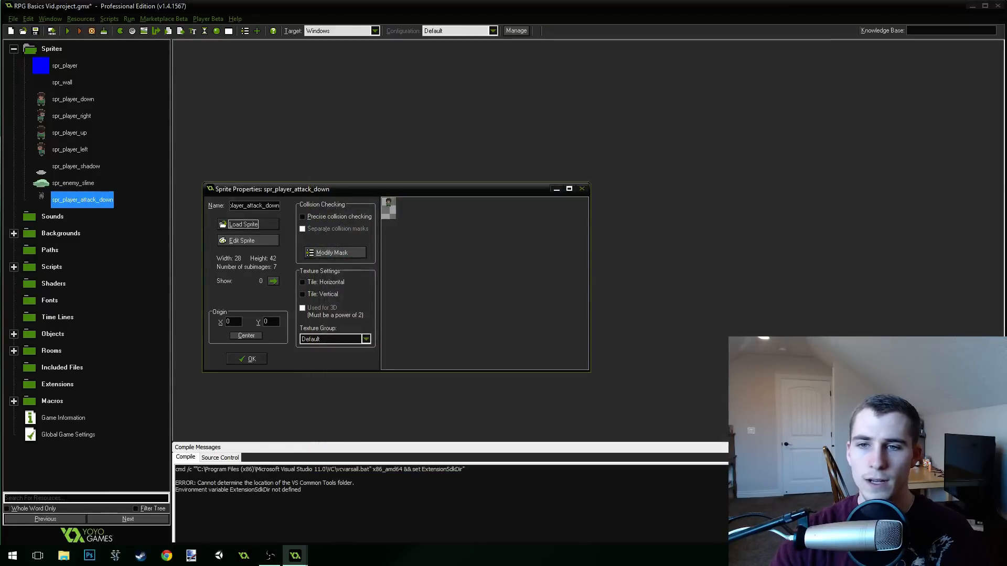
pyautogui.moveTo(393, 254)
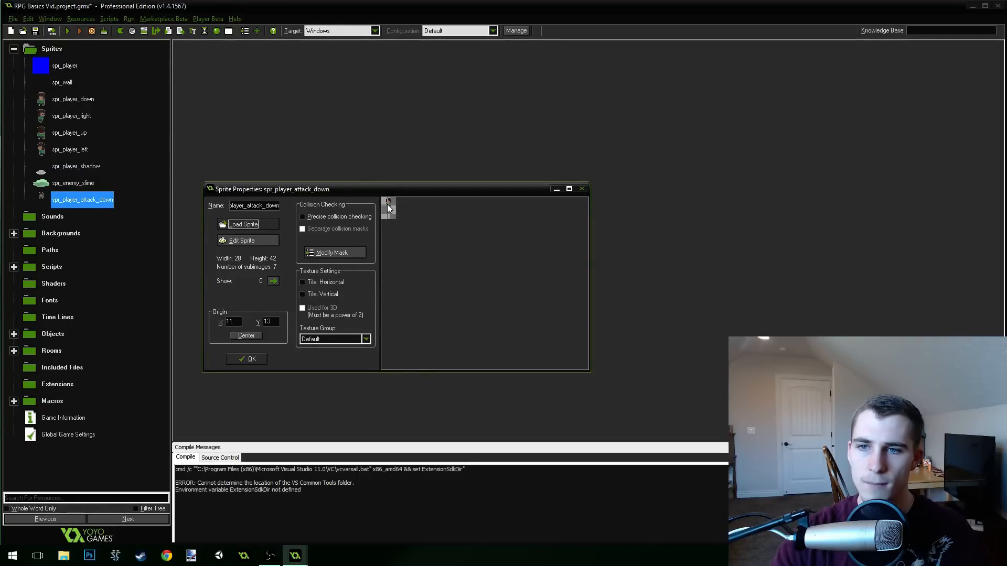
pyautogui.doubleClick(72, 99)
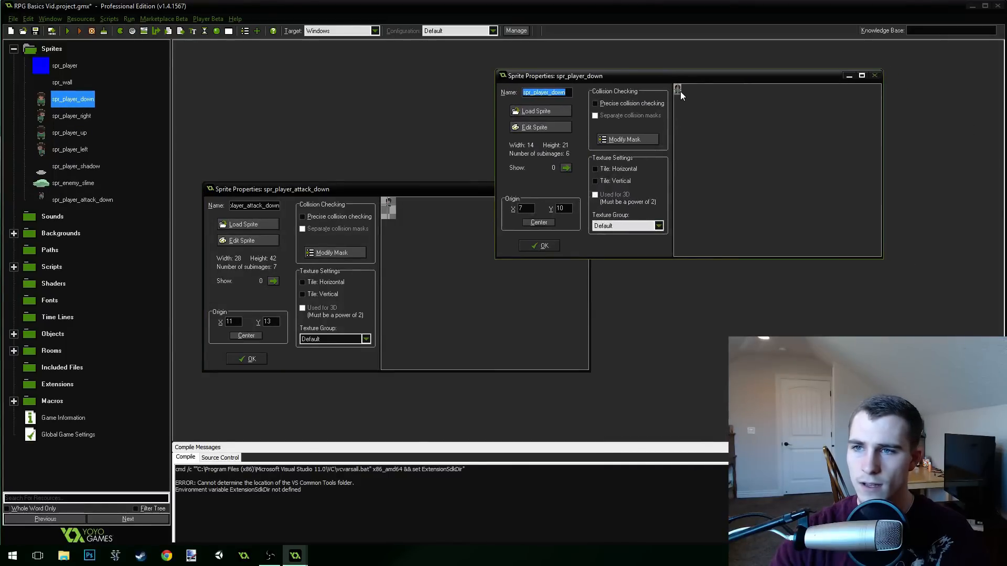
pyautogui.moveTo(689, 131)
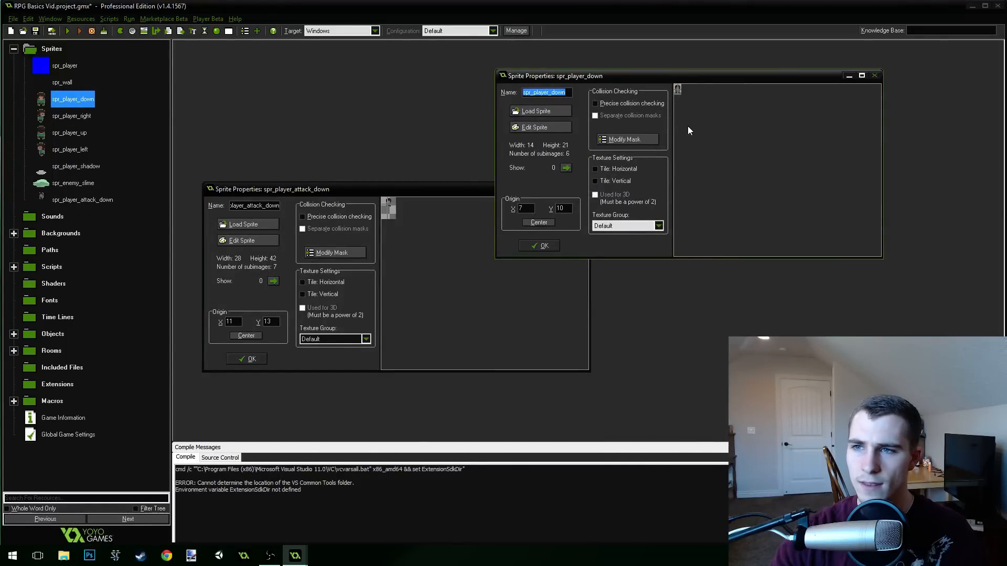
pyautogui.moveTo(261, 353)
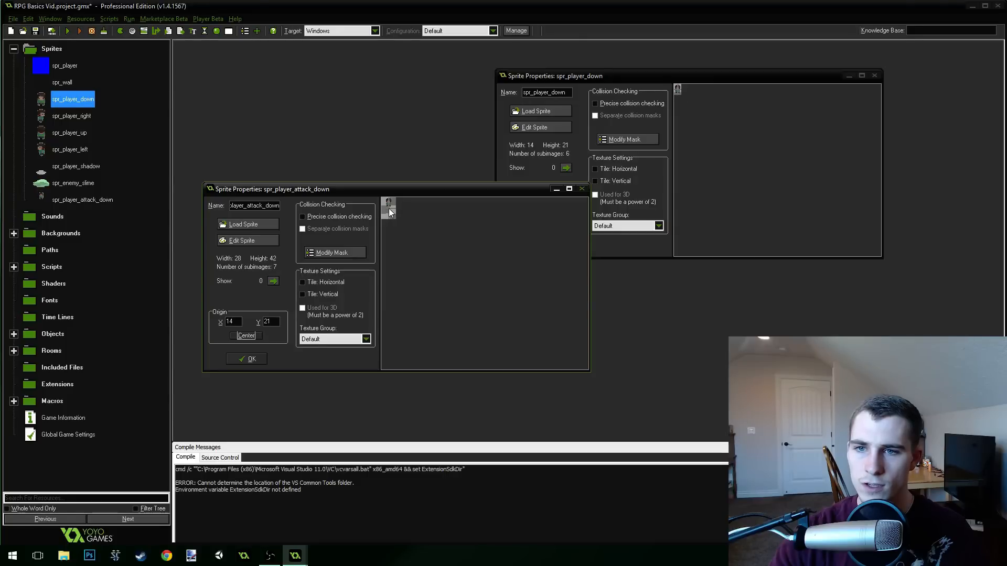
pyautogui.moveTo(679, 92)
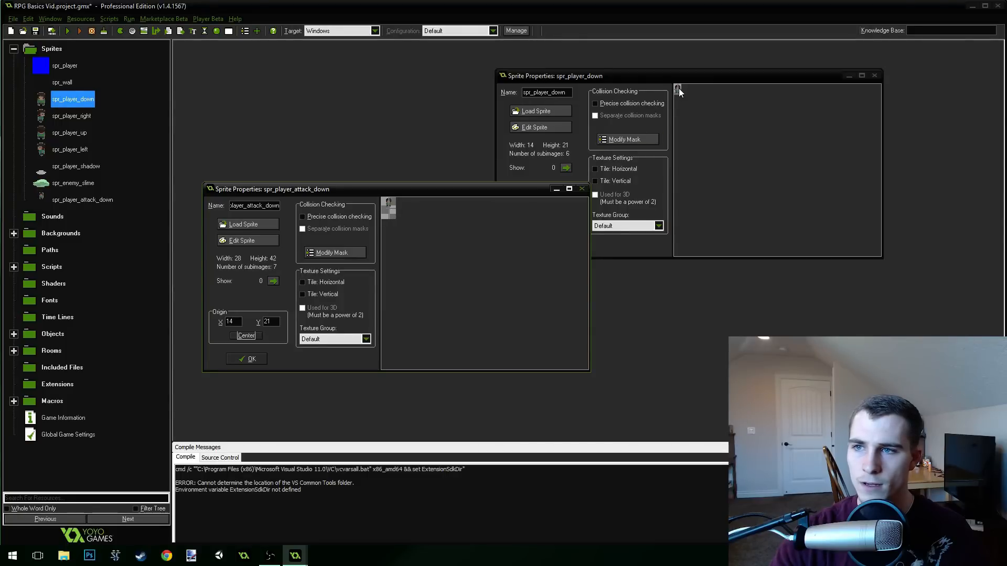
pyautogui.moveTo(690, 96)
pyautogui.write('10')
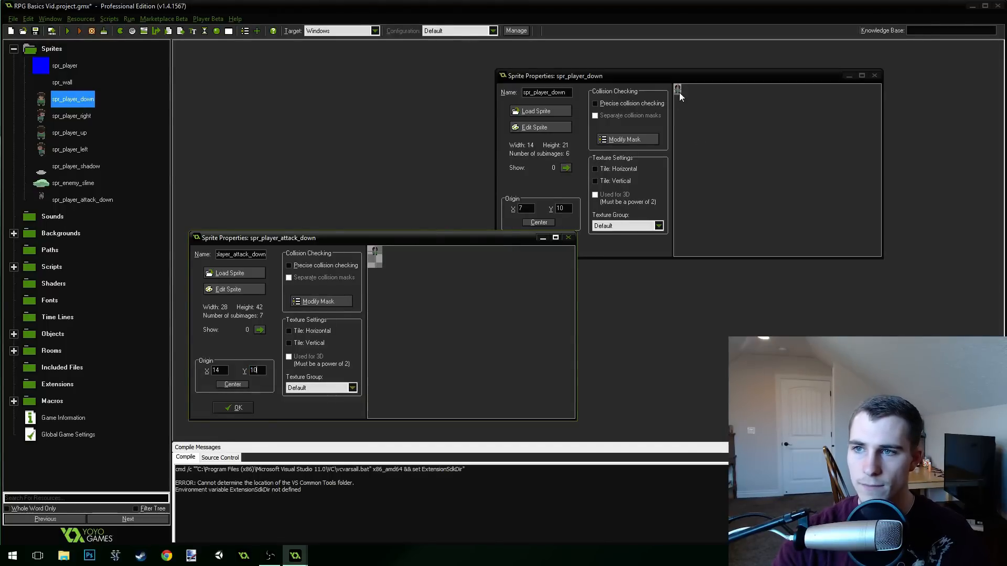
pyautogui.moveTo(732, 90)
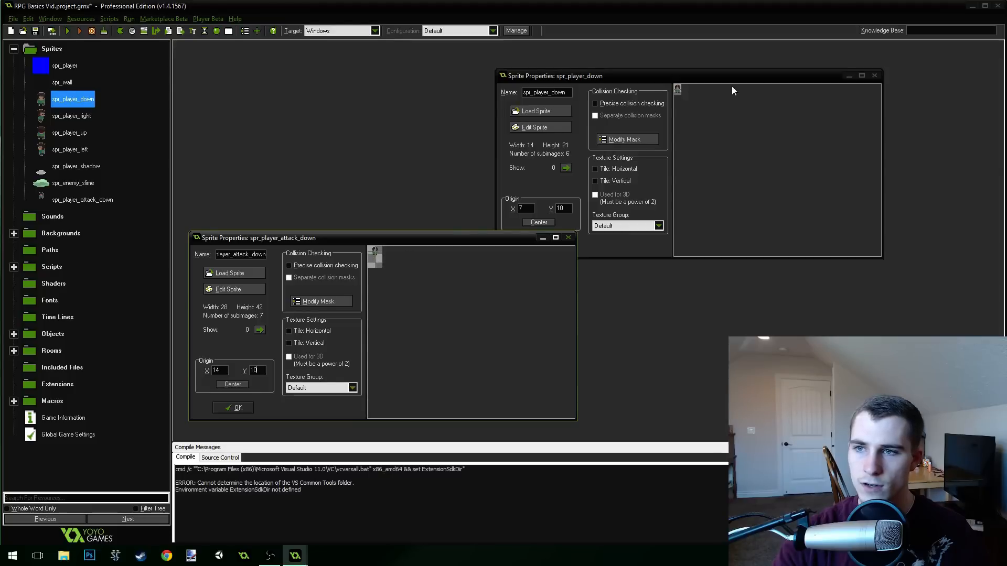
pyautogui.moveTo(221, 400)
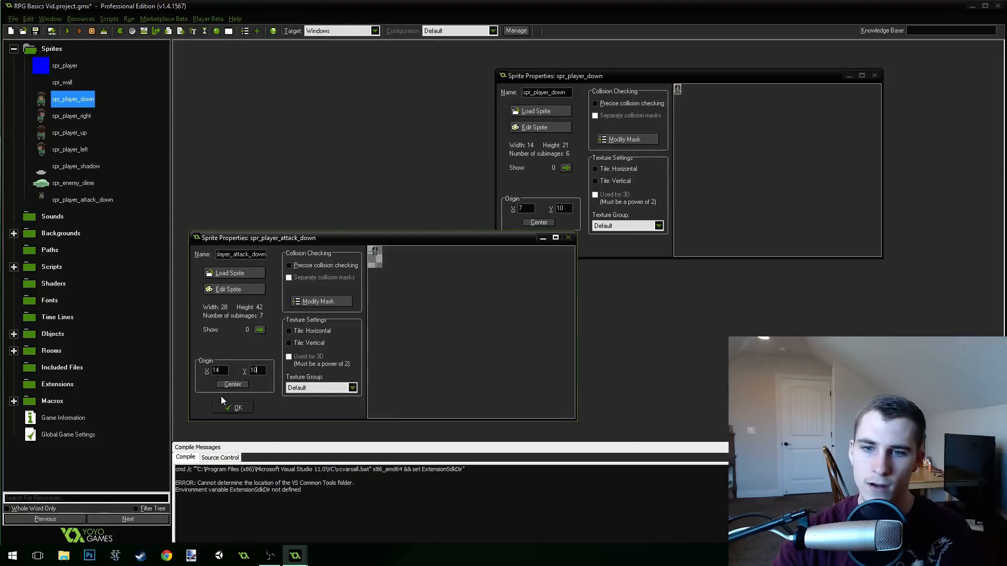
# Create spr_player_attack_right from its attack strip, matching spr_player_right's origin 7, 10.
pyautogui.click(237, 407)
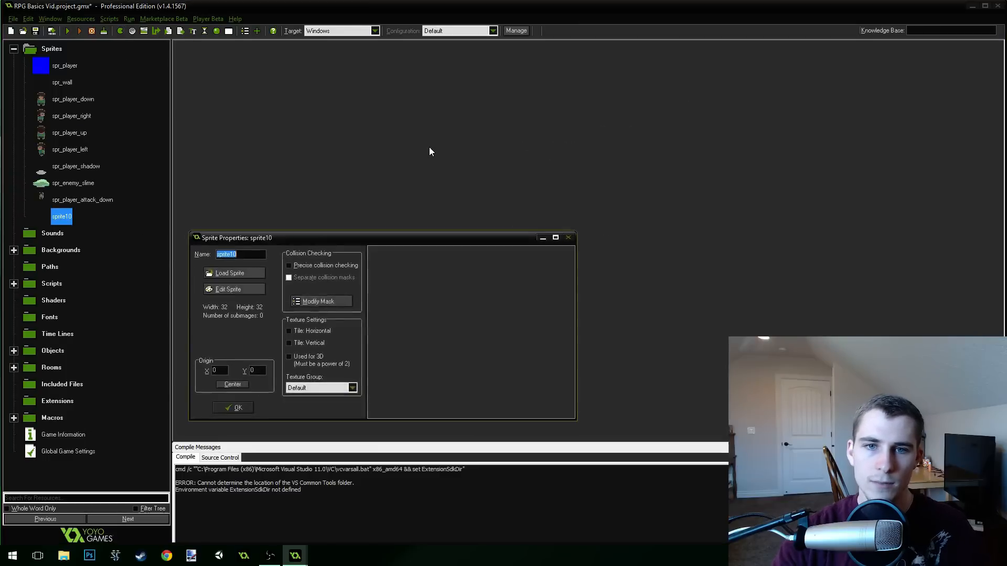
pyautogui.write('spr_p')
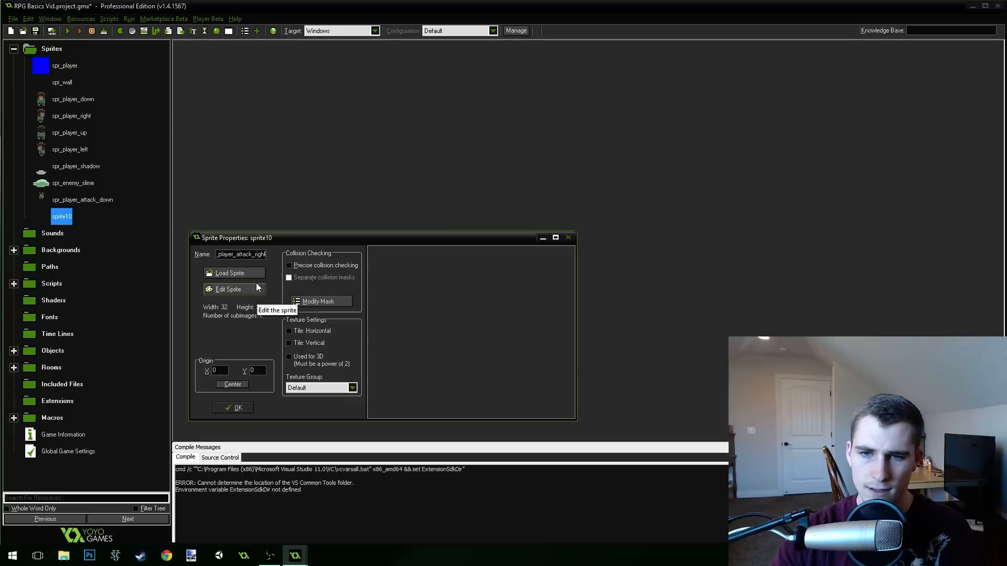
pyautogui.click(231, 273)
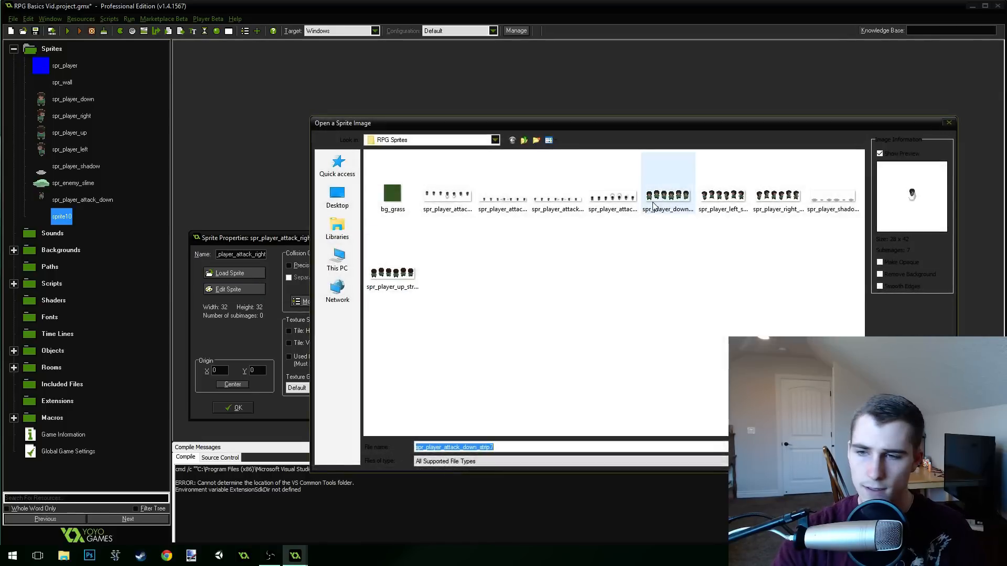
pyautogui.click(832, 192)
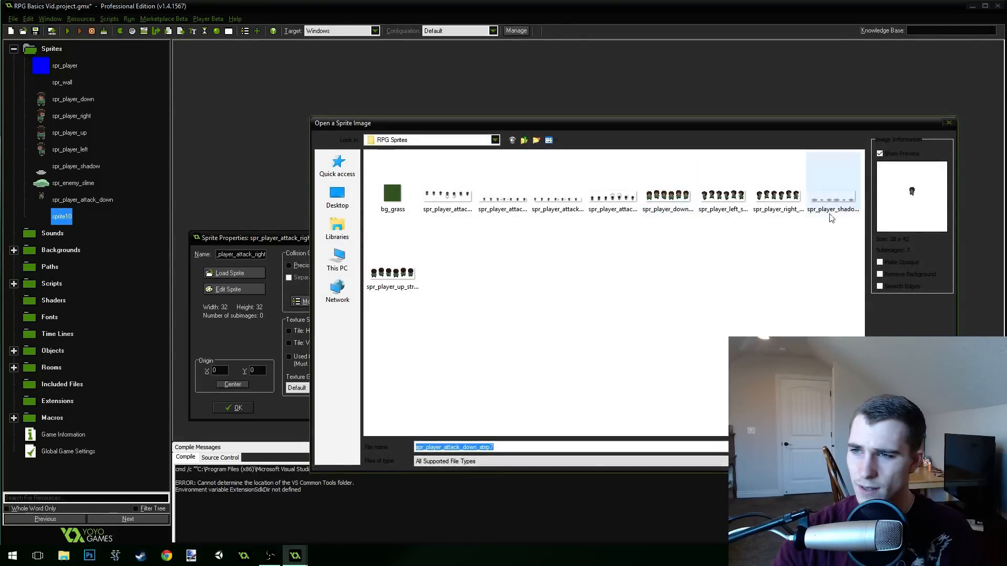
pyautogui.moveTo(558, 193)
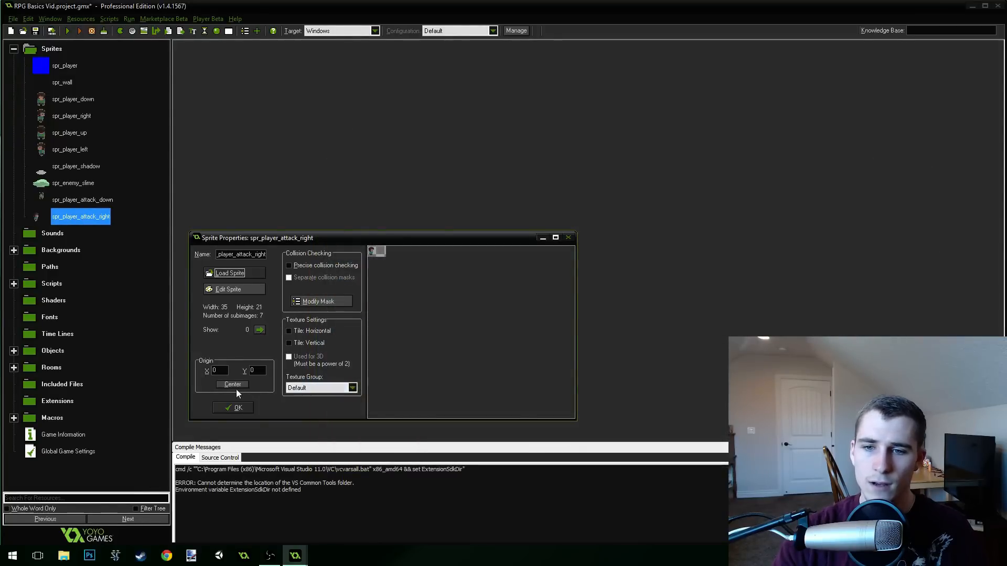
pyautogui.click(232, 384)
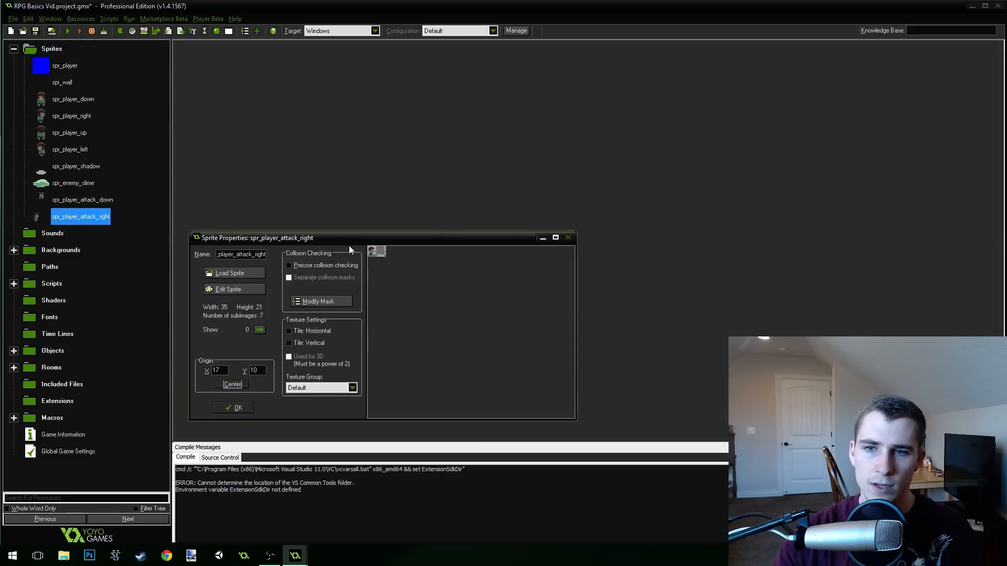
pyautogui.doubleClick(71, 116)
pyautogui.write('7')
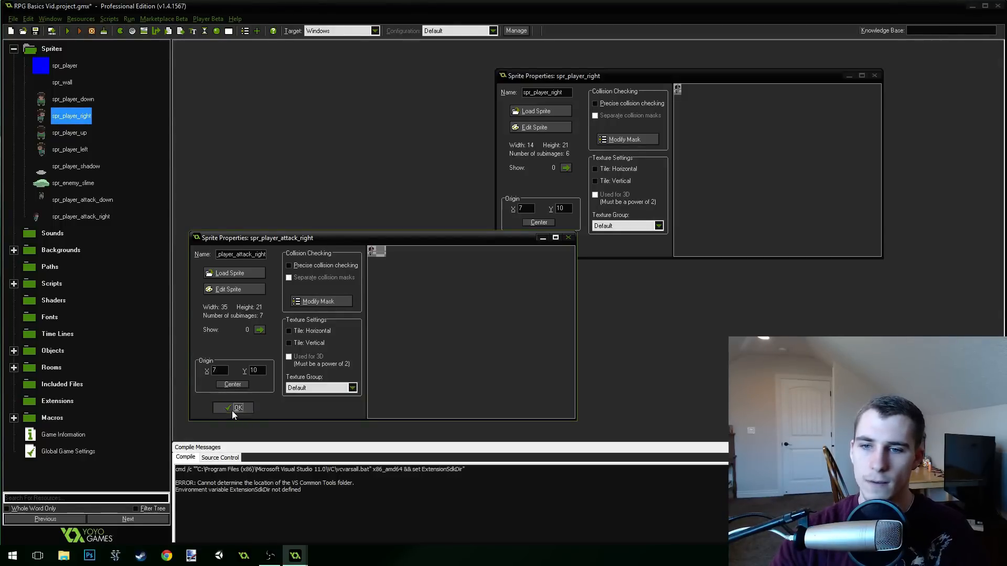
pyautogui.click(237, 408)
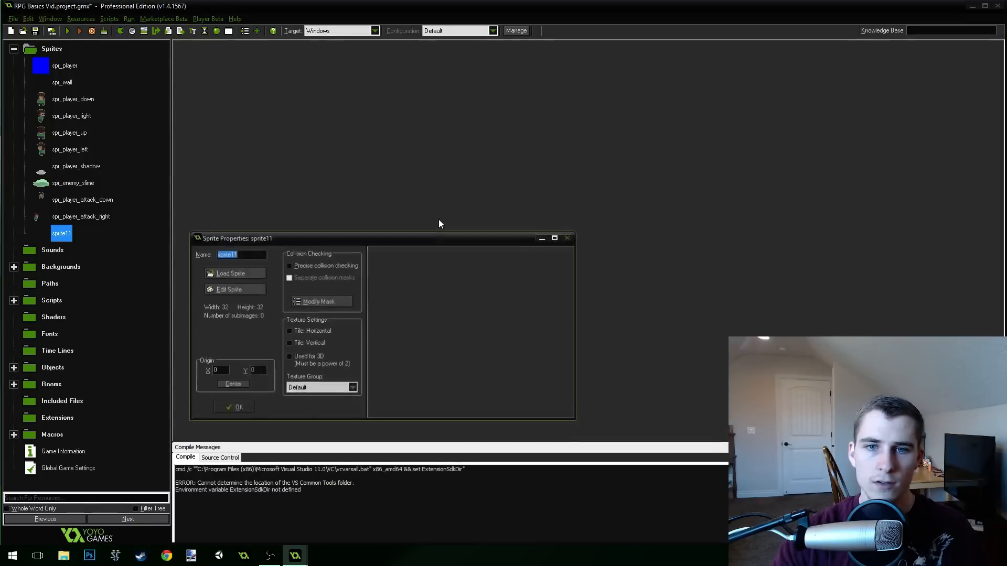
# Name the new sprite spr_player_attack_left and load its seven-frame strip.
pyautogui.write('spr_p')
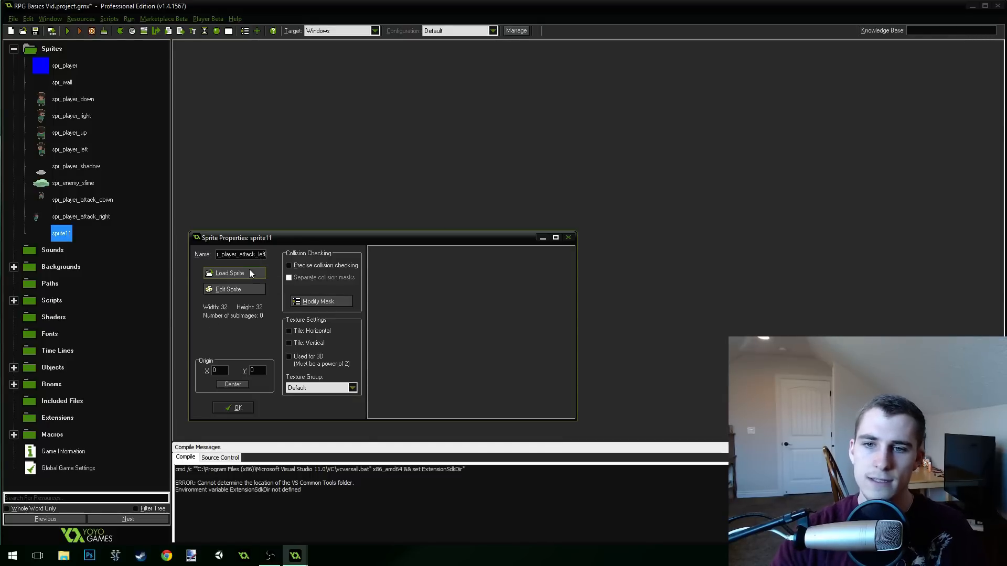
pyautogui.click(229, 272)
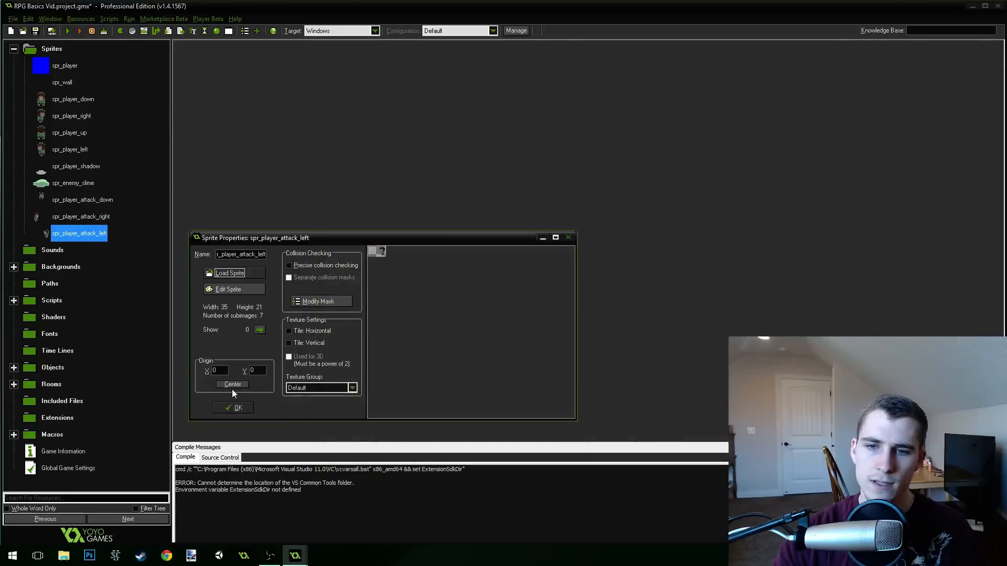
pyautogui.moveTo(255, 237); pyautogui.dragTo(401, 154)
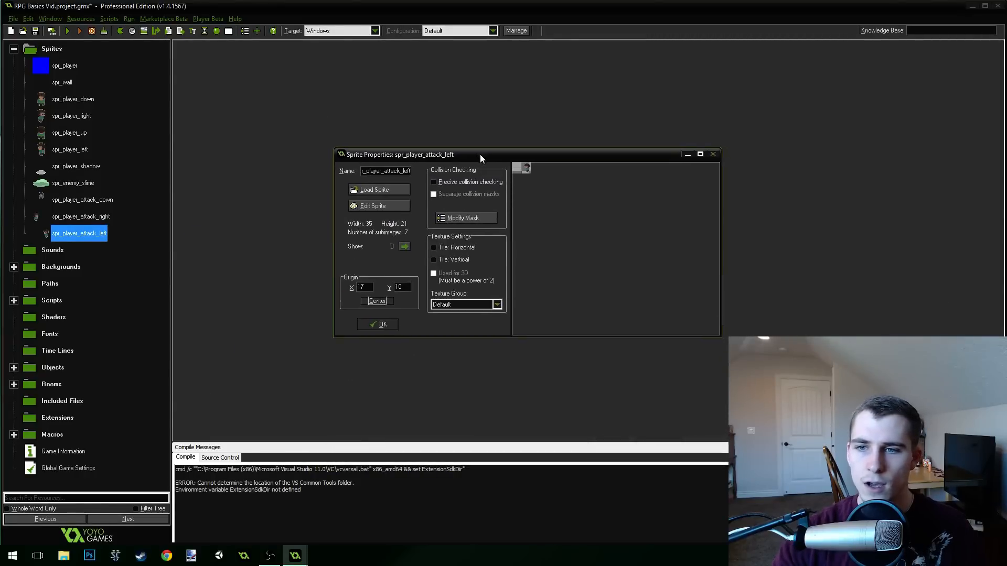
# Match its Origin X to spr_player_left, then close both property windows.
pyautogui.click(69, 149)
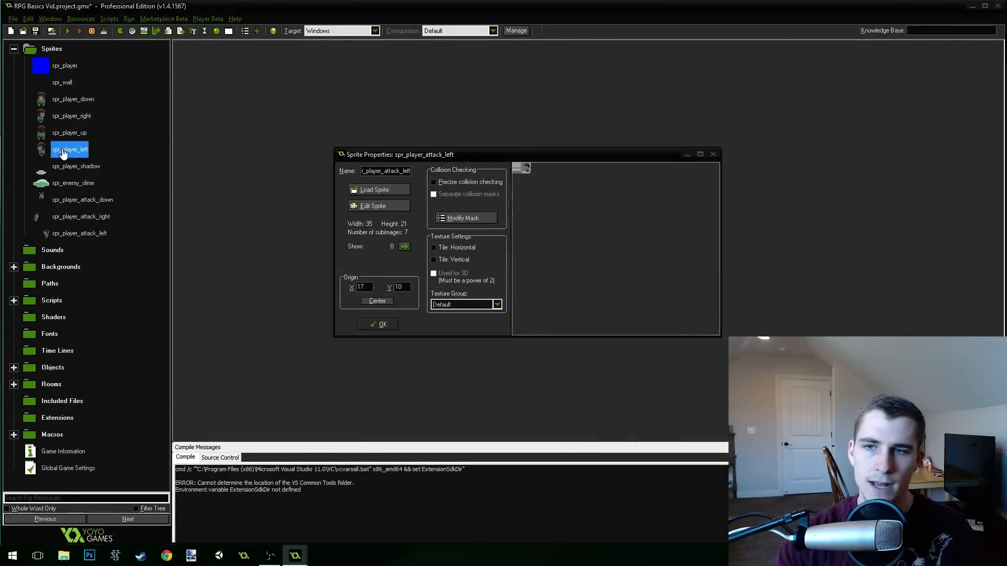
pyautogui.doubleClick(69, 149)
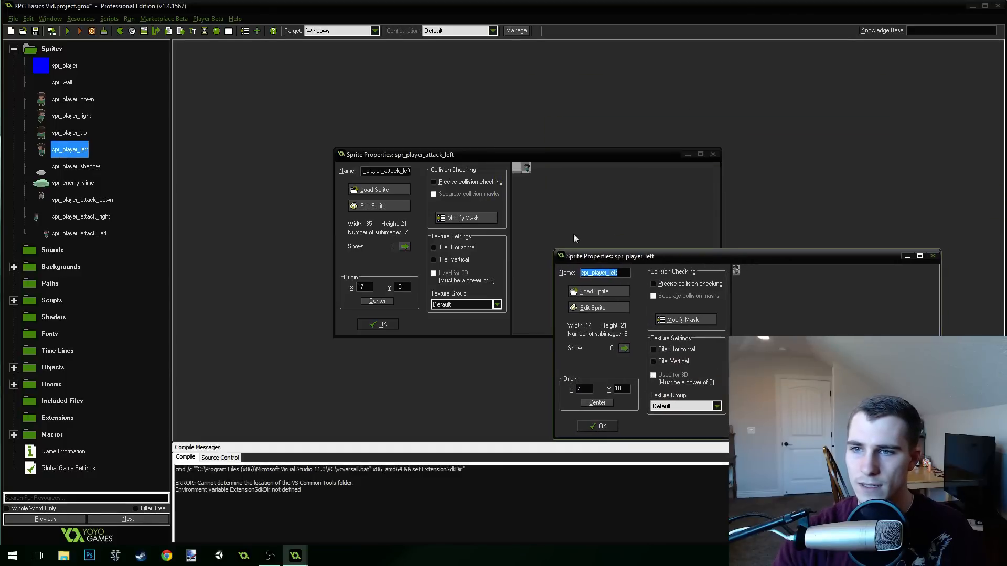
pyautogui.moveTo(533, 172)
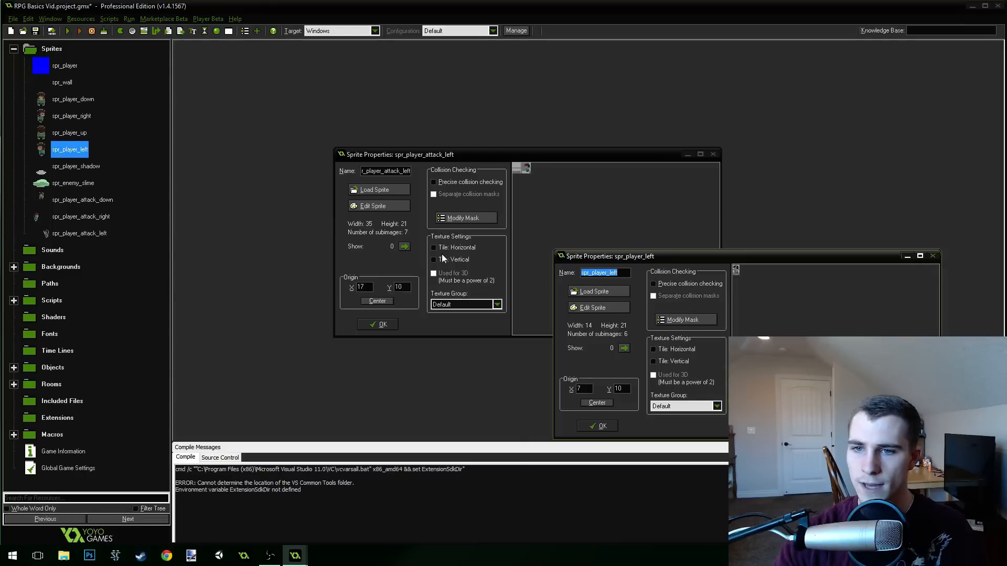
pyautogui.moveTo(466, 189)
pyautogui.write('31')
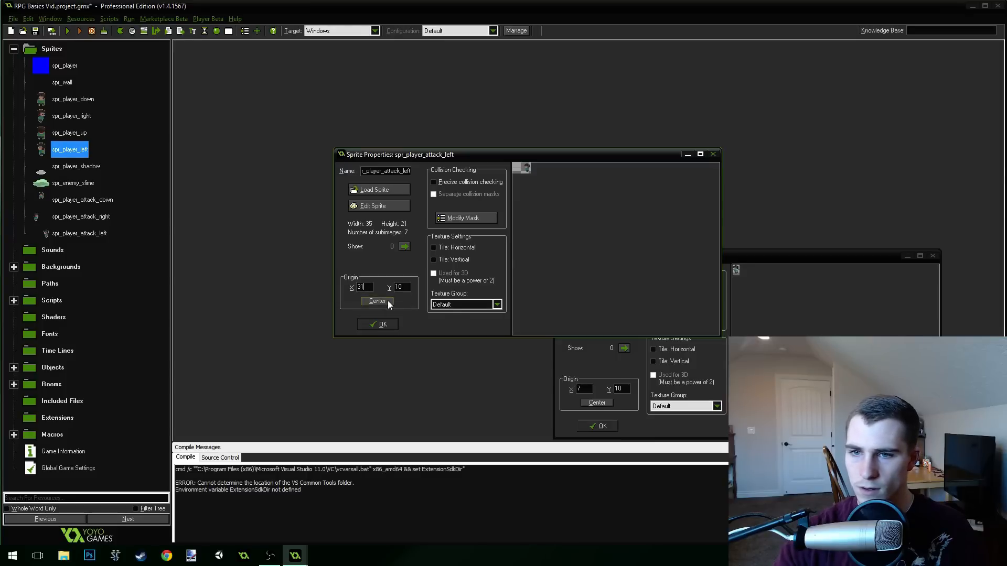
pyautogui.click(378, 301)
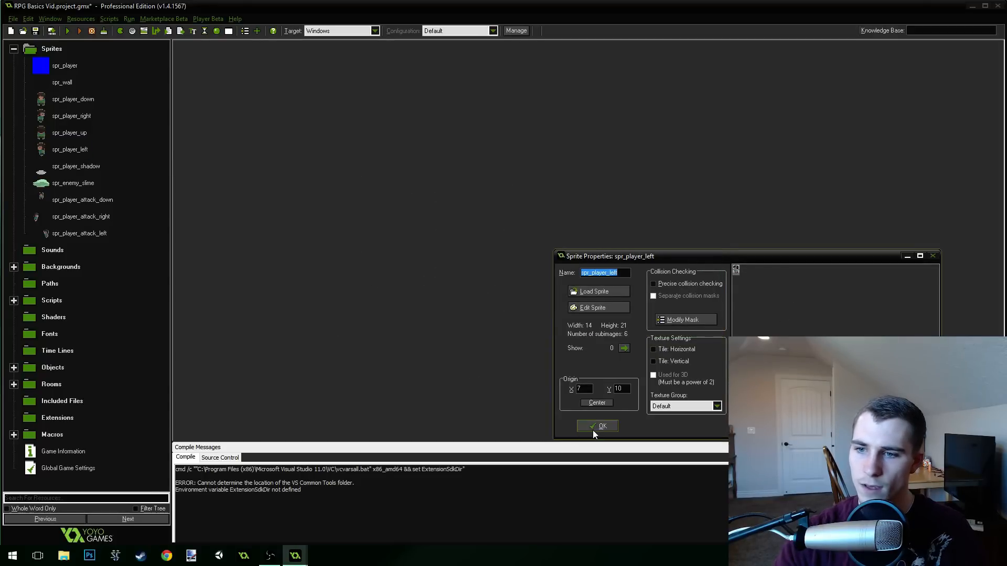
pyautogui.click(595, 425)
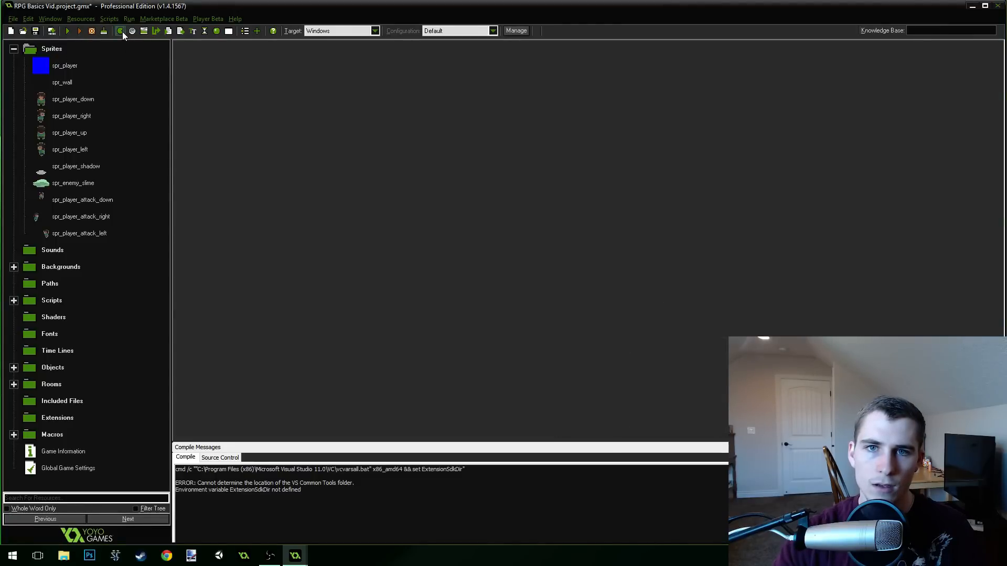
# Create the attack-up sprite from its strip with origin 14, 31, comparing spr_player_up.
pyautogui.click(119, 30)
pyautogui.write('pr_player_attack_u')
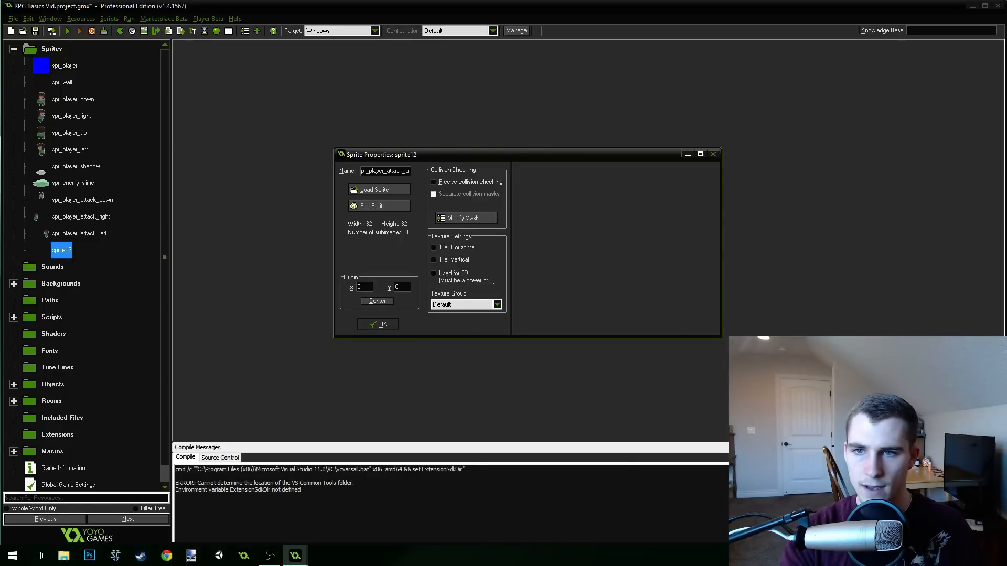
pyautogui.click(374, 189)
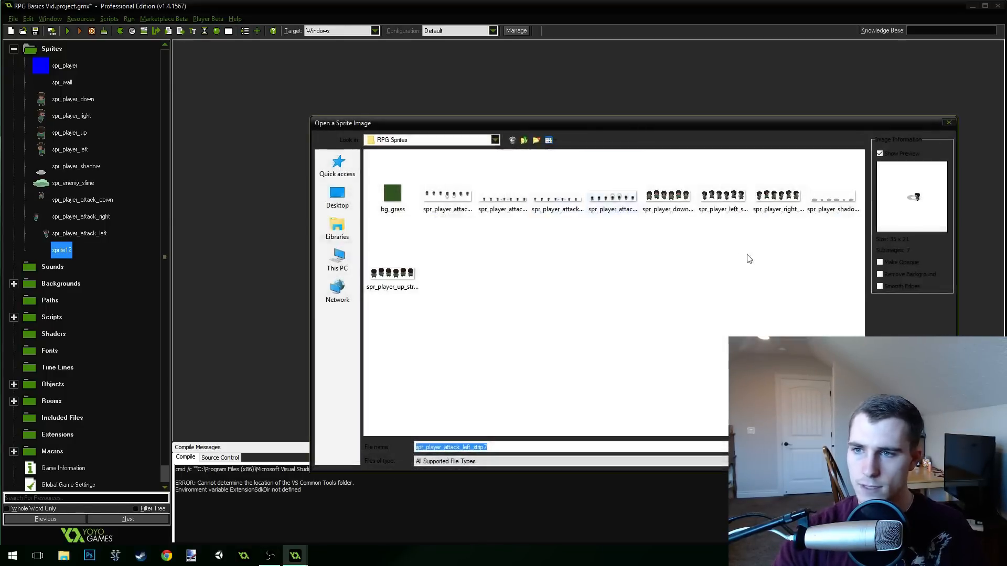
pyautogui.click(611, 195)
pyautogui.write('31')
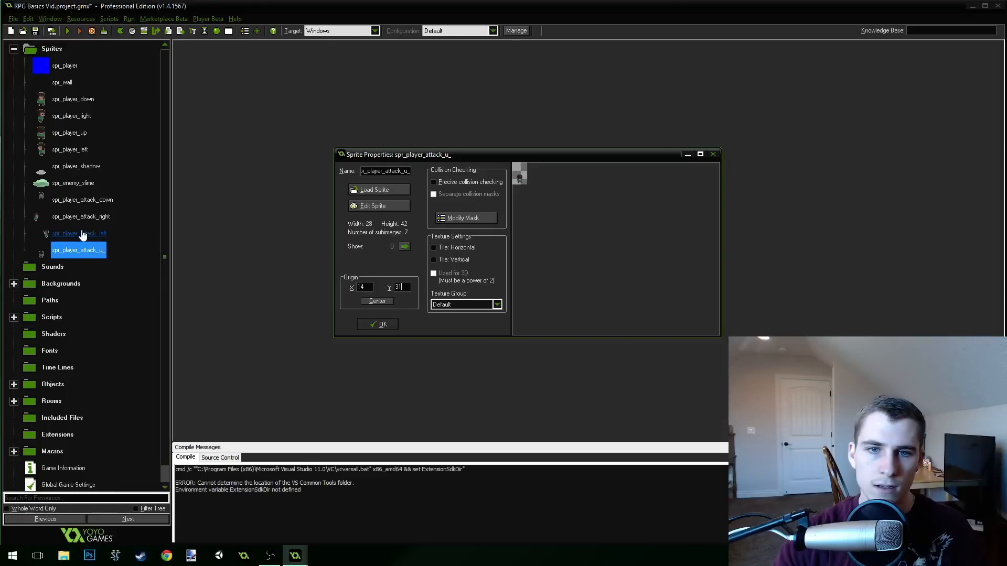
pyautogui.doubleClick(69, 132)
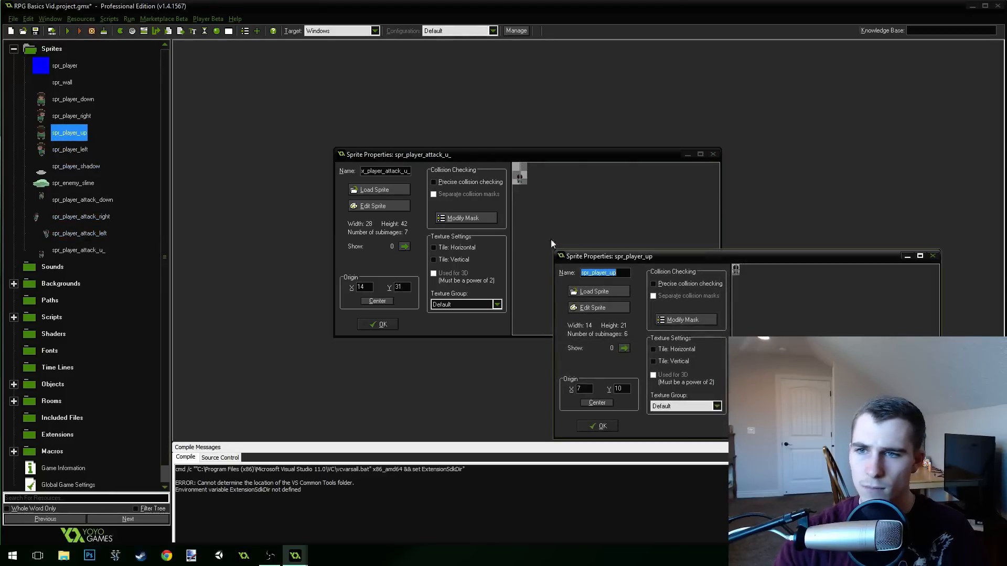
pyautogui.moveTo(702, 265)
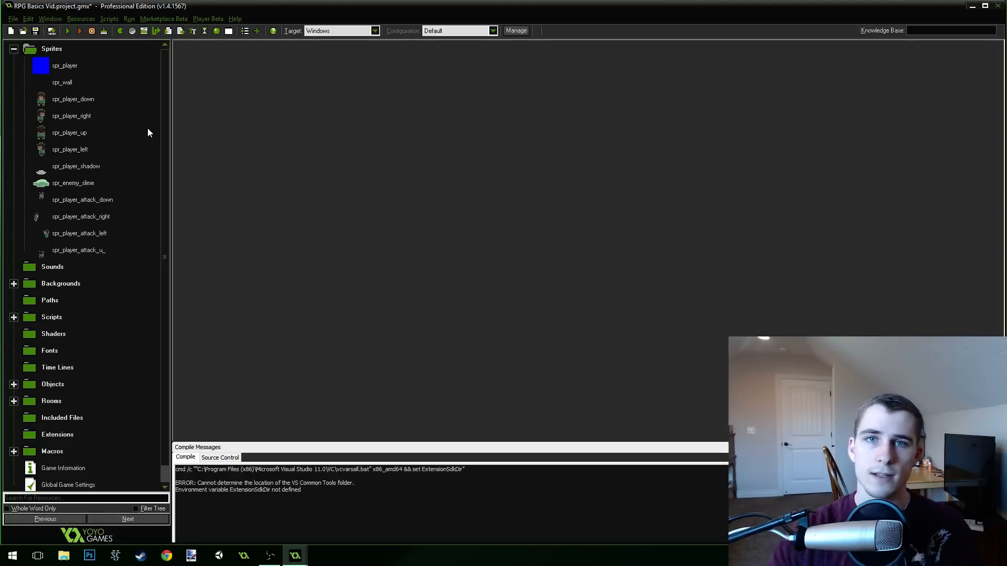
# Insert a sprite group named Player beside spr_player_right.
pyautogui.rightClick(72, 115)
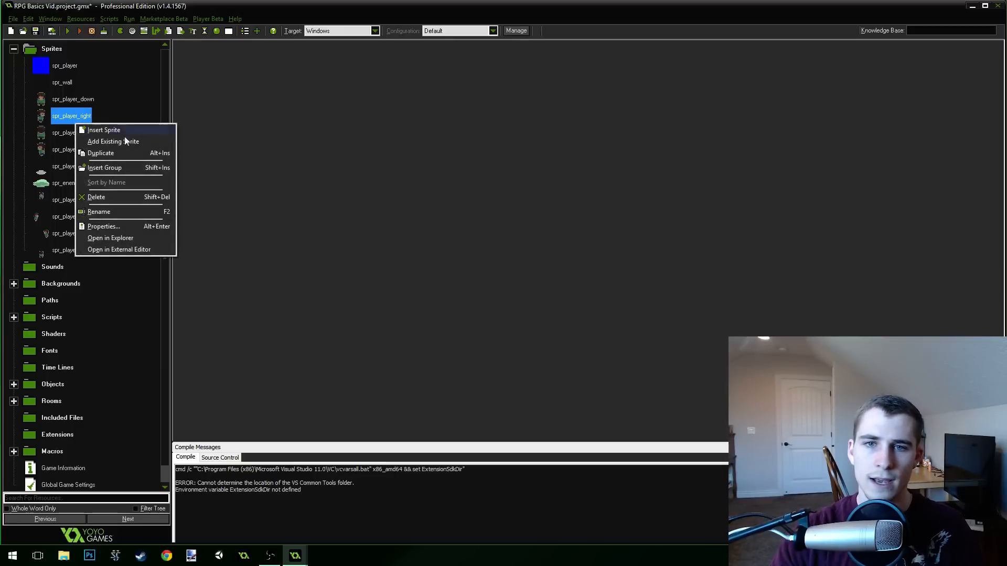
pyautogui.moveTo(100, 153)
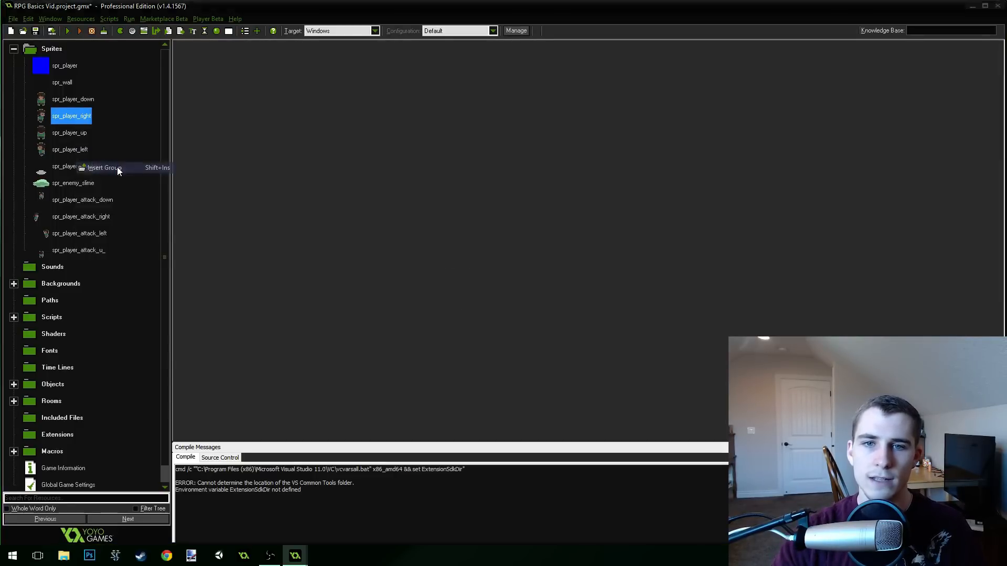
pyautogui.click(104, 168)
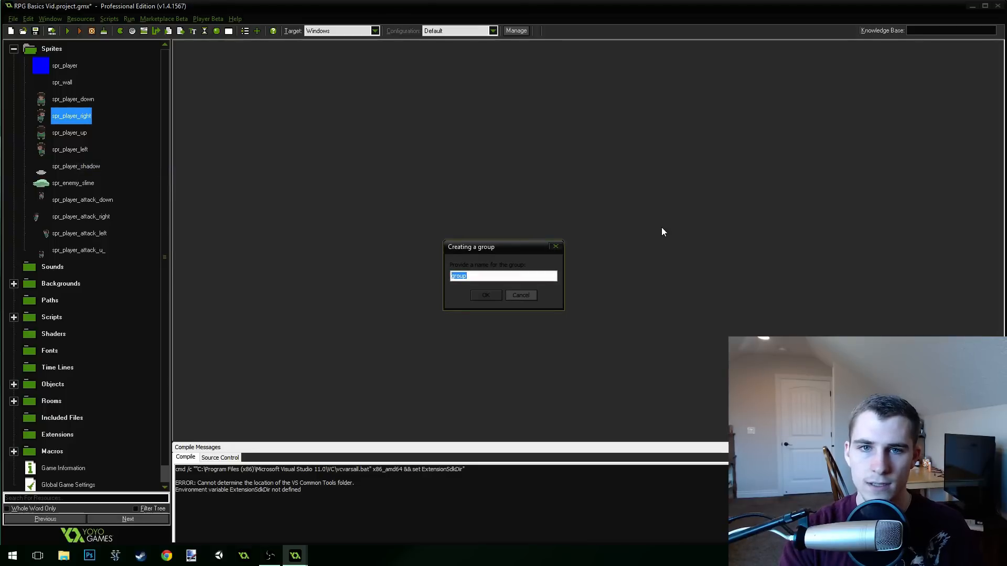
pyautogui.write('Player S')
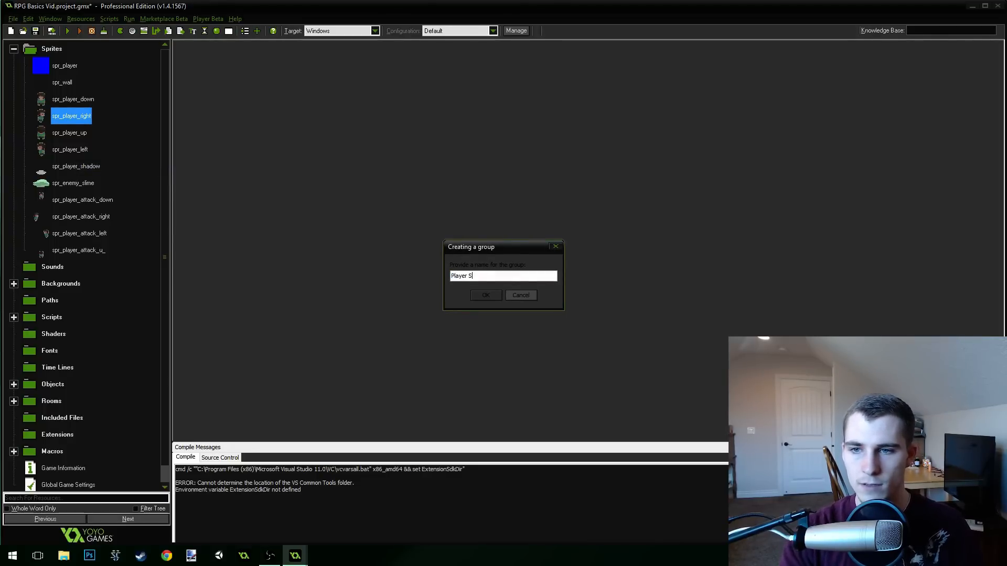
pyautogui.press('Backspace')
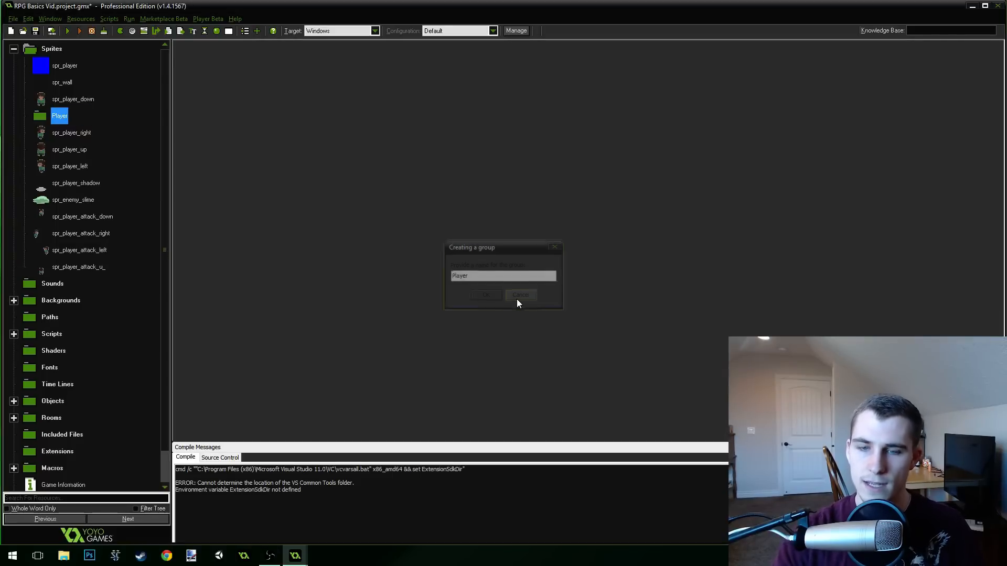
# Move the walking, shadow and four attack sprites into the Player group, then collapse it.
pyautogui.click(520, 295)
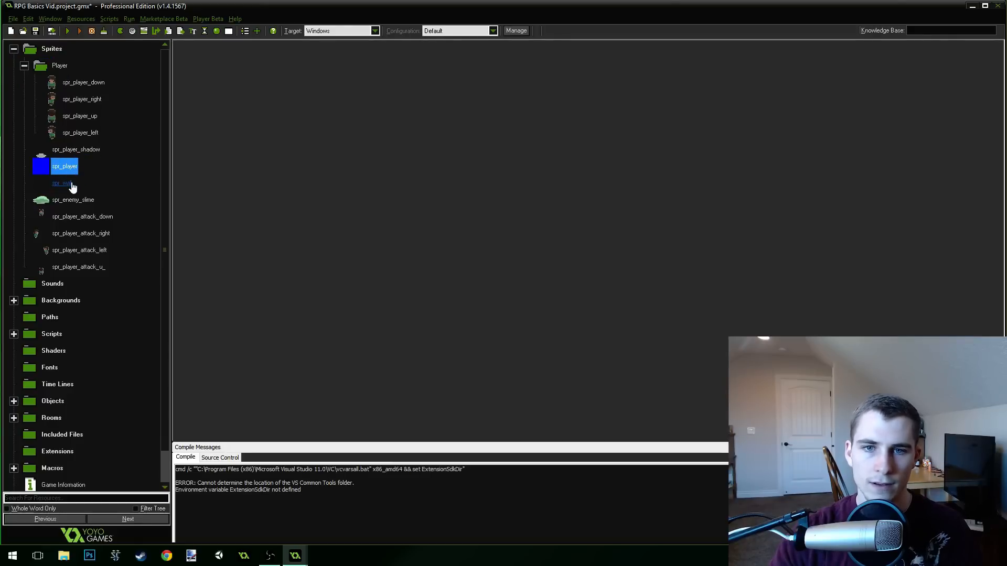
pyautogui.click(59, 65)
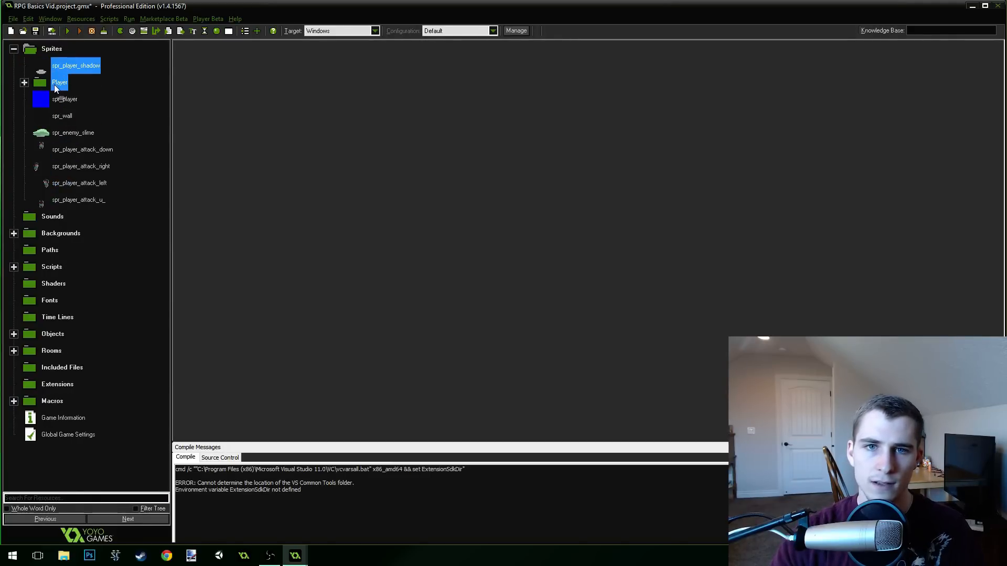
pyautogui.click(23, 83)
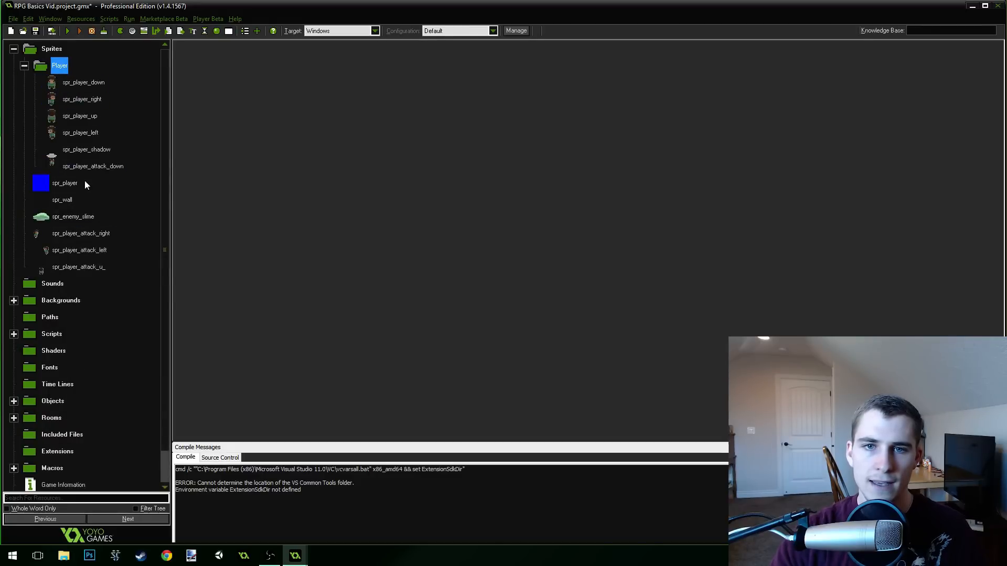
pyautogui.click(25, 65)
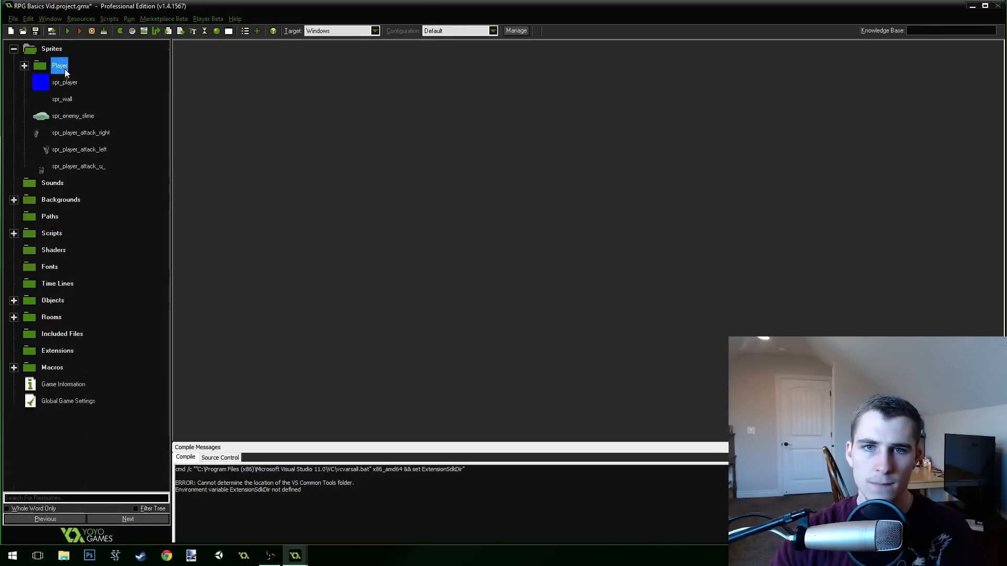
pyautogui.click(23, 65)
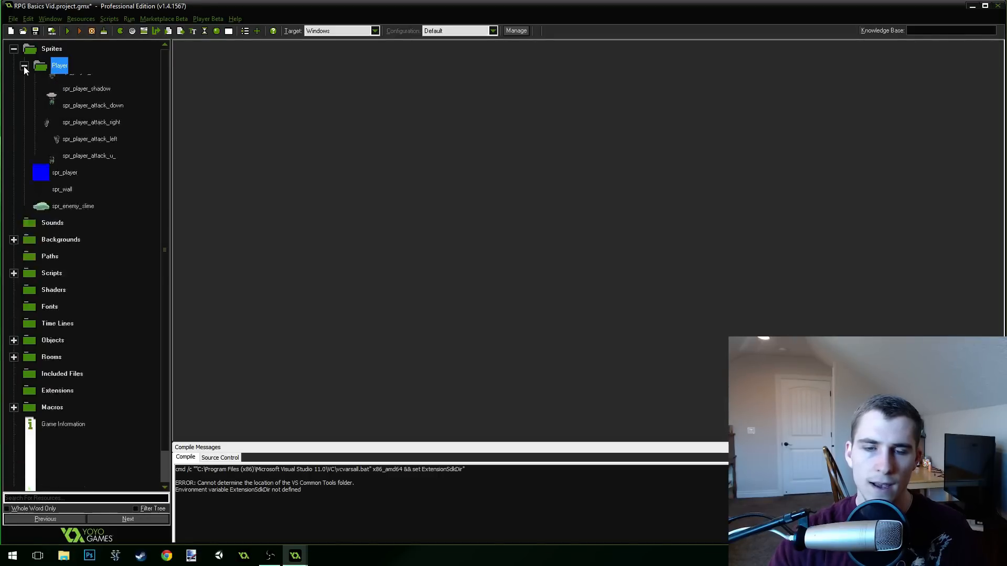
pyautogui.click(25, 66)
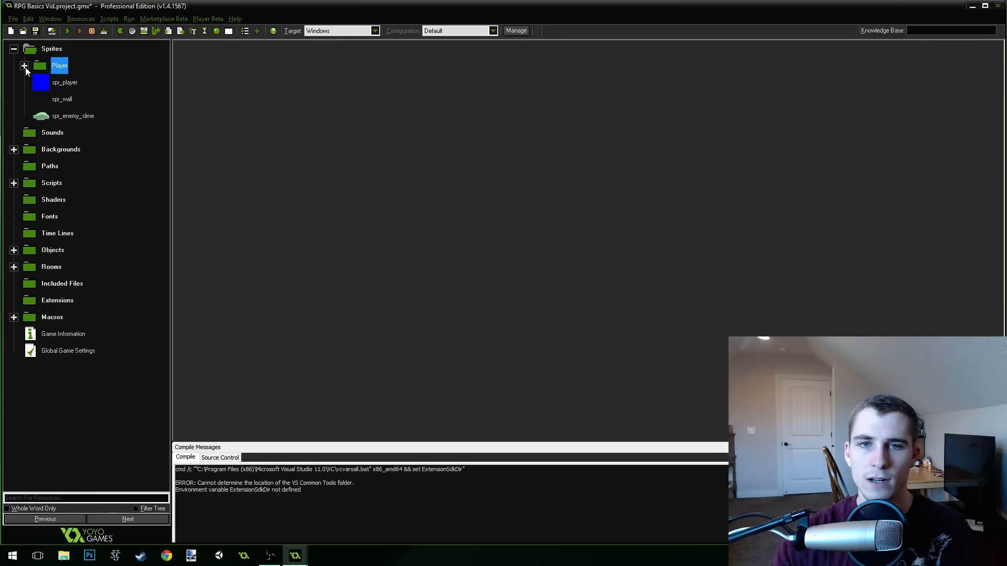
pyautogui.click(24, 65)
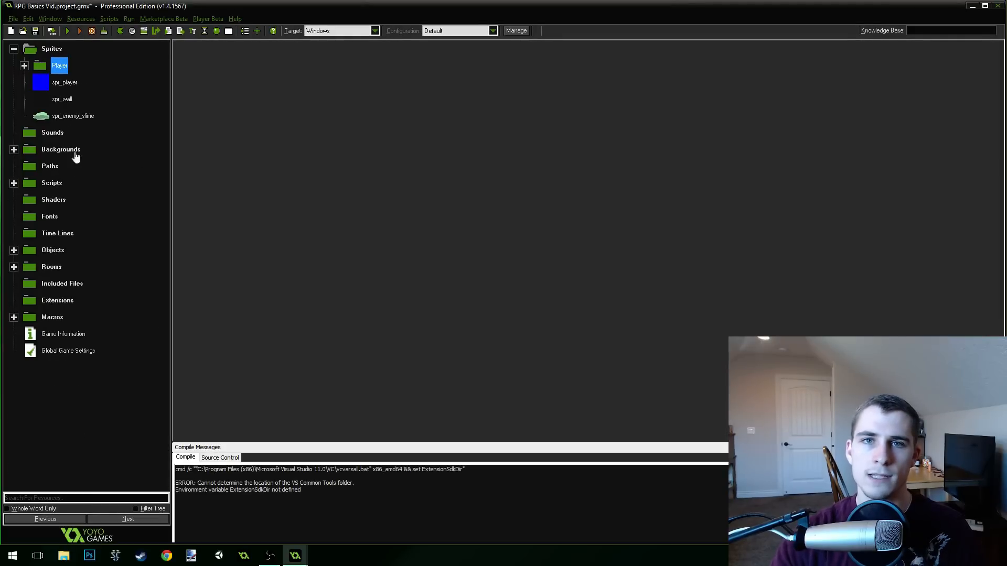
pyautogui.click(24, 65)
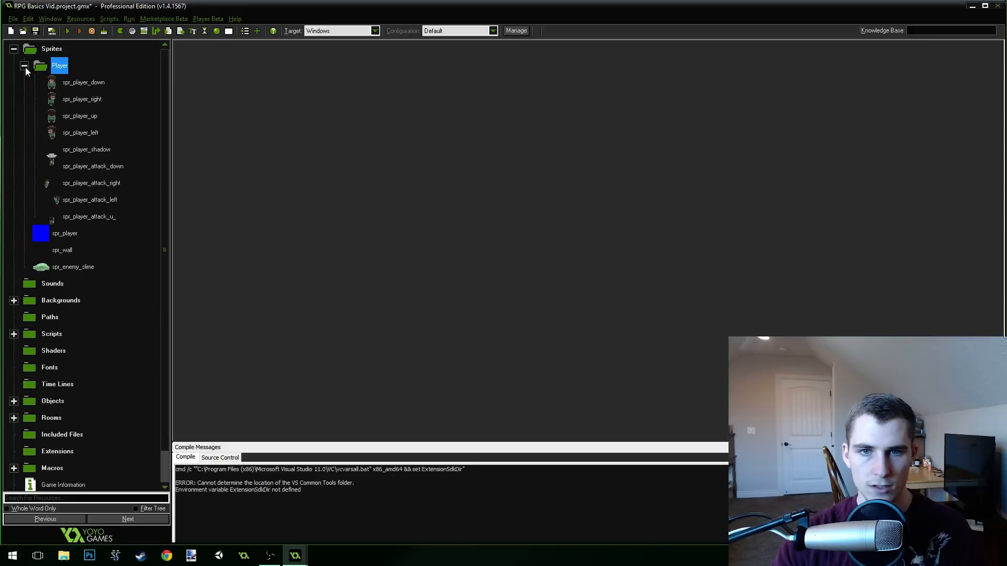
pyautogui.click(25, 66)
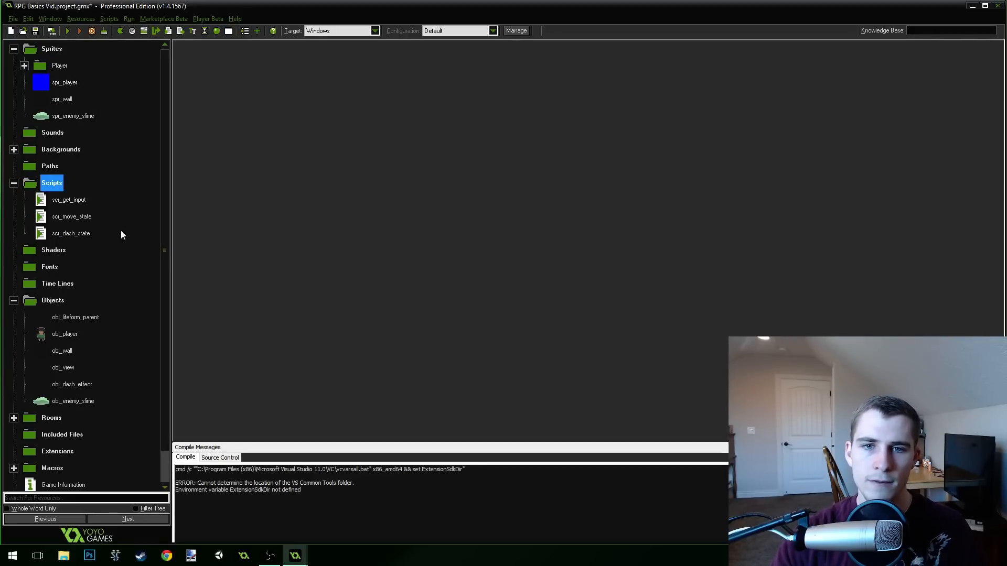
# In scr_get_input, add attack_key from a pressed X and copy the gamepad dash line.
pyautogui.doubleClick(69, 200)
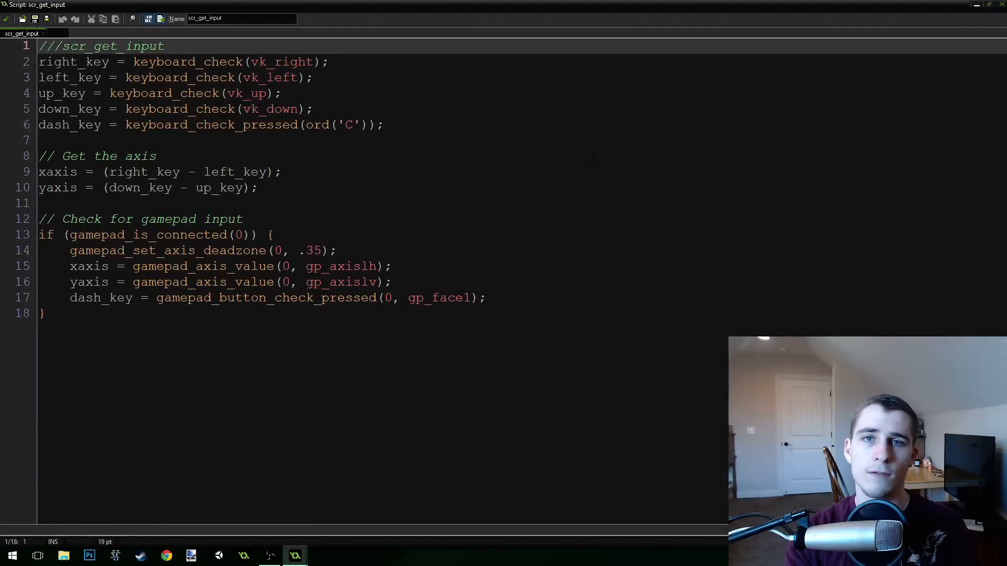
pyautogui.click(383, 125)
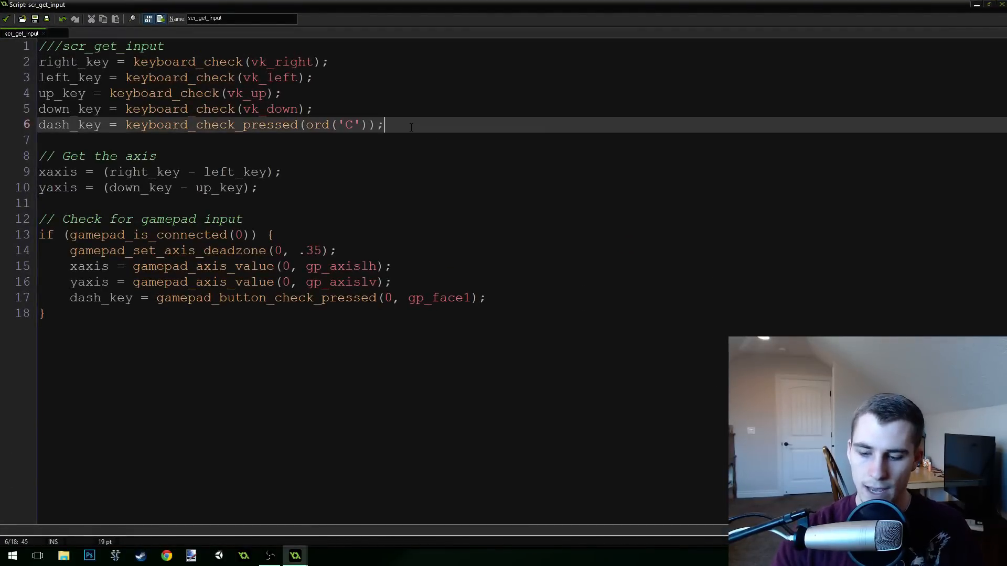
pyautogui.write('attack_')
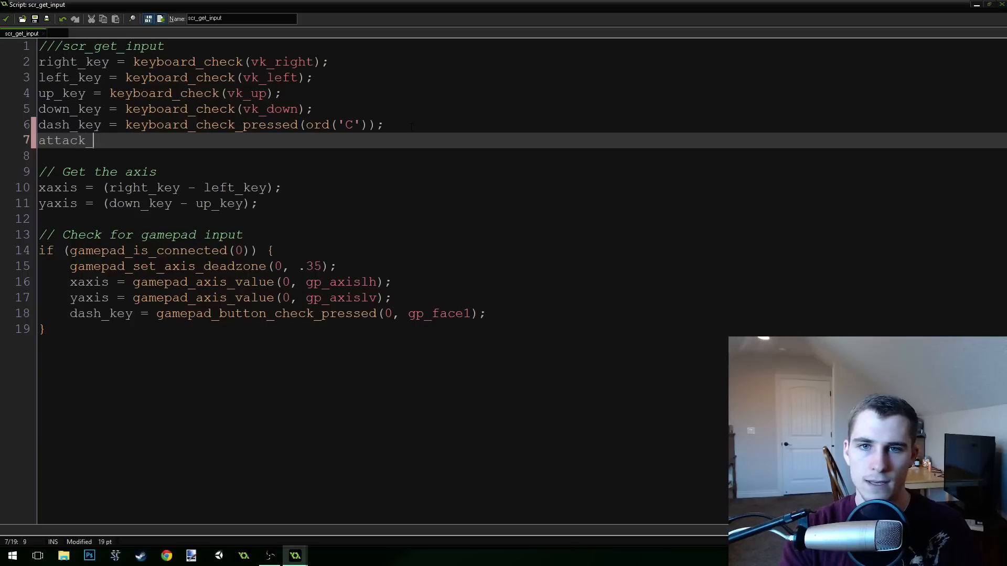
pyautogui.write('key')
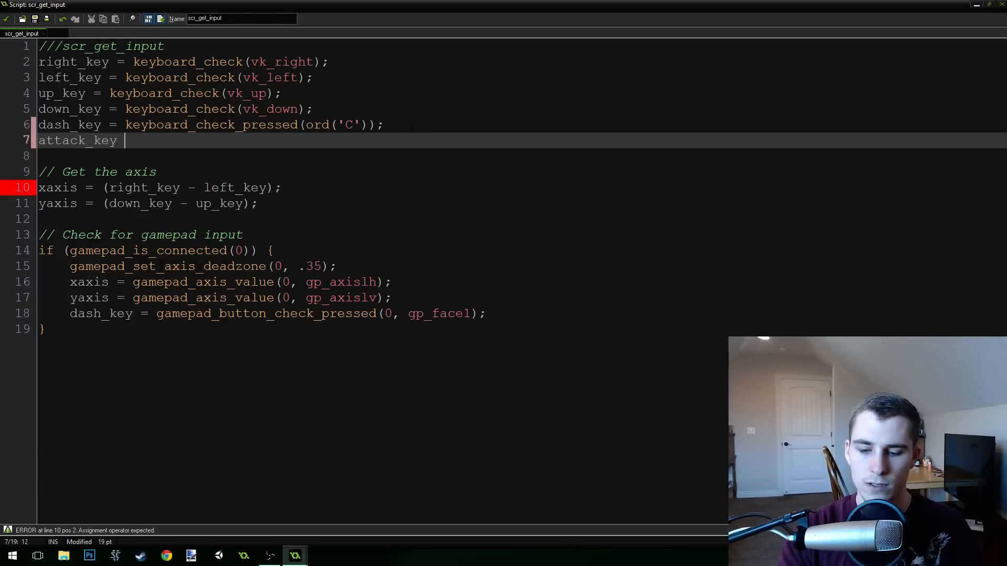
pyautogui.write("= keyboard_check_pressed(ord('C'));")
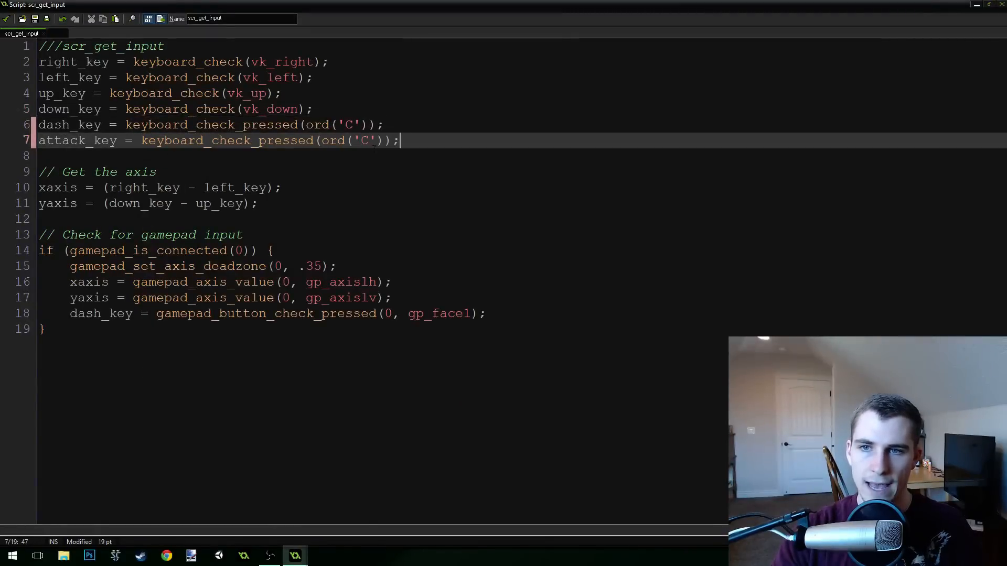
pyautogui.write('X')
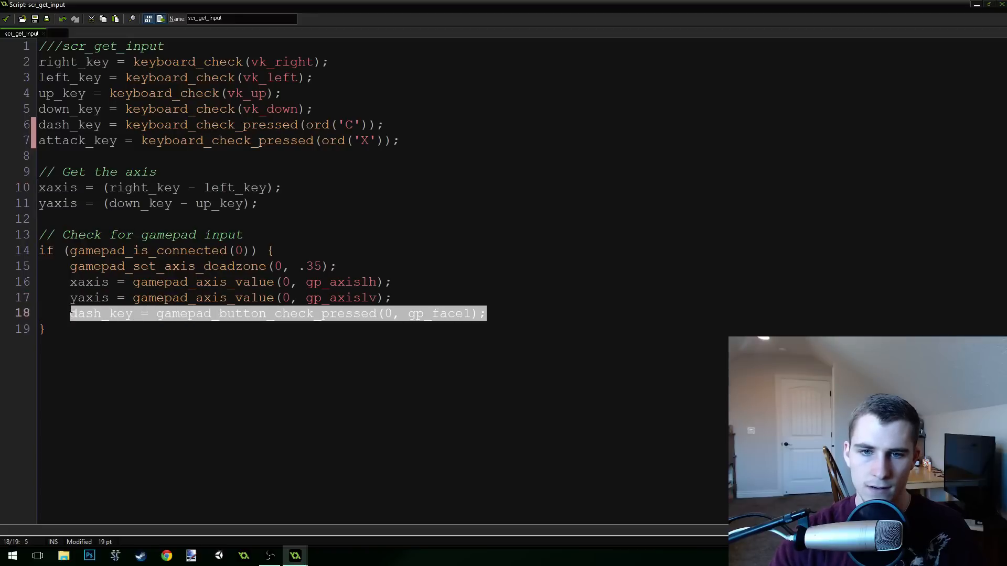
pyautogui.click(488, 314)
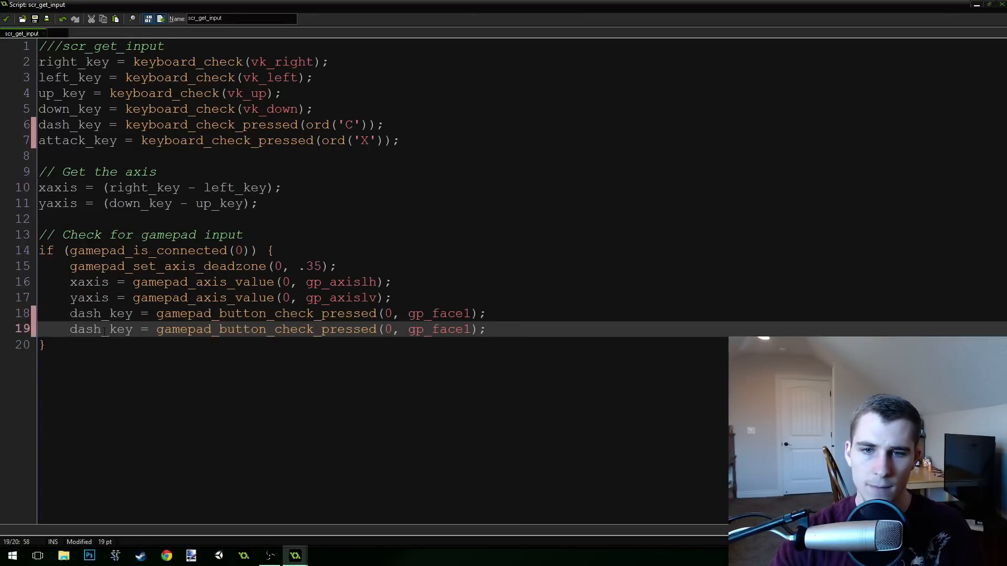
pyautogui.doubleClick(85, 329)
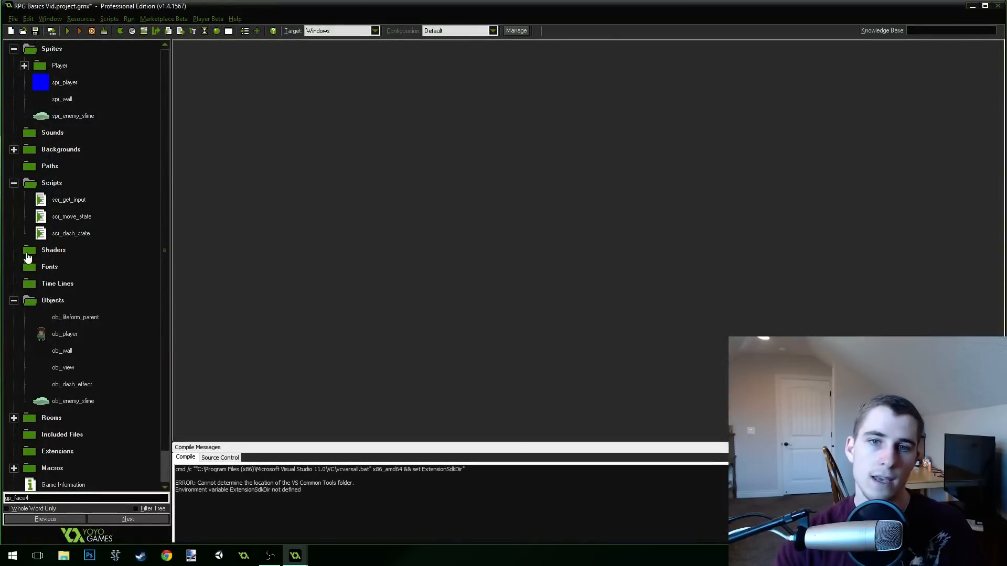
pyautogui.moveTo(207, 18)
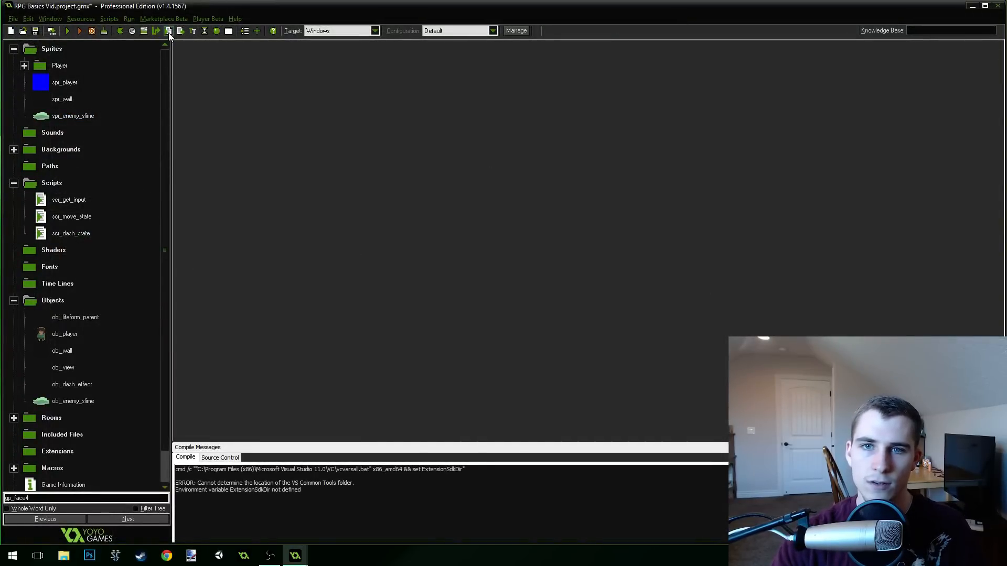
# Create script scr_attack_state with a /// scr_attack_state header comment.
pyautogui.click(166, 31)
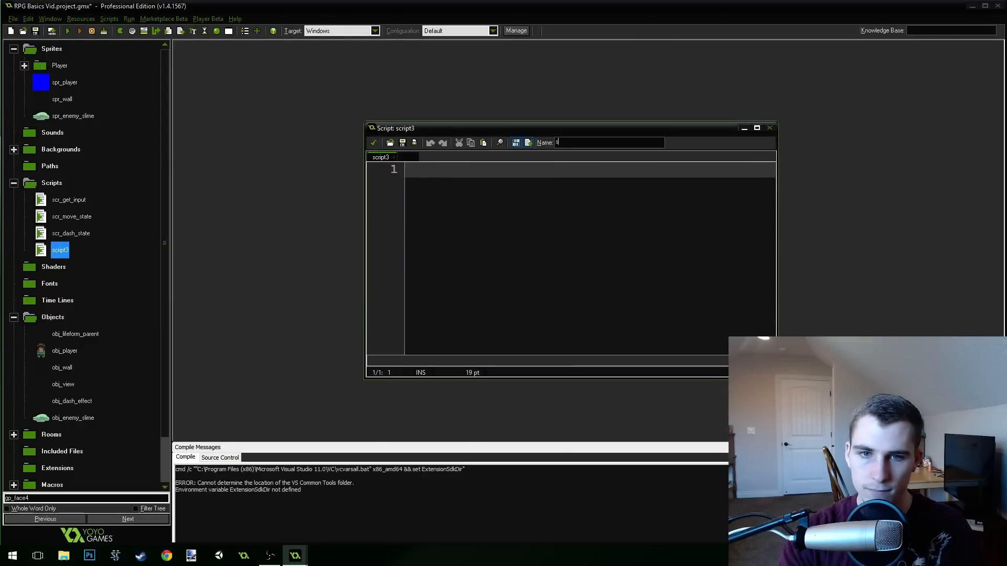
pyautogui.write('scr_attack_state')
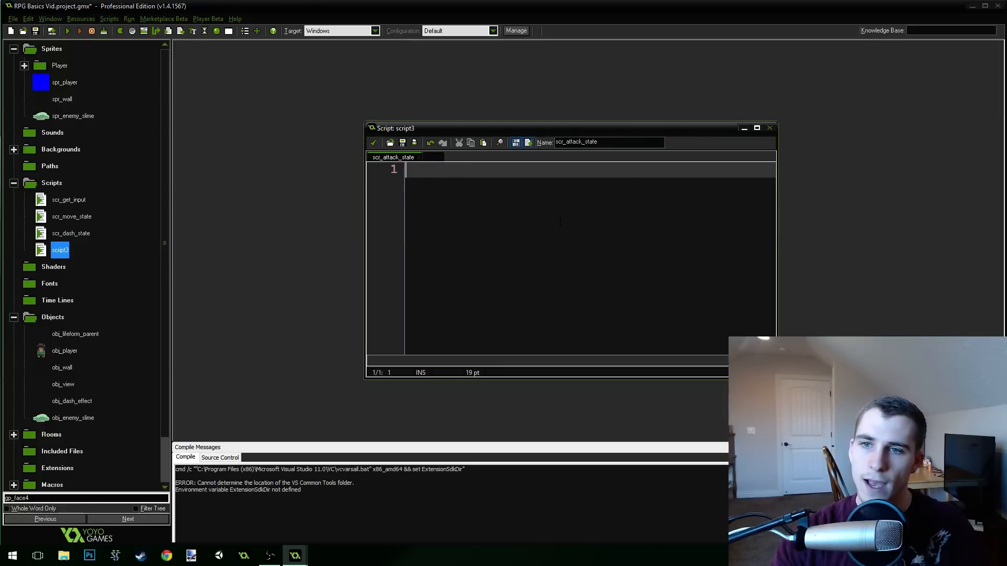
pyautogui.write('///')
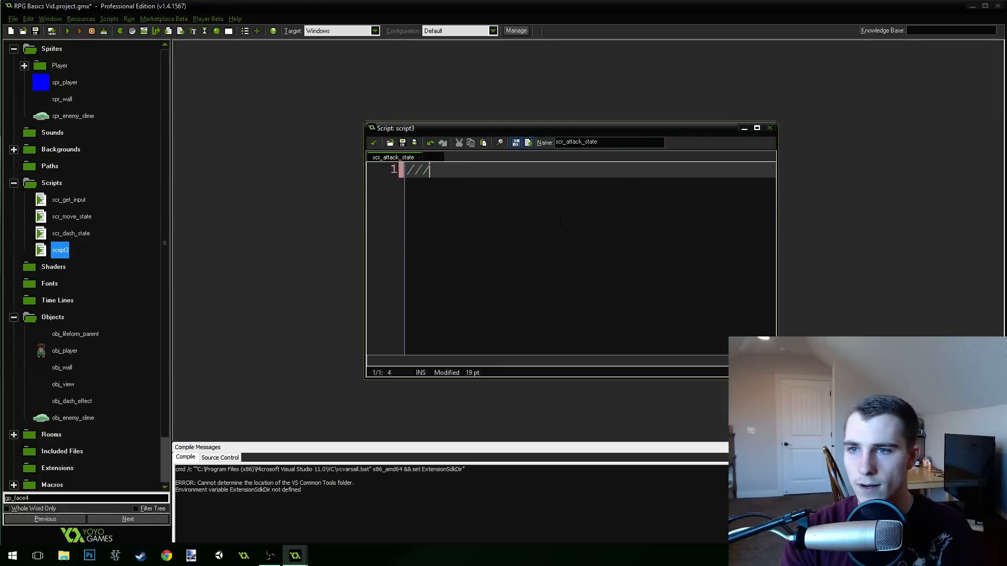
pyautogui.write('scr_attac')
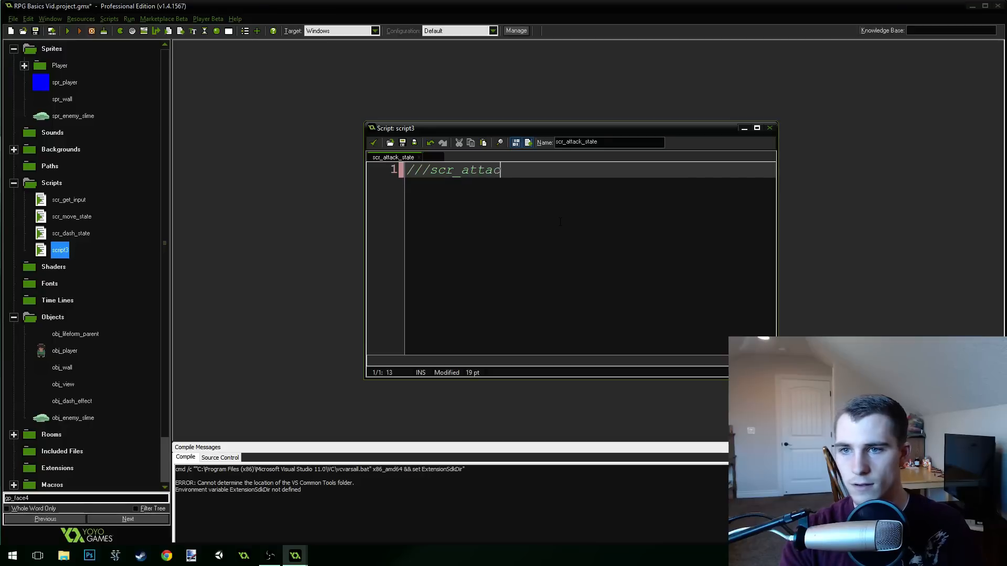
pyautogui.write('k_state')
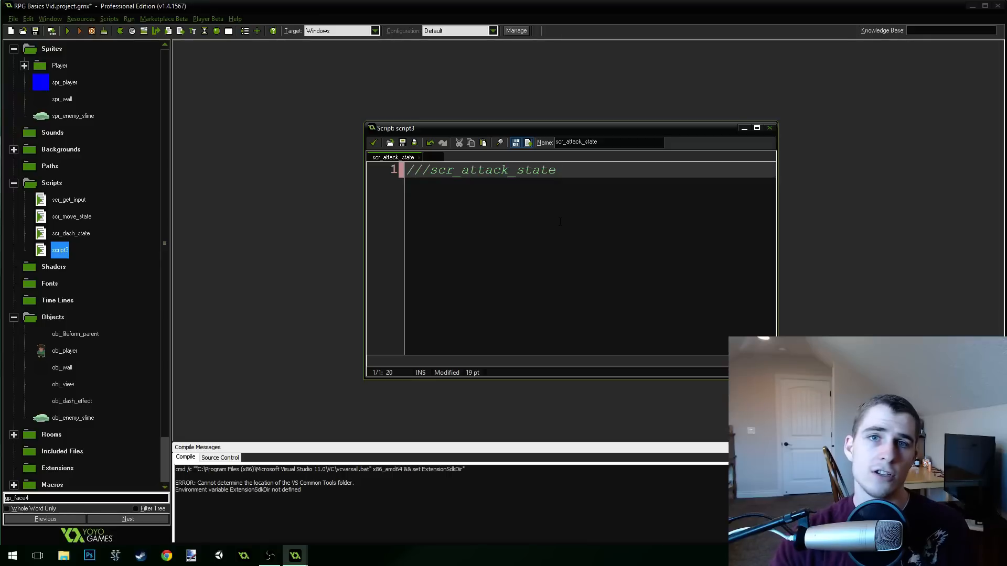
pyautogui.moveTo(233, 146)
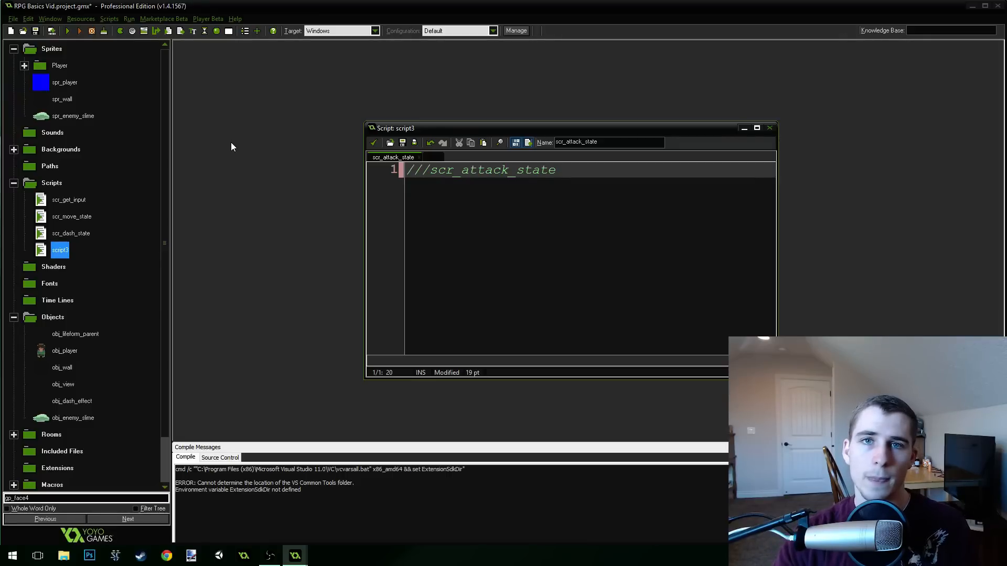
pyautogui.moveTo(603, 161)
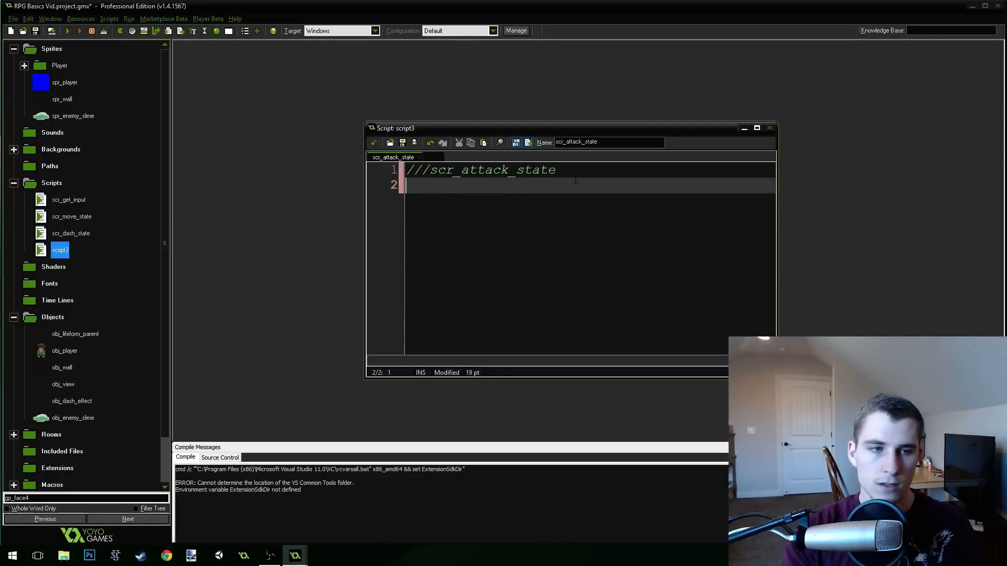
# Add image_speed = .5; below the header.
pyautogui.write('image_')
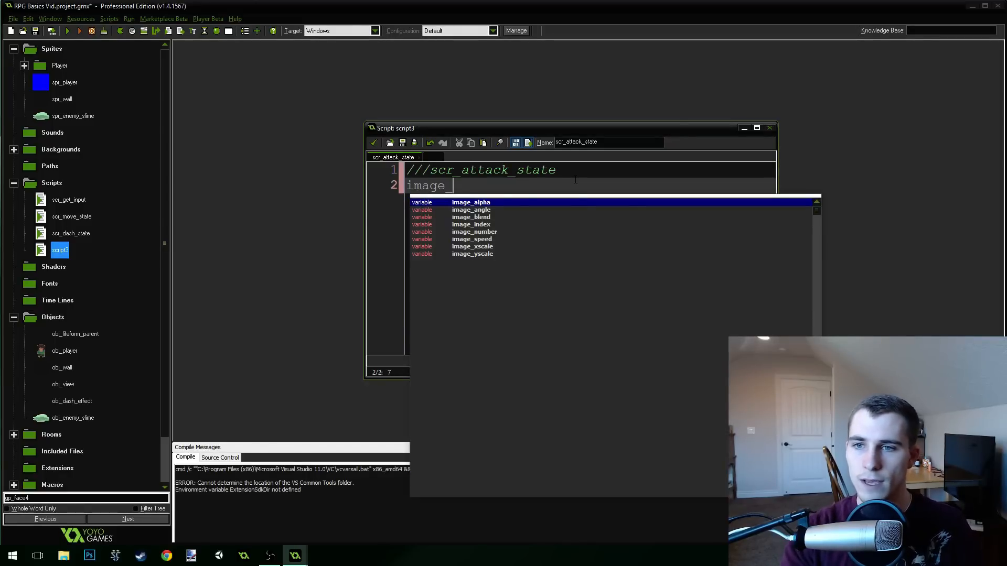
pyautogui.write('_speed = .')
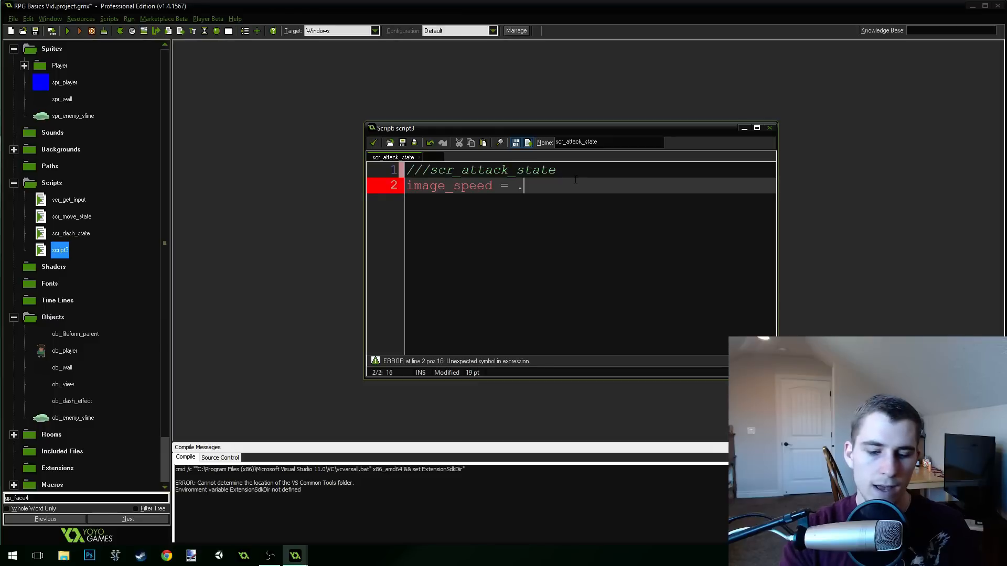
pyautogui.write('5;')
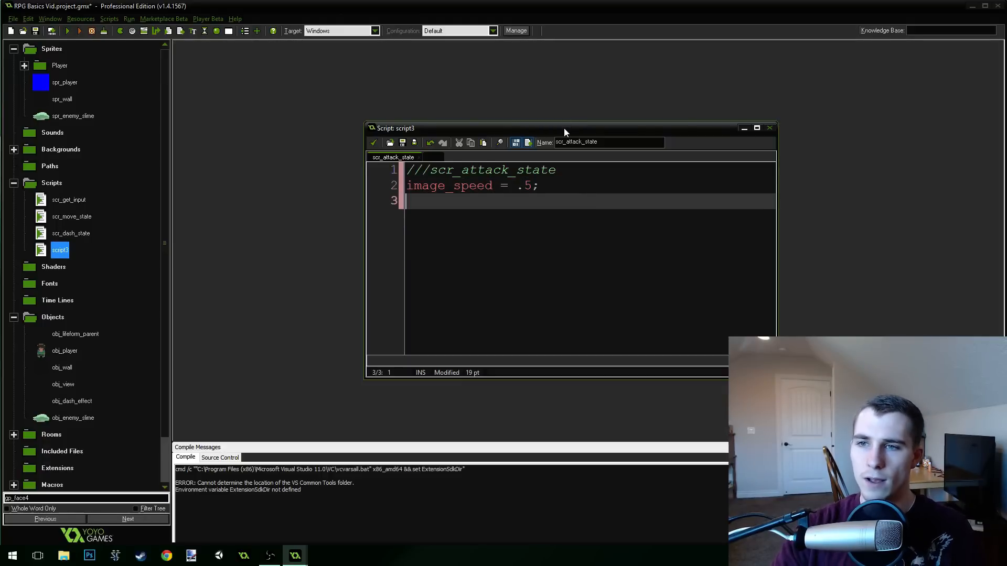
# Enlarge the editor and write an if block mapping spr_player_right to spr_player_attack_right.
pyautogui.moveTo(564, 128); pyautogui.dragTo(458, 51)
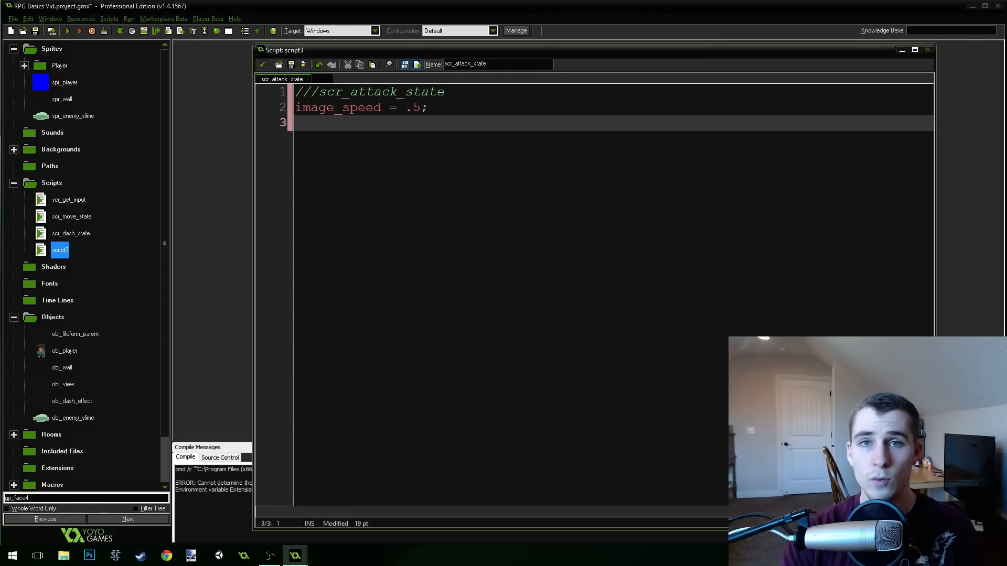
pyautogui.write('if (')
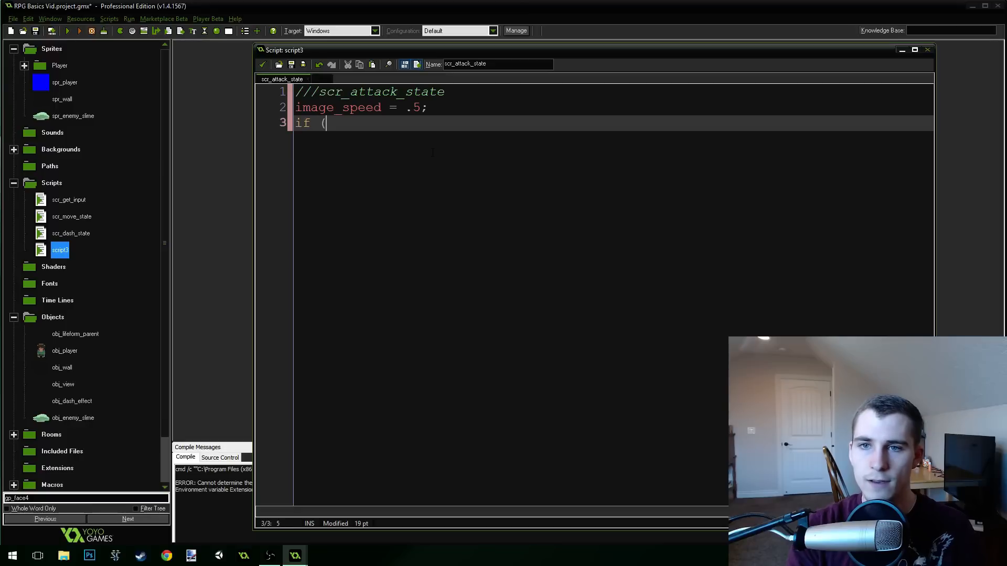
pyautogui.write('sprite')
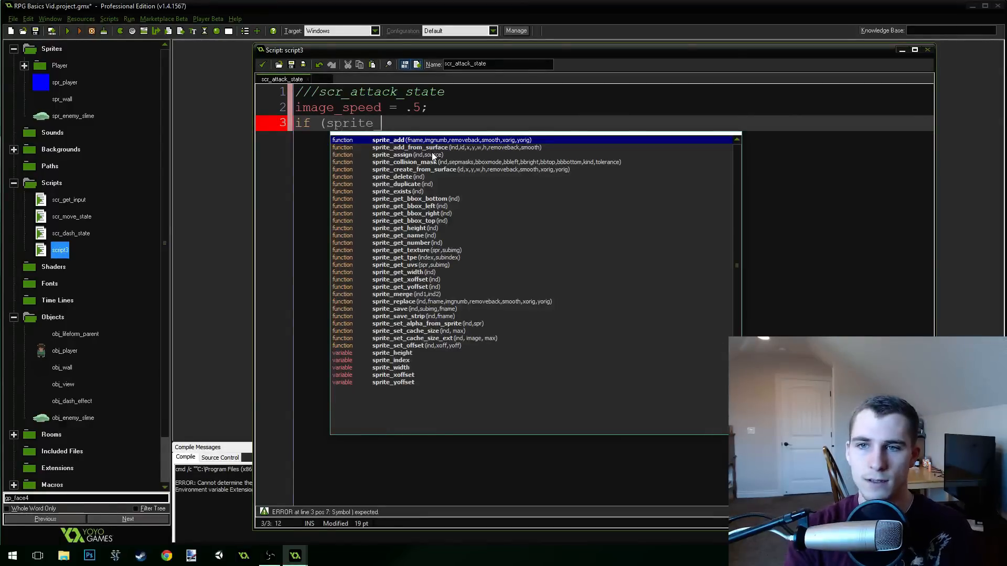
pyautogui.write('_index == s')
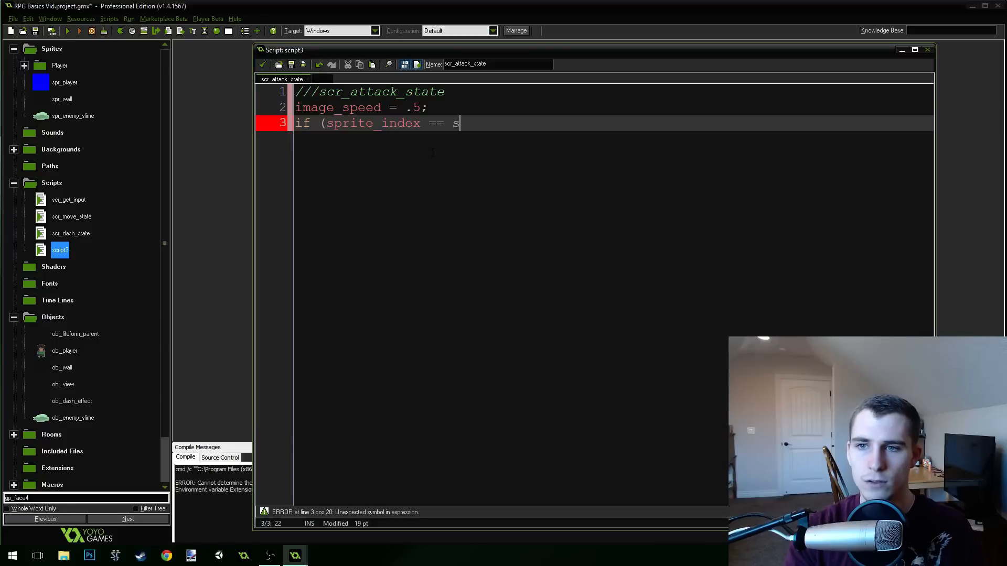
pyautogui.write('pr_player')
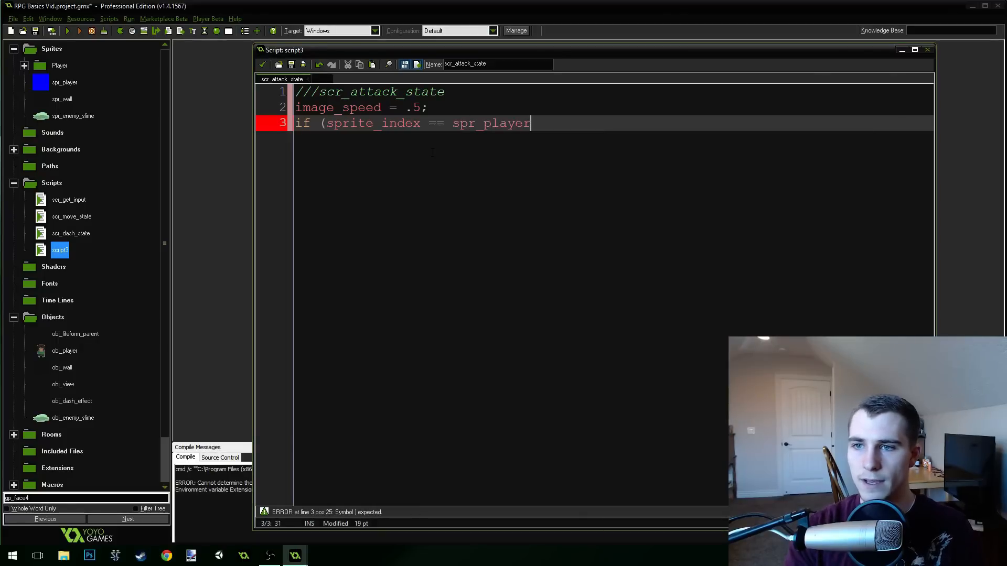
pyautogui.write('_right')
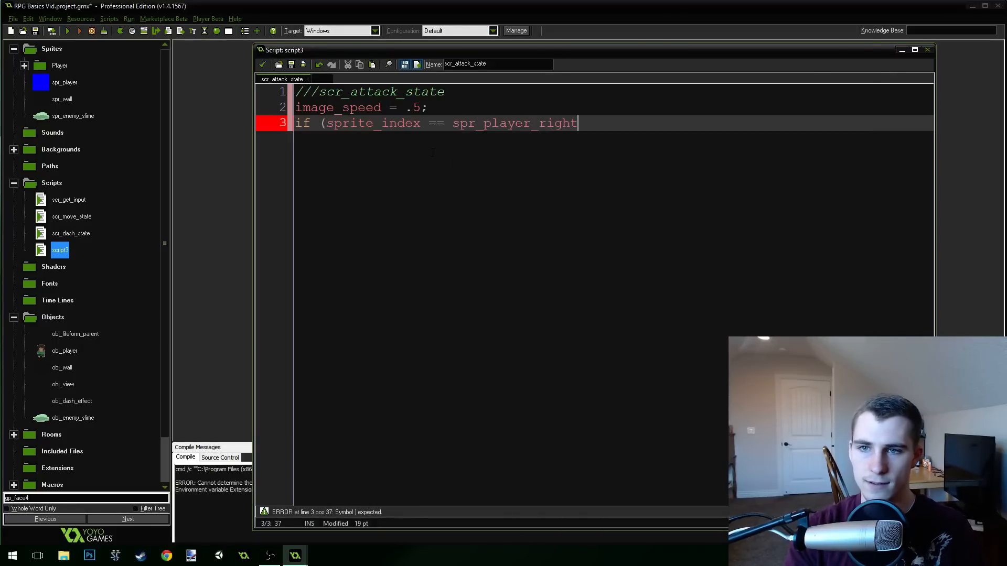
pyautogui.write(') {')
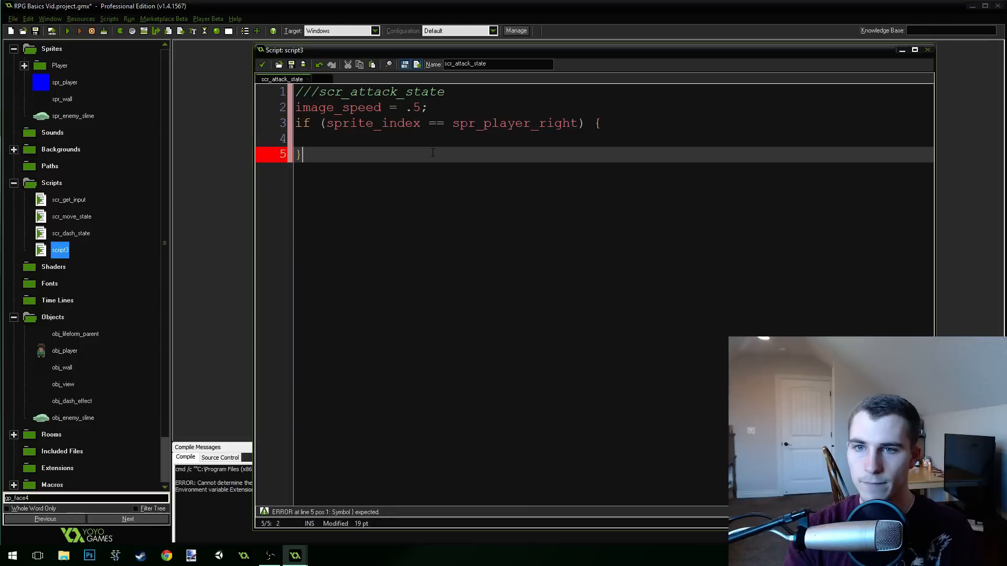
pyautogui.write('sprite_index = spr_p')
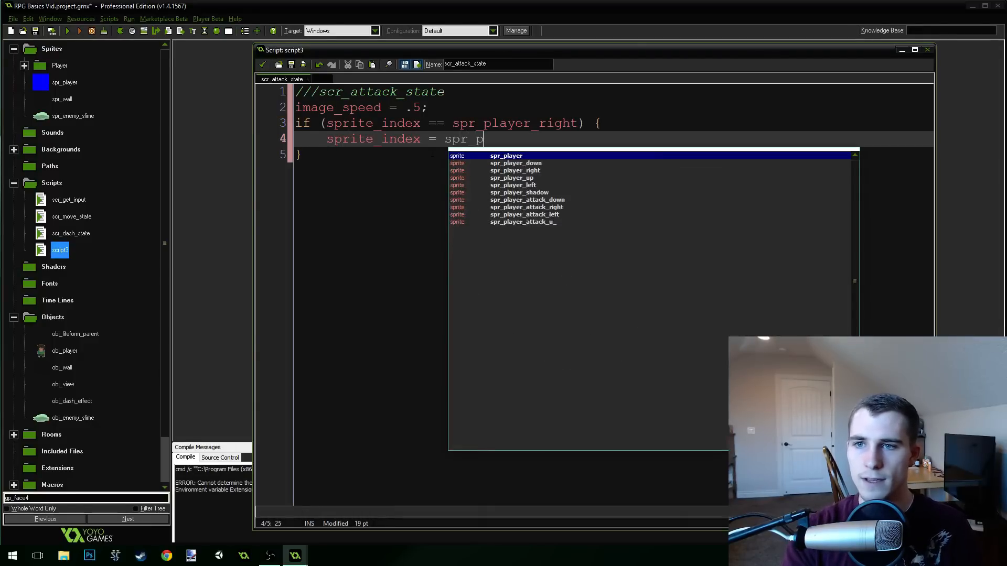
pyautogui.write('layer_attack_')
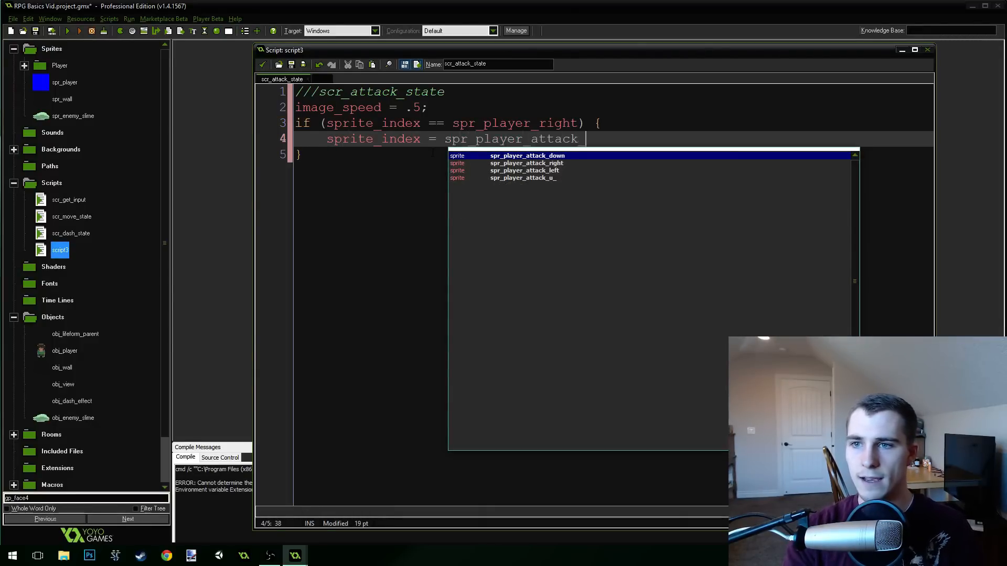
pyautogui.write('right;')
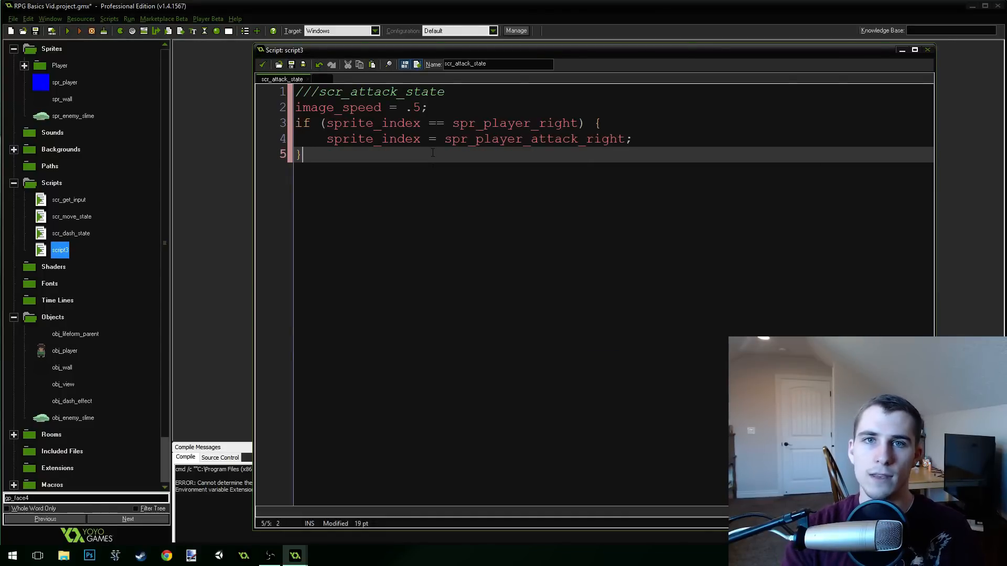
# Add a second sprite_index if block that assigns the left attack sprite.
pyautogui.write('if (')
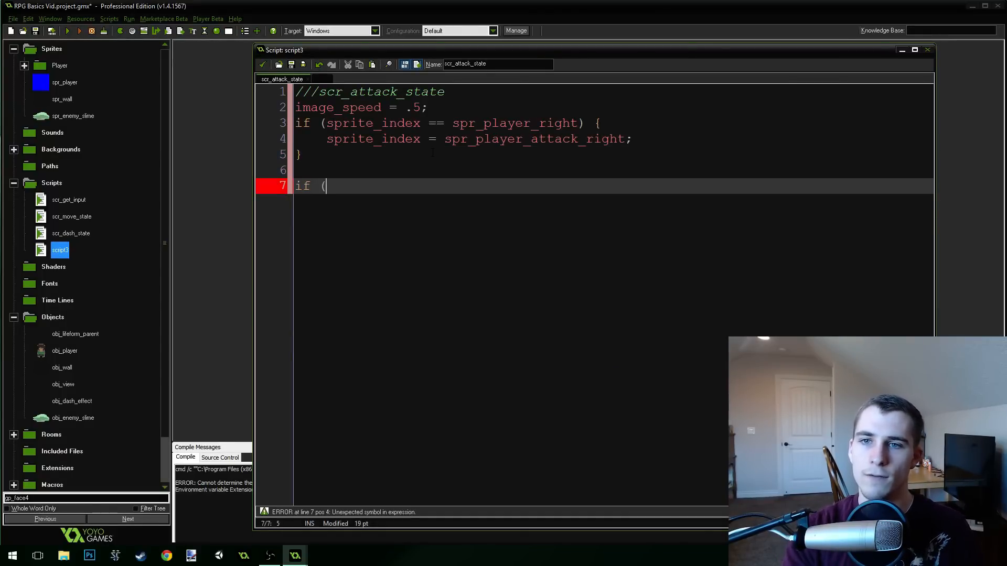
pyautogui.write('sprite_in')
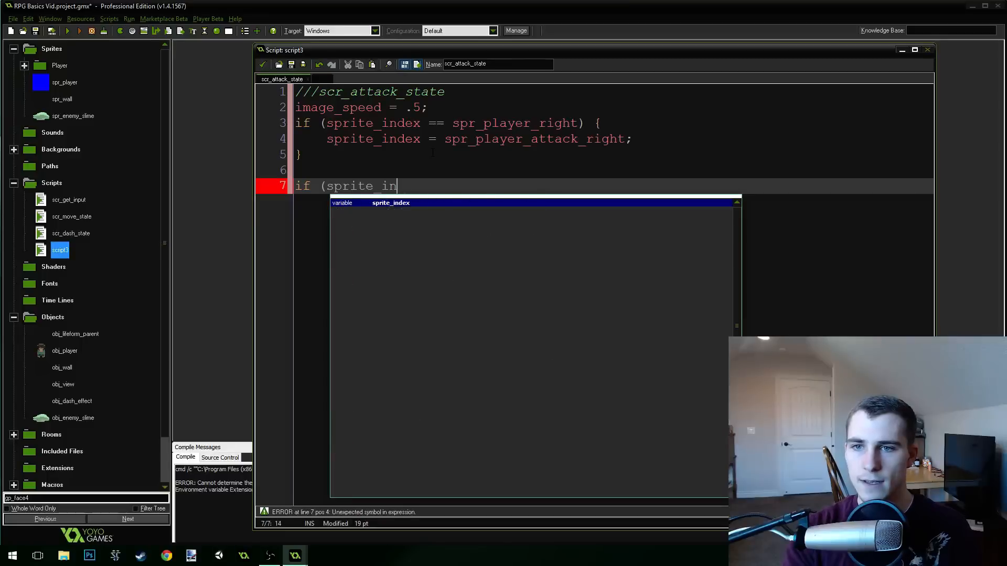
pyautogui.write('dex == spr_')
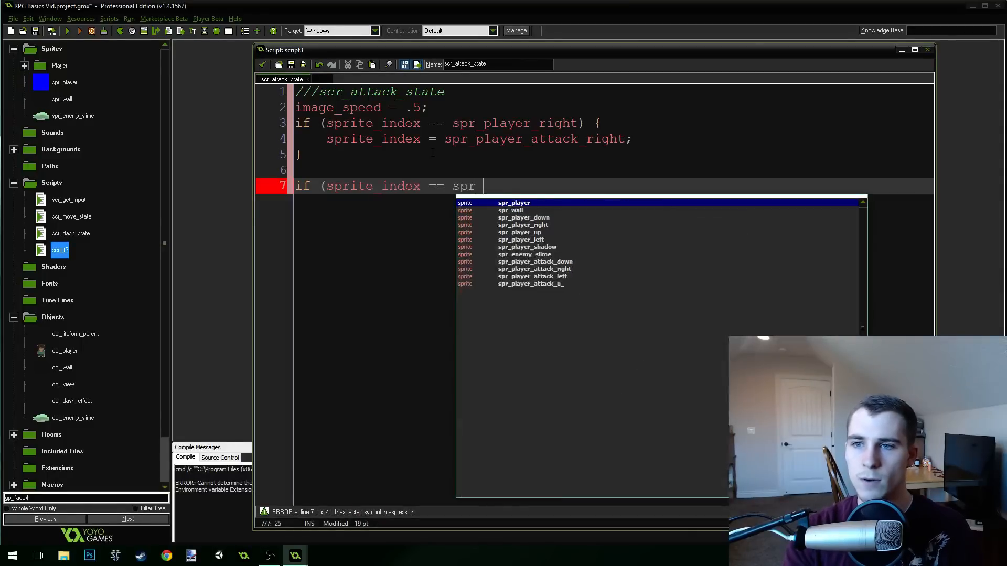
pyautogui.write('player')
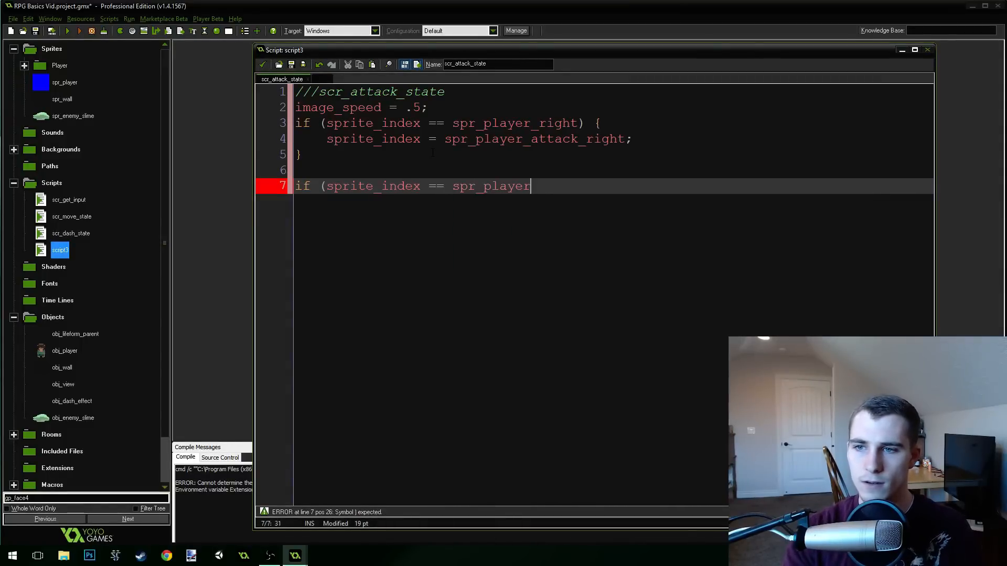
pyautogui.write('_down')
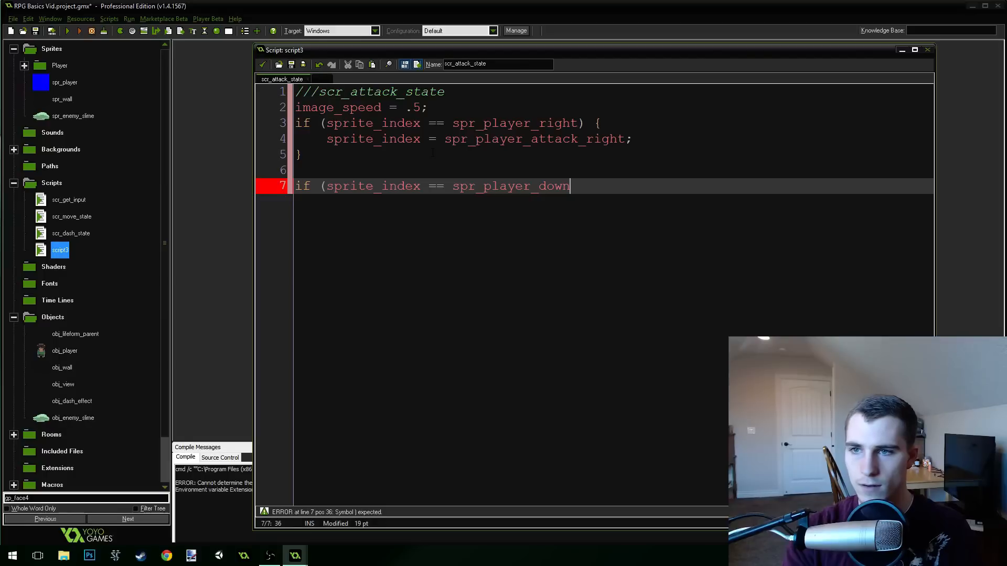
pyautogui.write('lefty')
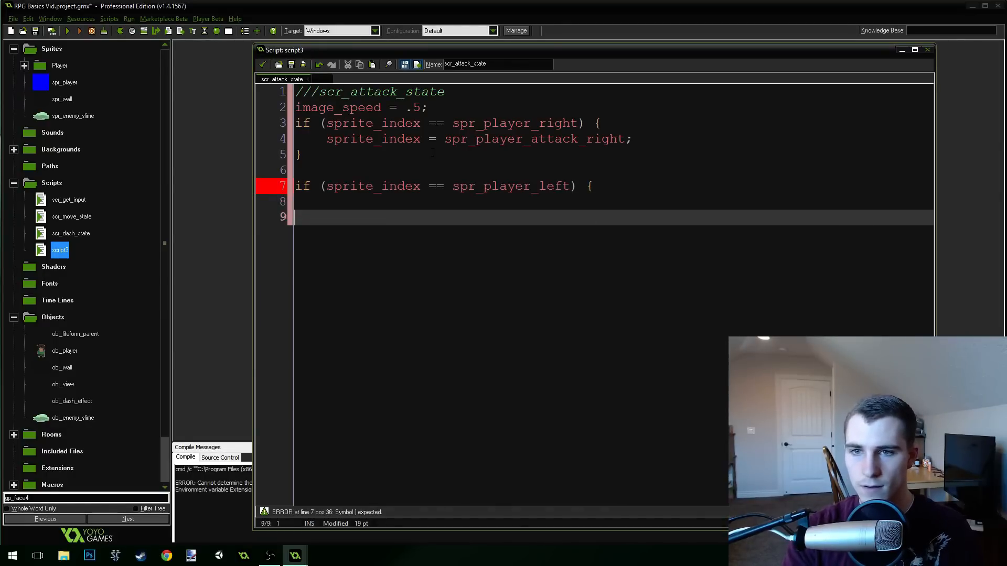
pyautogui.write('spri')
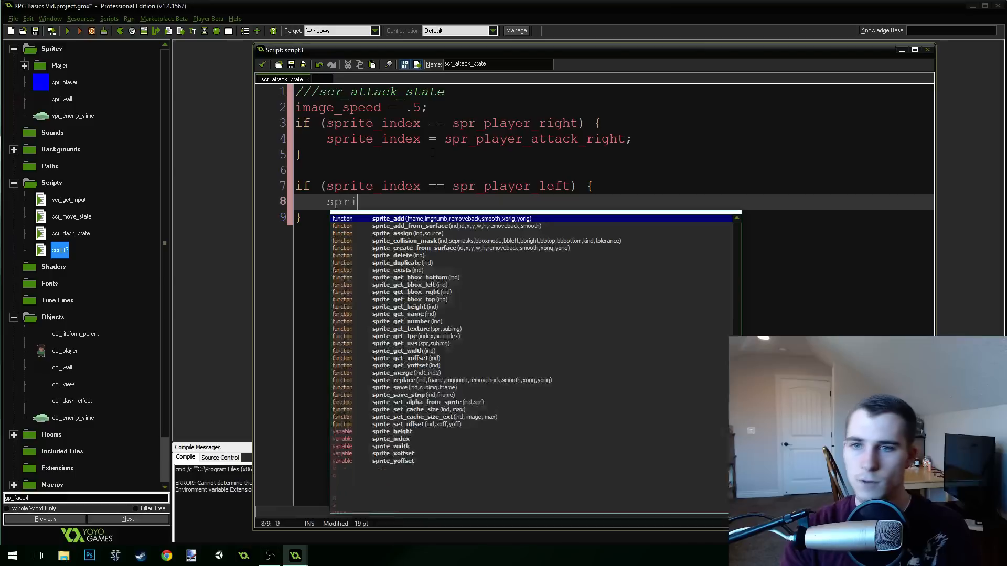
pyautogui.write('te_index = spr_player_')
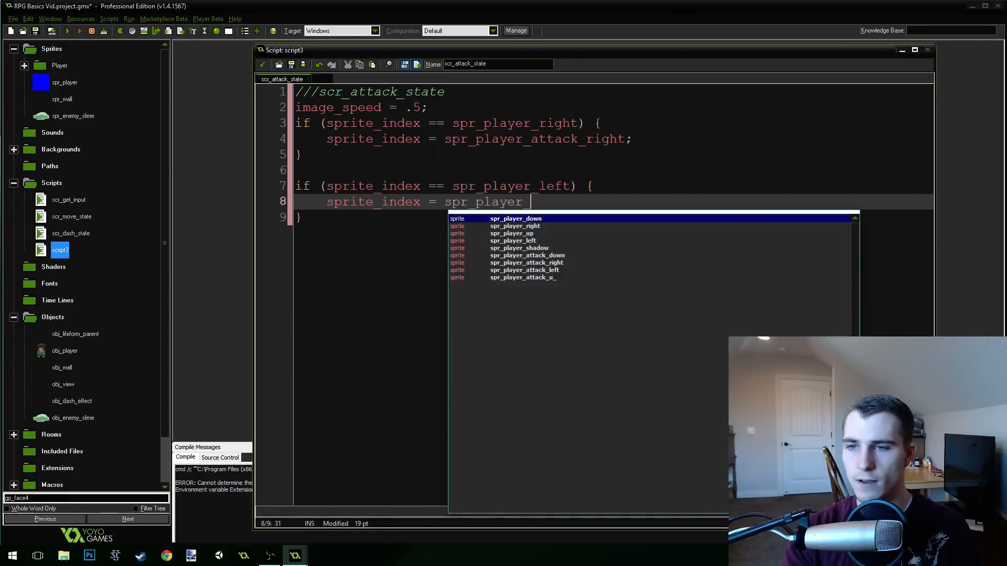
pyautogui.write('attack_le')
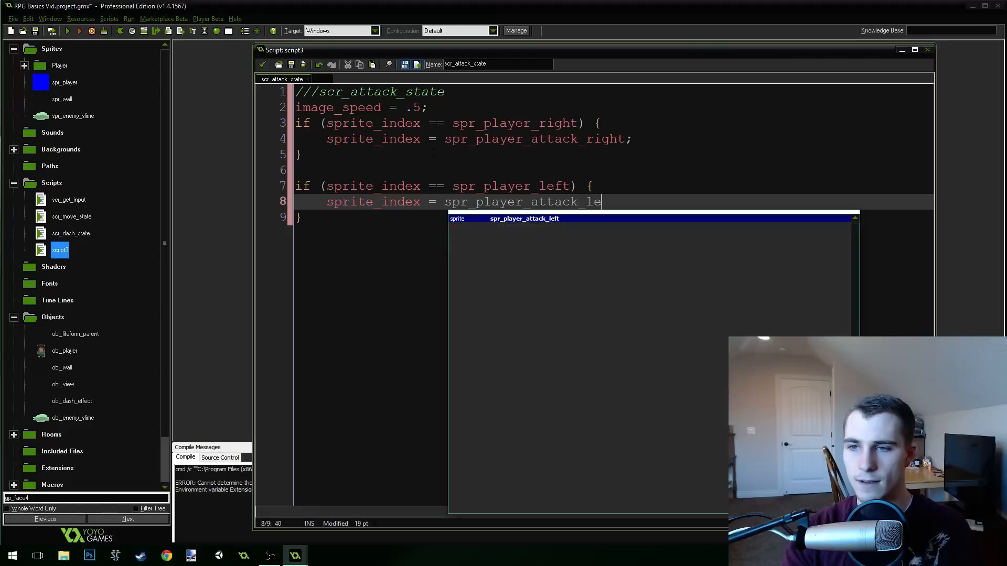
pyautogui.write('ft;')
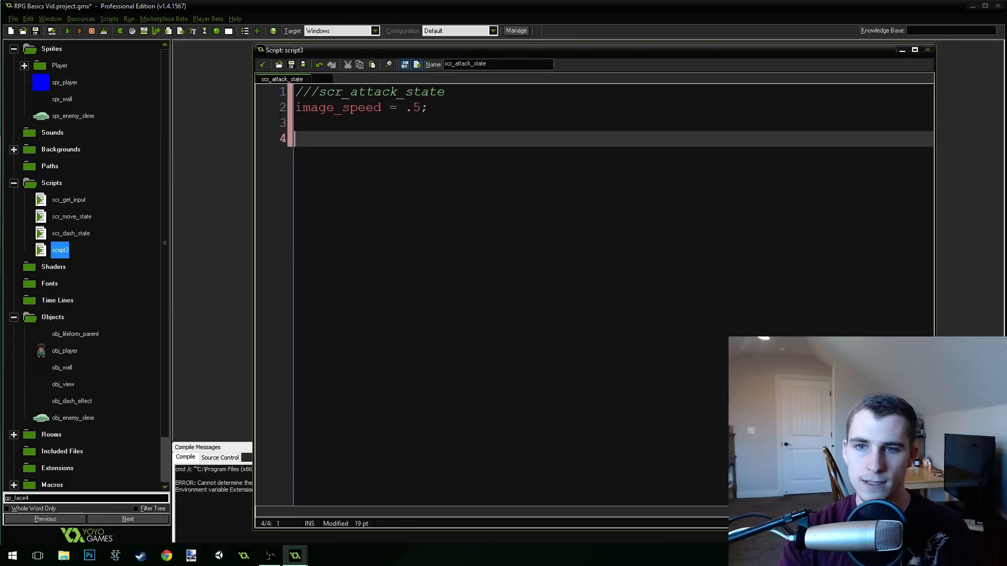
# Type a switch (image_index) { } block in scr_attack_state.
pyautogui.write('swith')
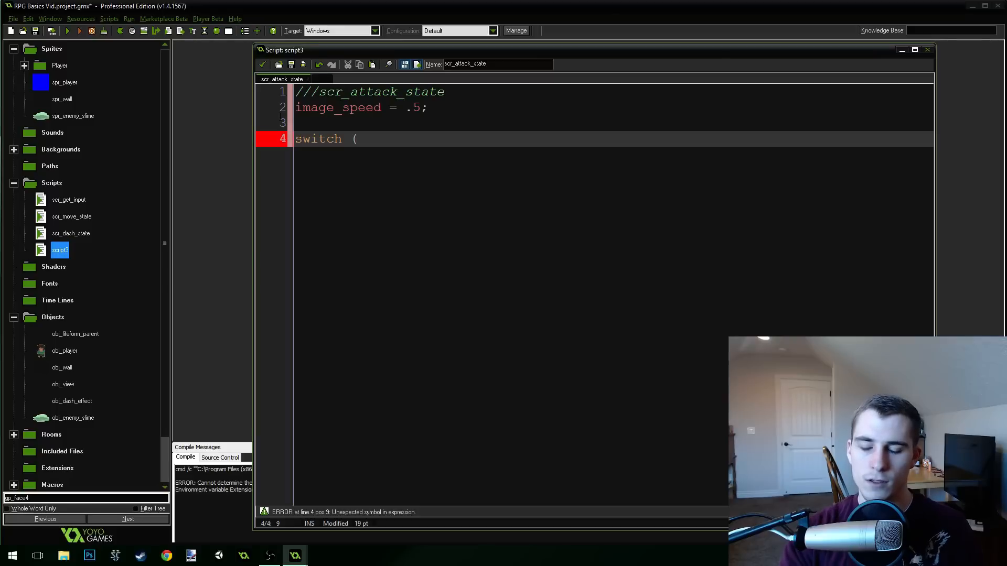
pyautogui.write('image_i')
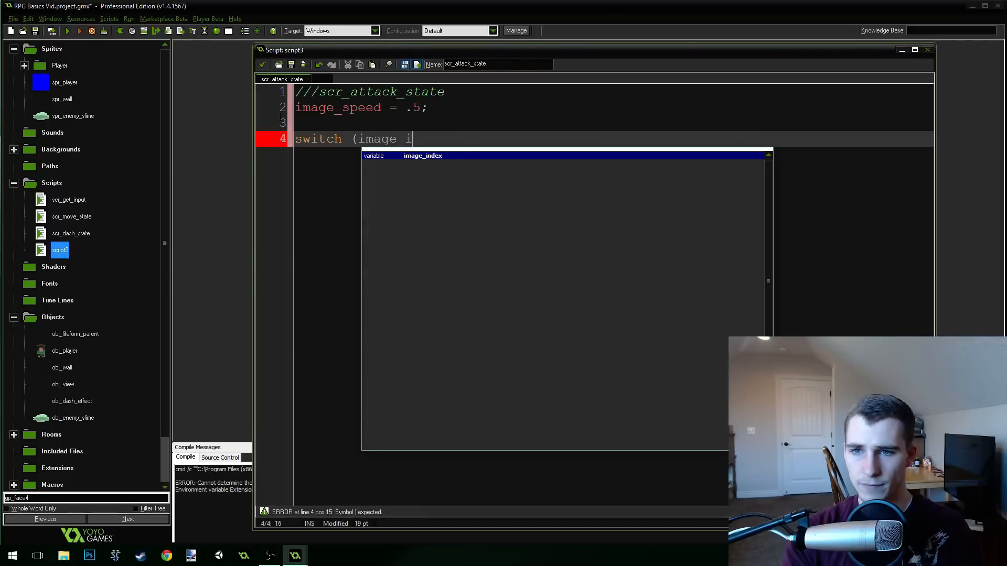
pyautogui.write('ndex)')
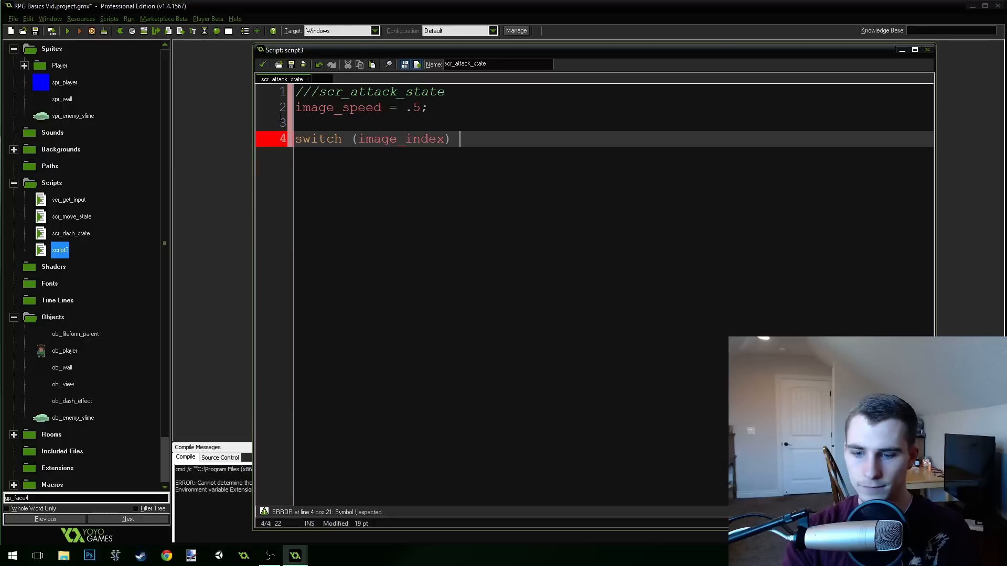
pyautogui.write('{')
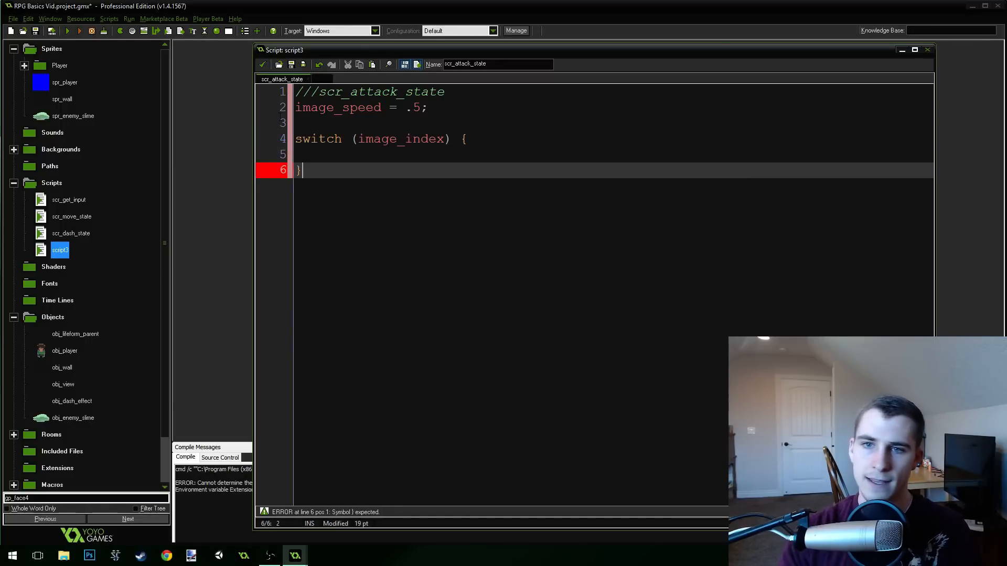
pyautogui.click(327, 154)
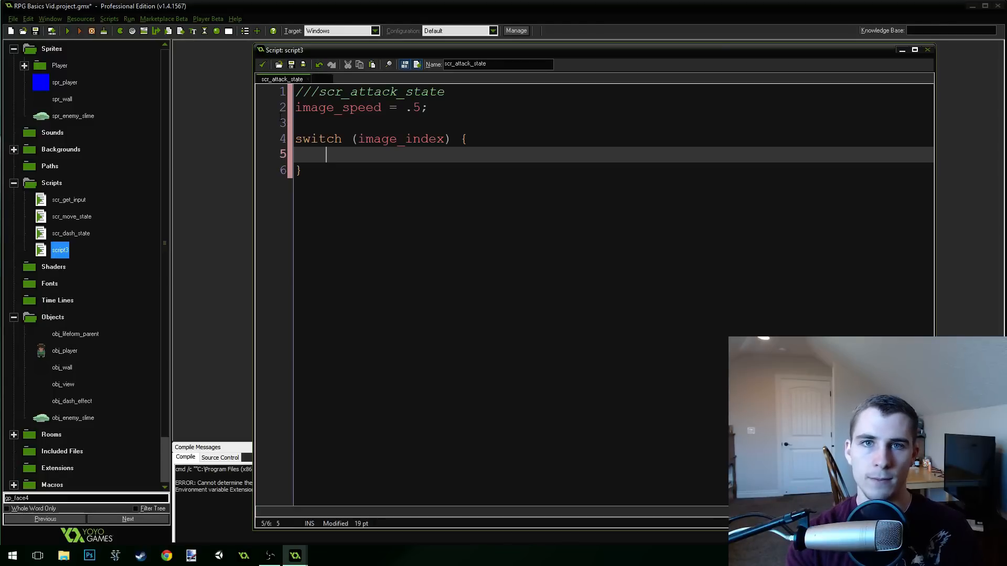
# Add a spr_player_down case with a '// Do something' comment and break;.
pyautogui.write('case spr_player_down')
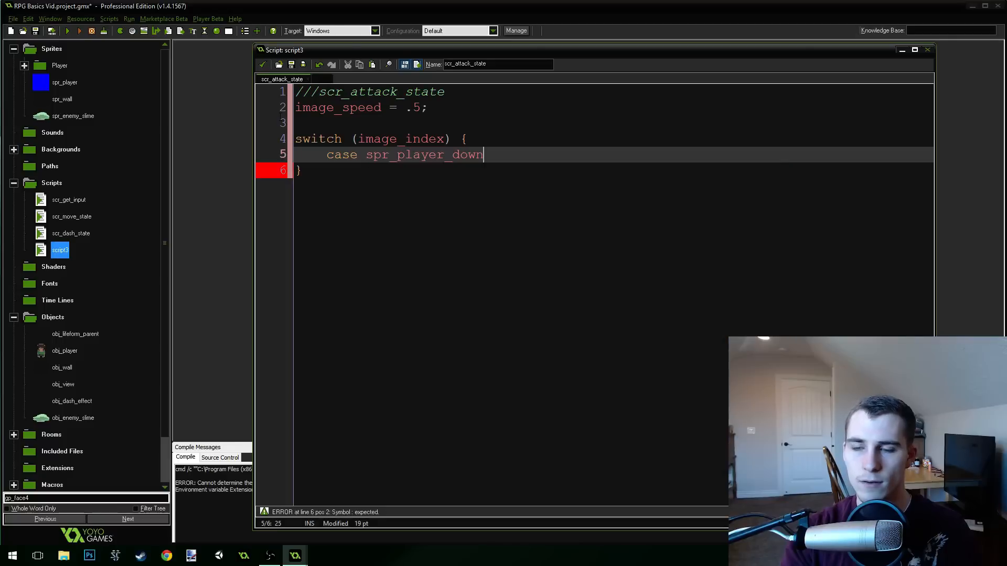
pyautogui.write(':')
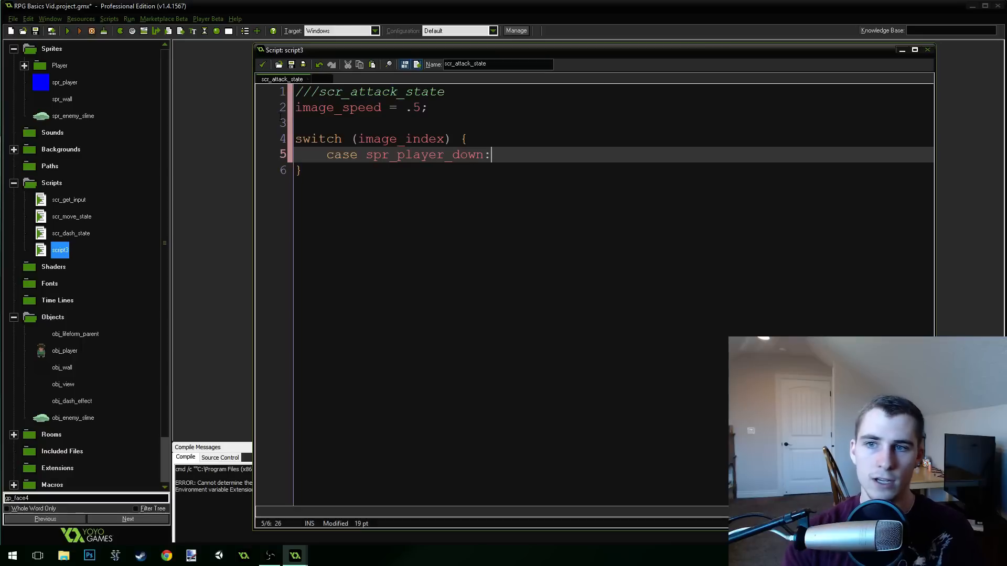
pyautogui.doubleClick(402, 139)
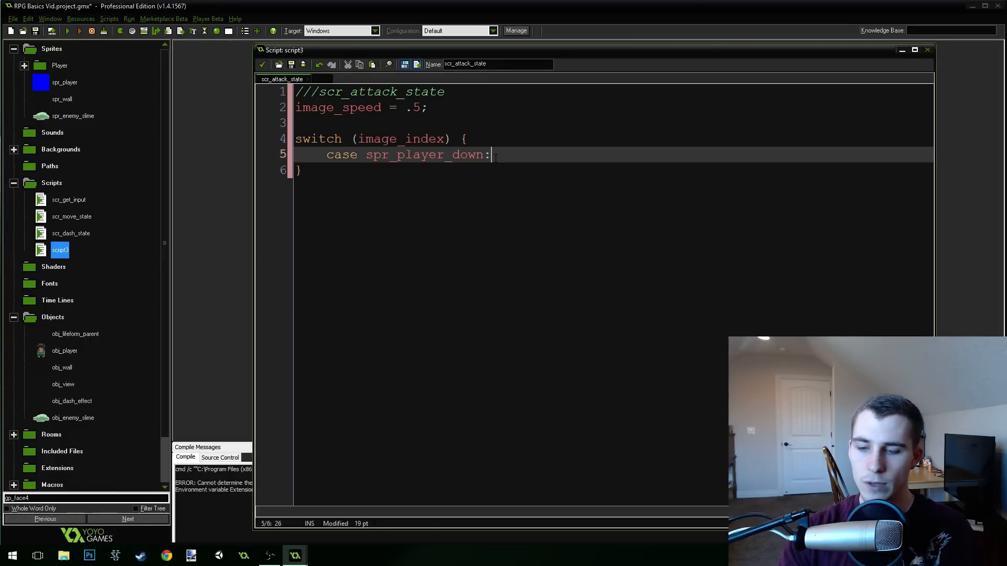
pyautogui.write('// Do something')
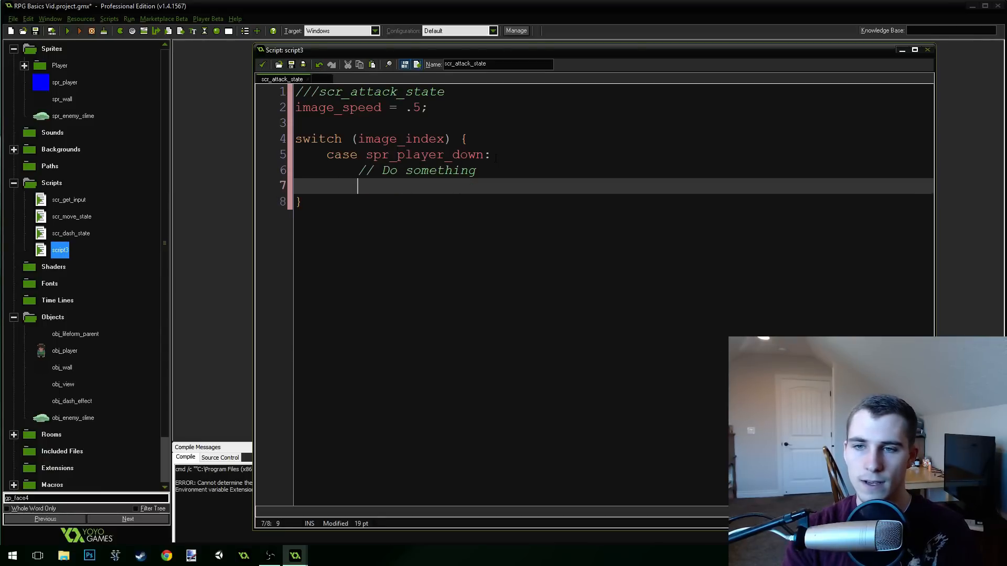
pyautogui.write('b')
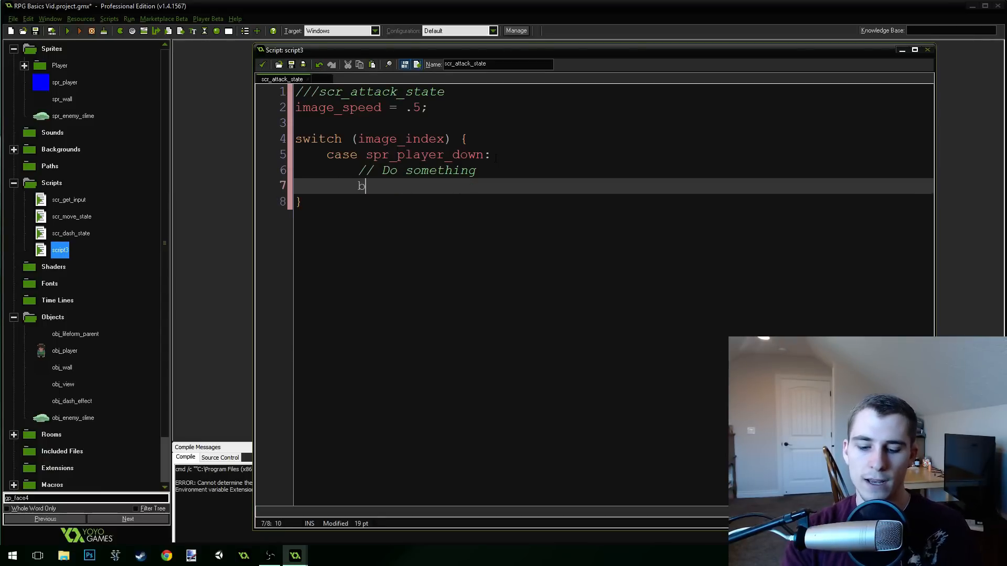
pyautogui.write('reak;')
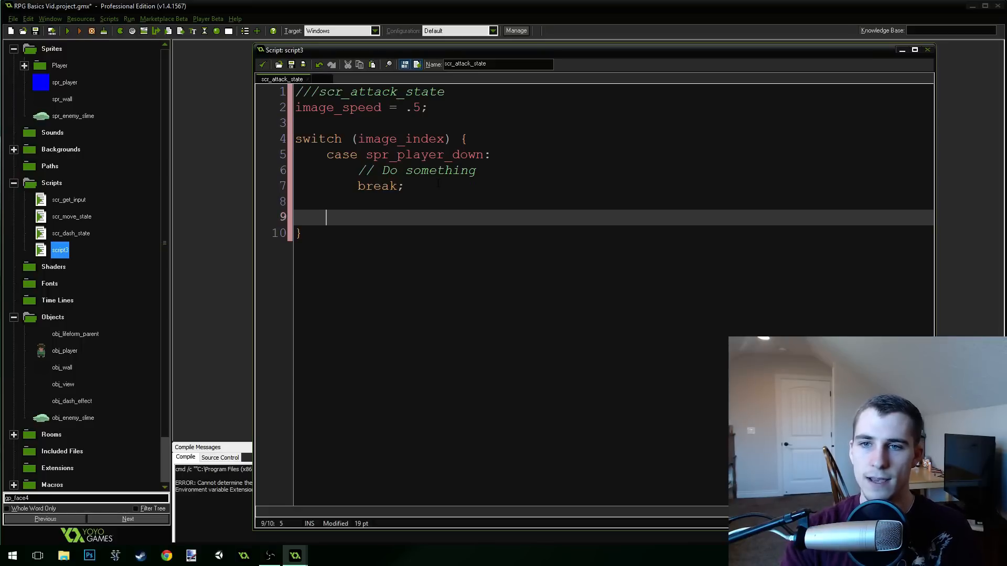
# Make the down case set sprite_index to spr_player_attack_down, and start a spr_player_up case.
pyautogui.write('case spr_p')
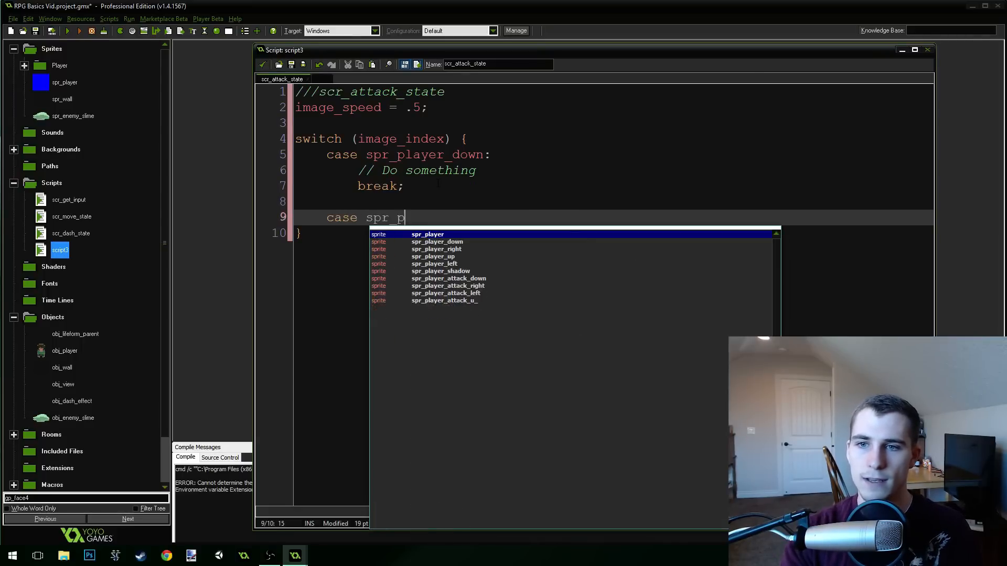
pyautogui.write('layer_up:')
pyautogui.write('brea')
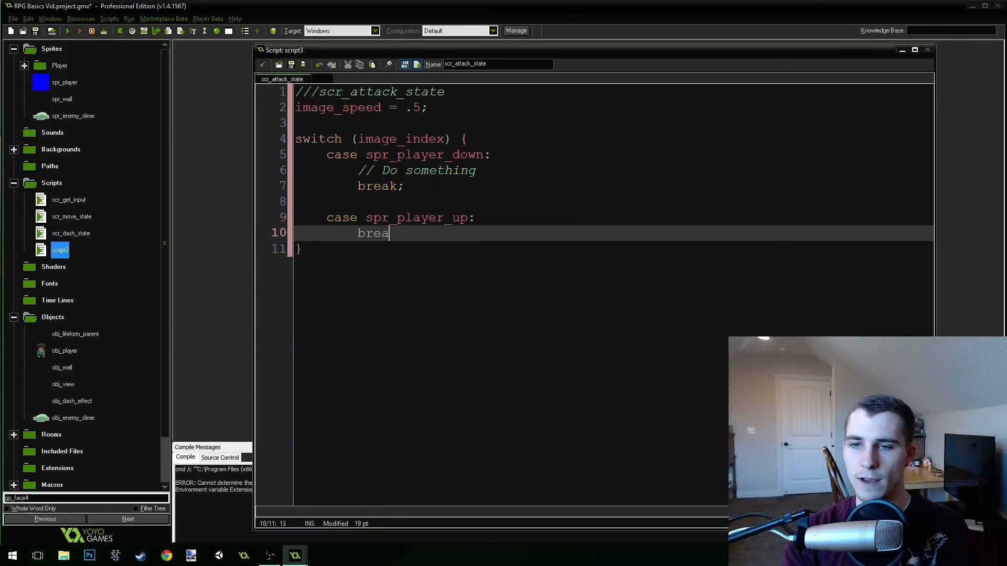
pyautogui.write('k;')
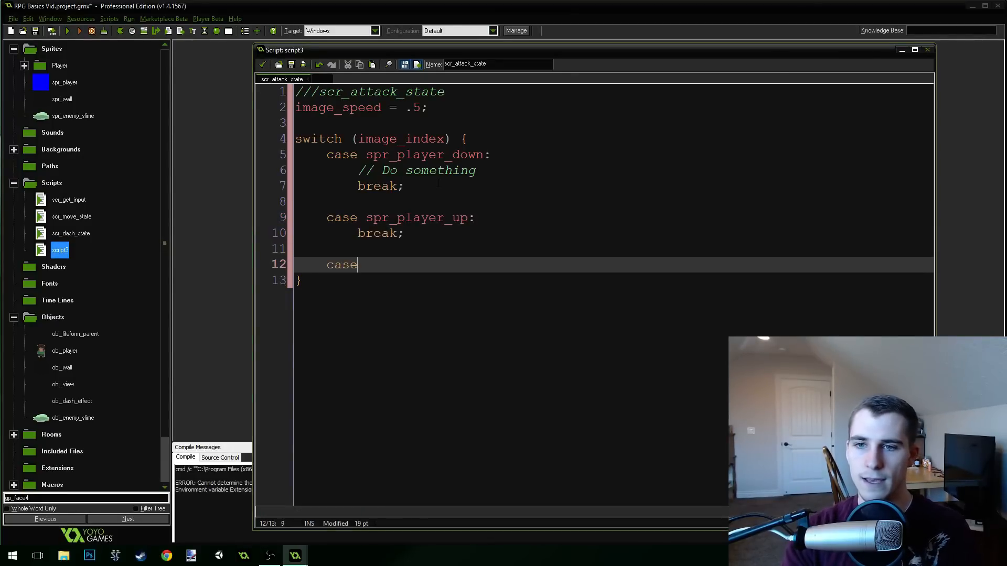
pyautogui.press('BackSpace')
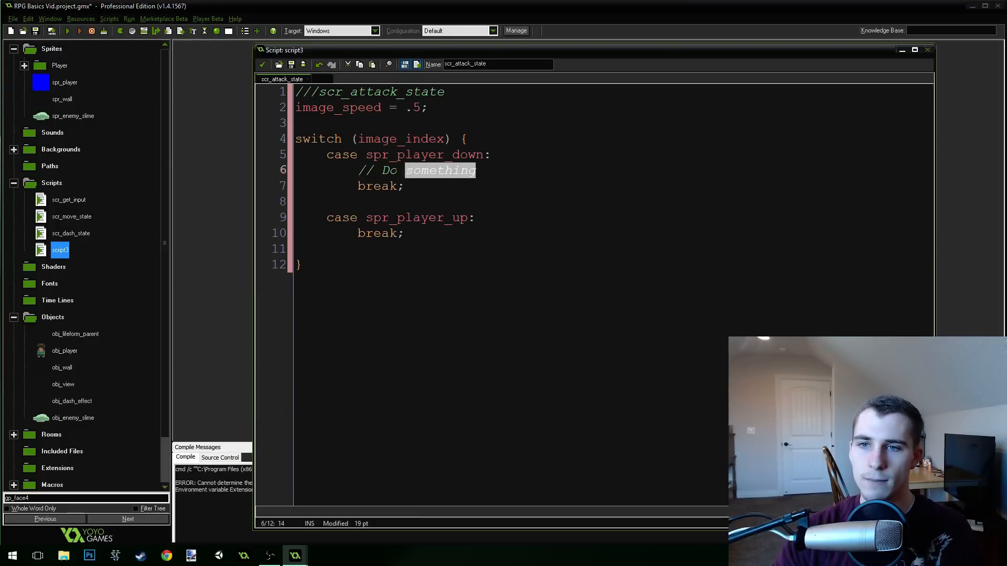
pyautogui.write('spra')
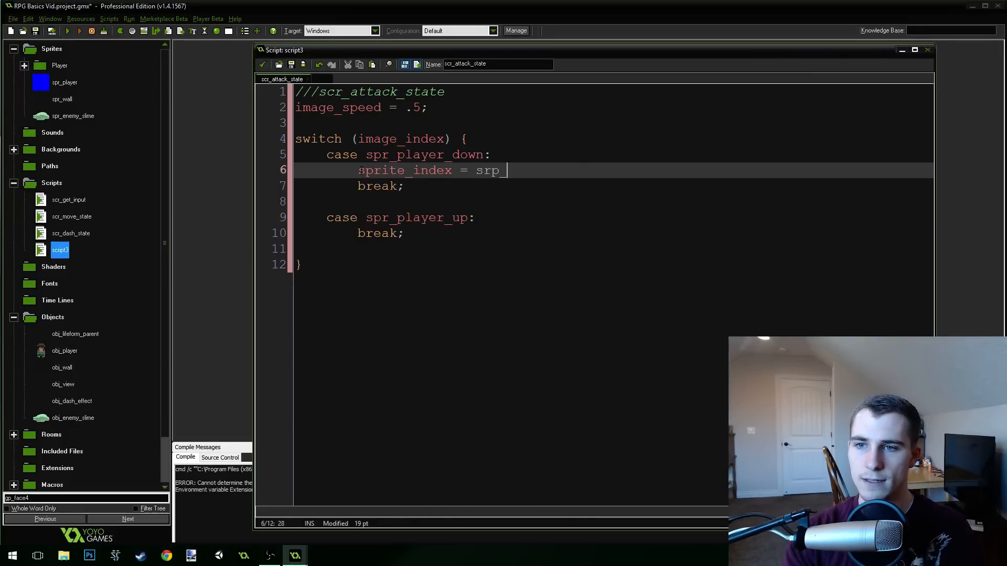
pyautogui.write('spr_player')
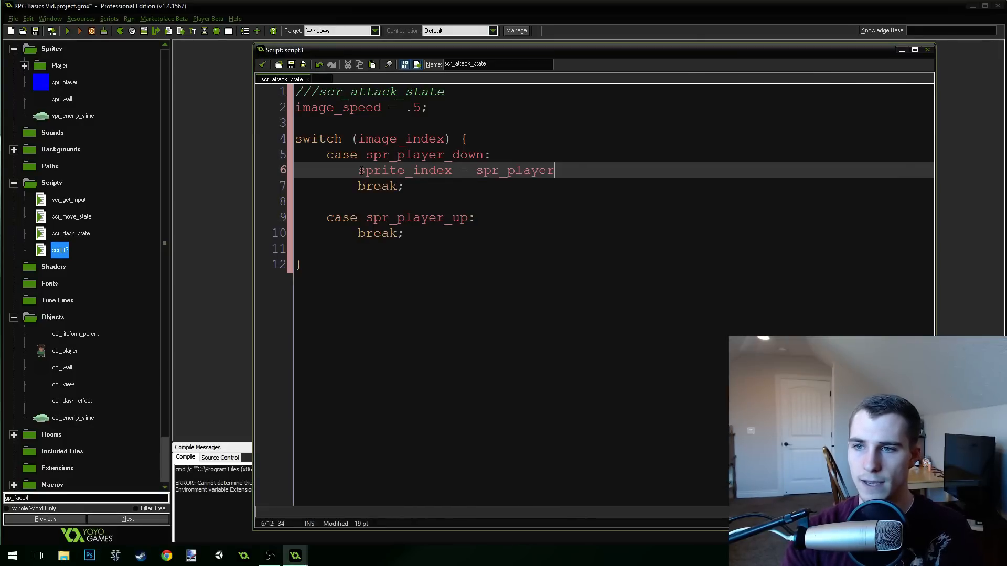
pyautogui.write('_attack_down;')
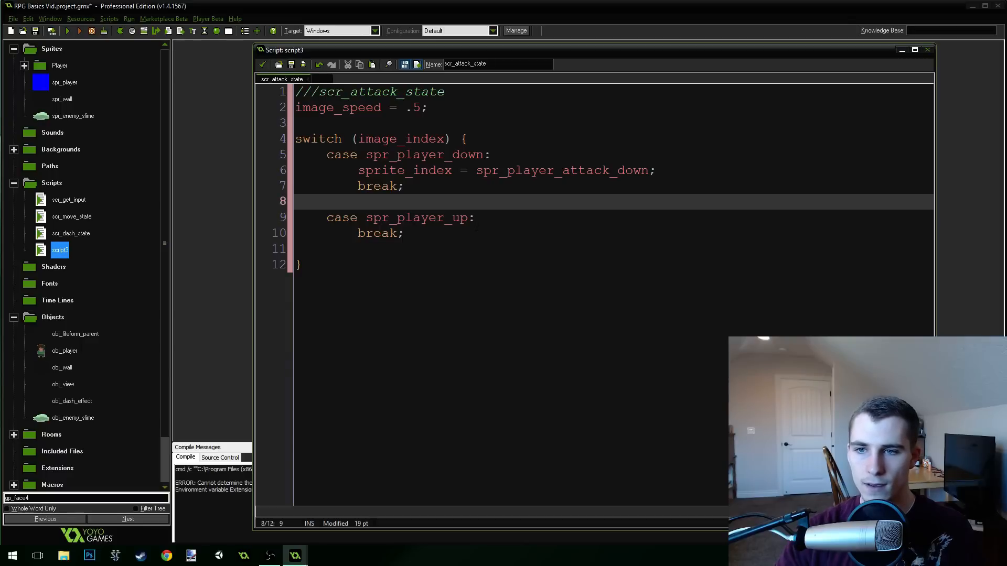
# Set sprite_index = spr_player_attack_up in the spr_player_up case.
pyautogui.write('s')
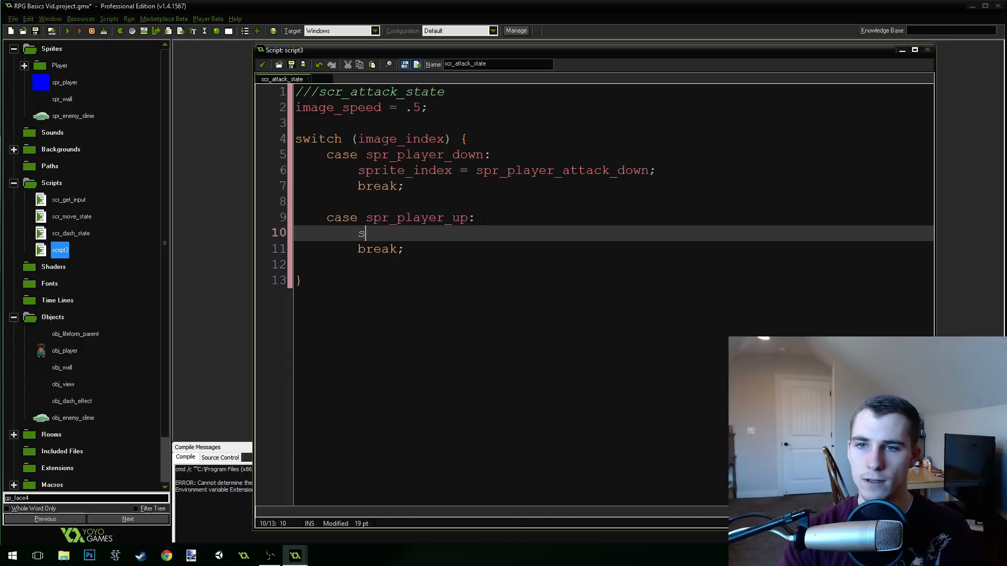
pyautogui.write('prite_index=')
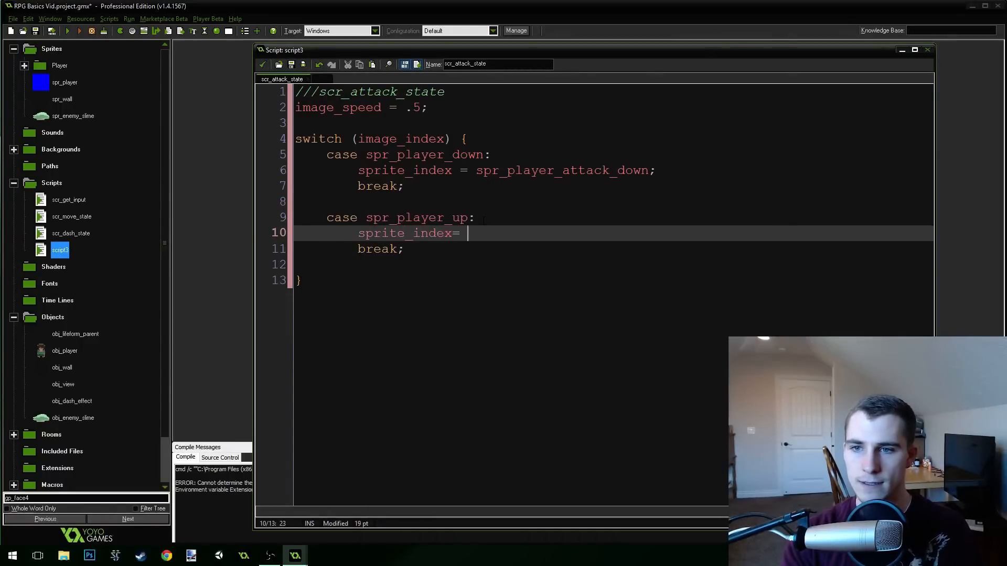
pyautogui.write('spr_player_a')
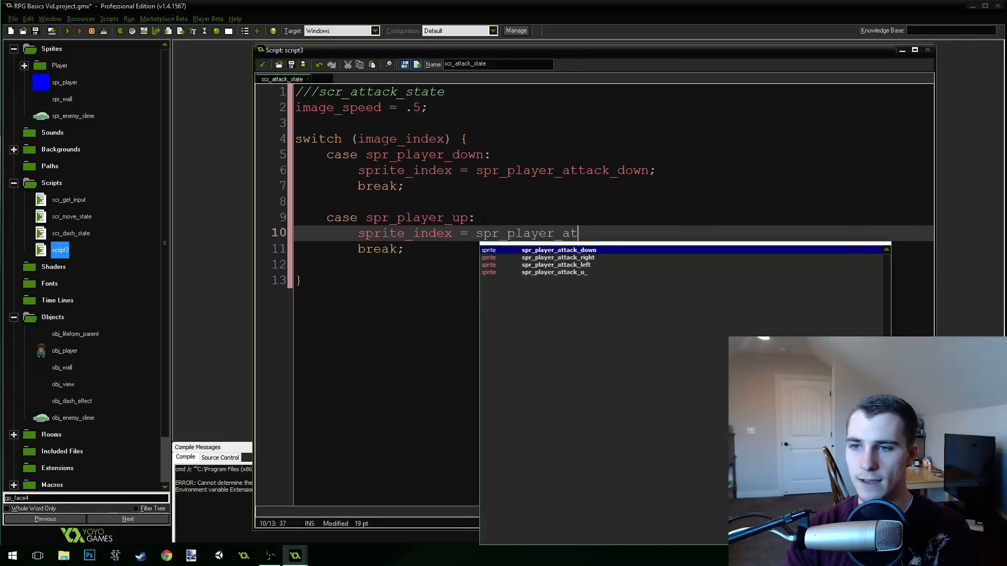
pyautogui.write('tack_u_')
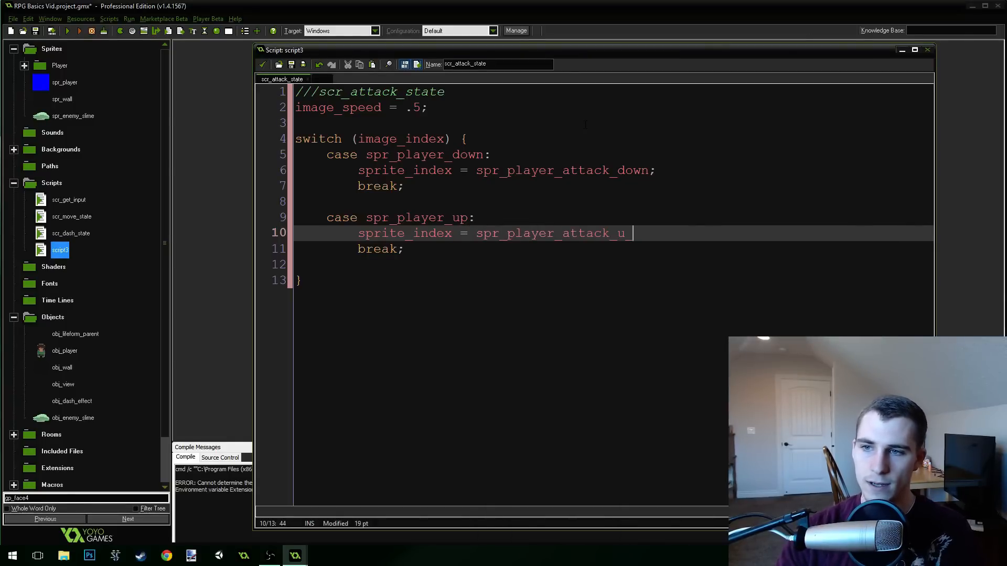
pyautogui.write('p')
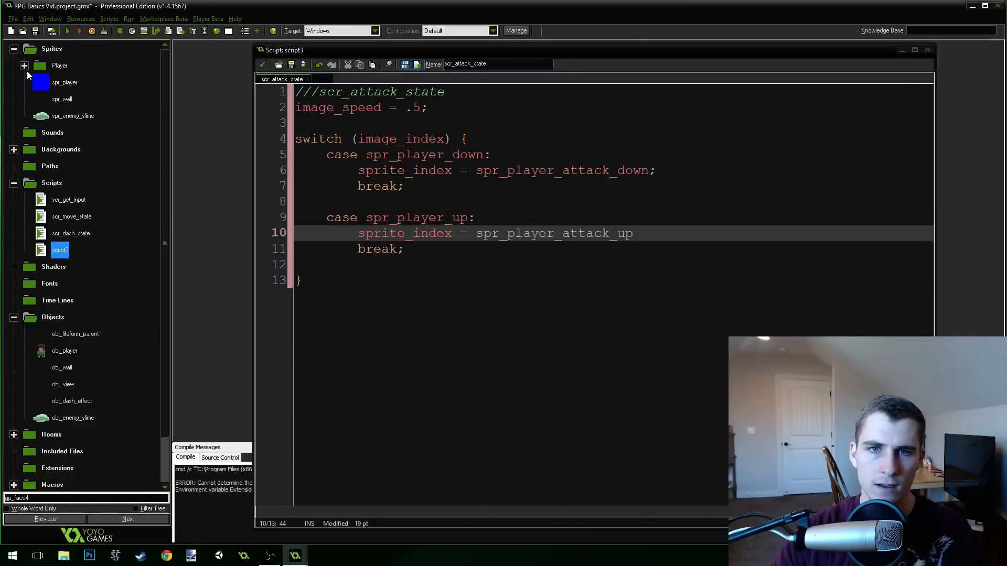
# Rename the fourth attack sprite to spr_player_attack_up and end line 10 with a semicolon.
pyautogui.doubleClick(89, 216)
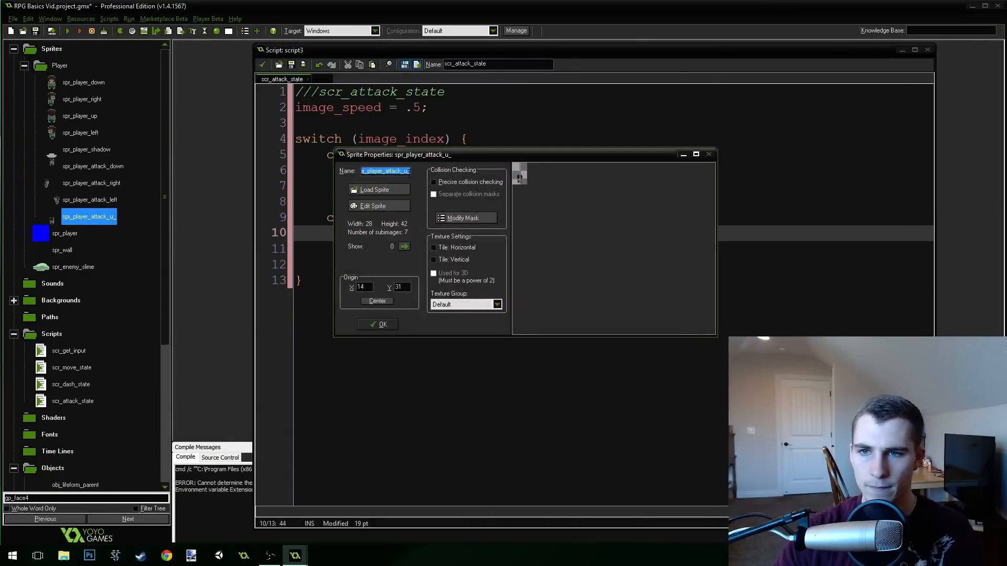
pyautogui.write('p')
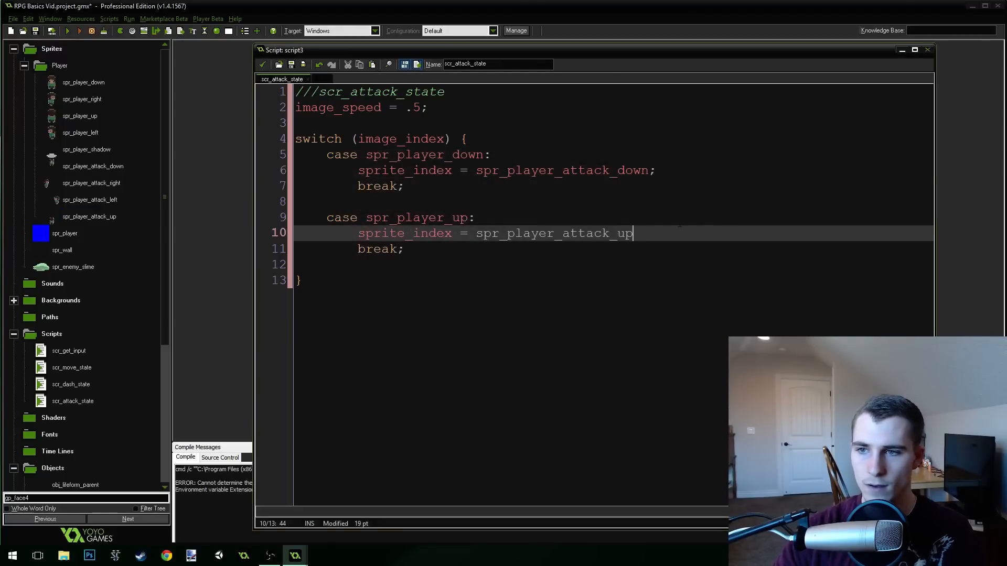
pyautogui.write(';')
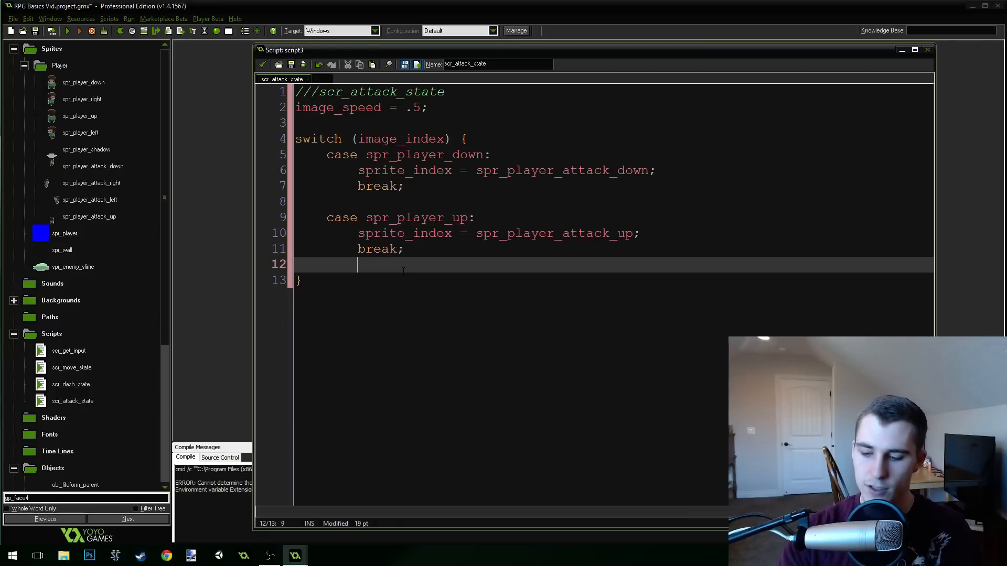
# Add a spr_player_right case setting sprite_index to spr_player_attack_right.
pyautogui.write('ca')
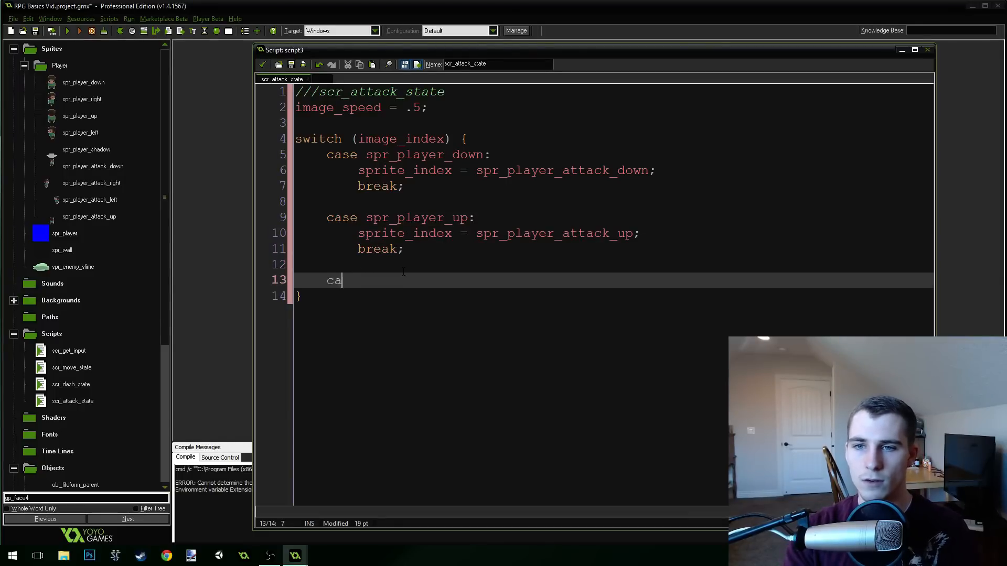
pyautogui.write('se spr_player_right:')
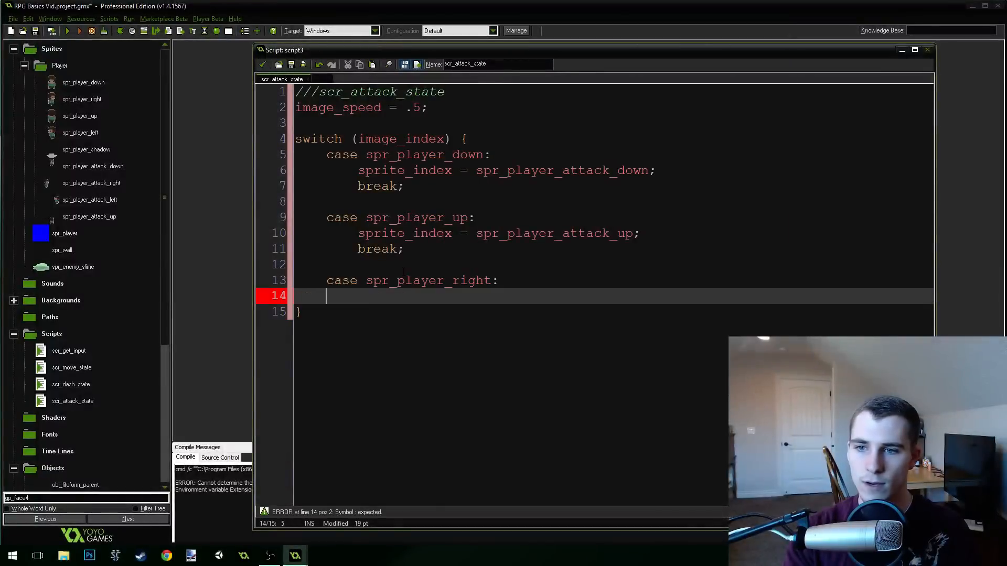
pyautogui.write('sprite_index = spr_player_a')
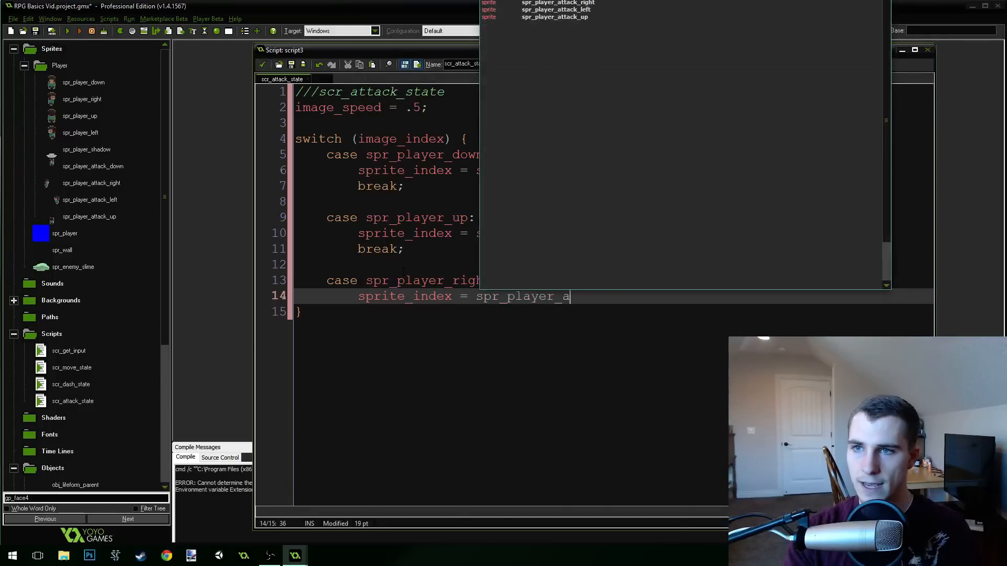
pyautogui.write('ttack_right')
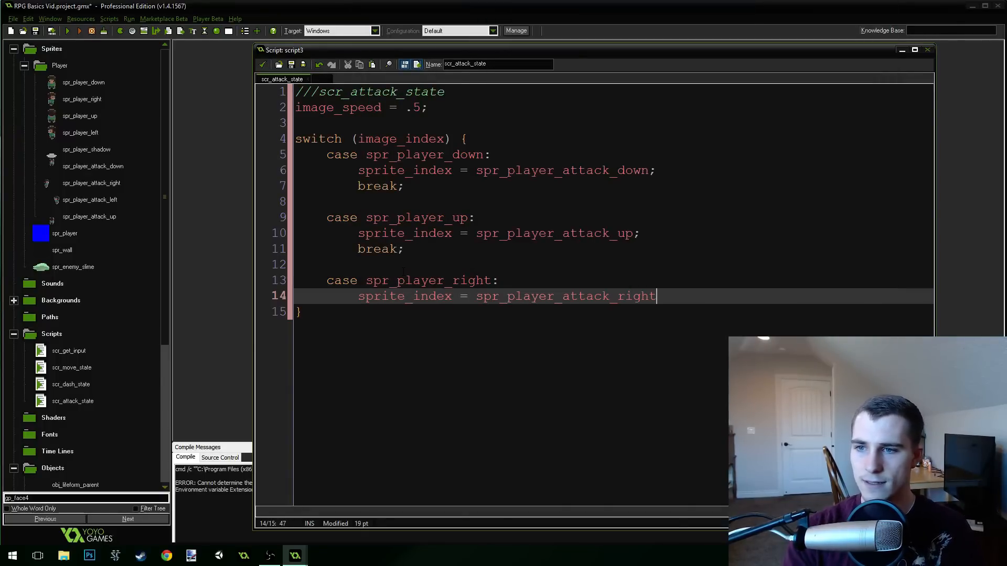
pyautogui.write(';')
pyautogui.write('break;')
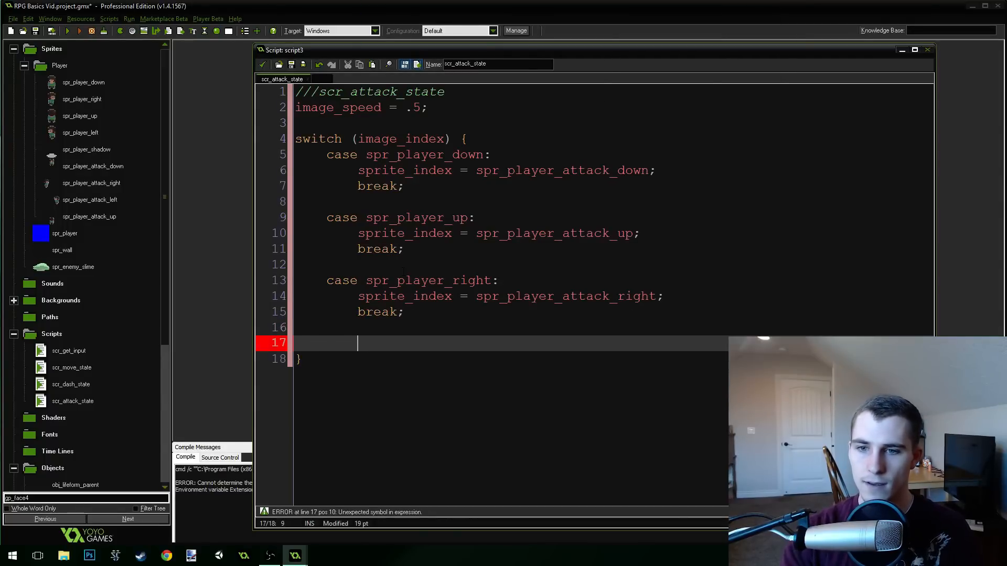
# Add a spr_player_left case assigning the left attack sprite, followed by break;.
pyautogui.write('case sprite')
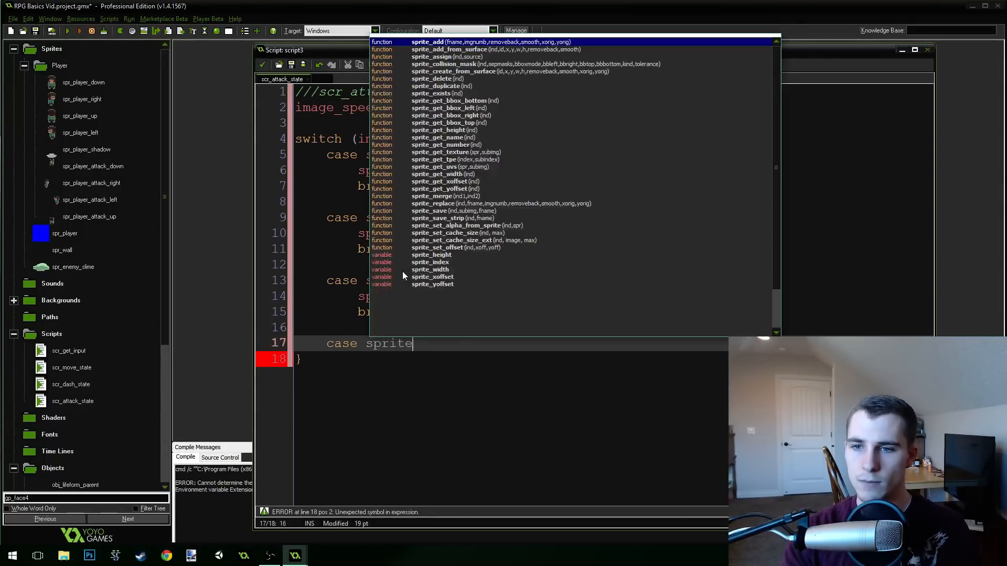
pyautogui.press('BackSpace')
pyautogui.write('_player_')
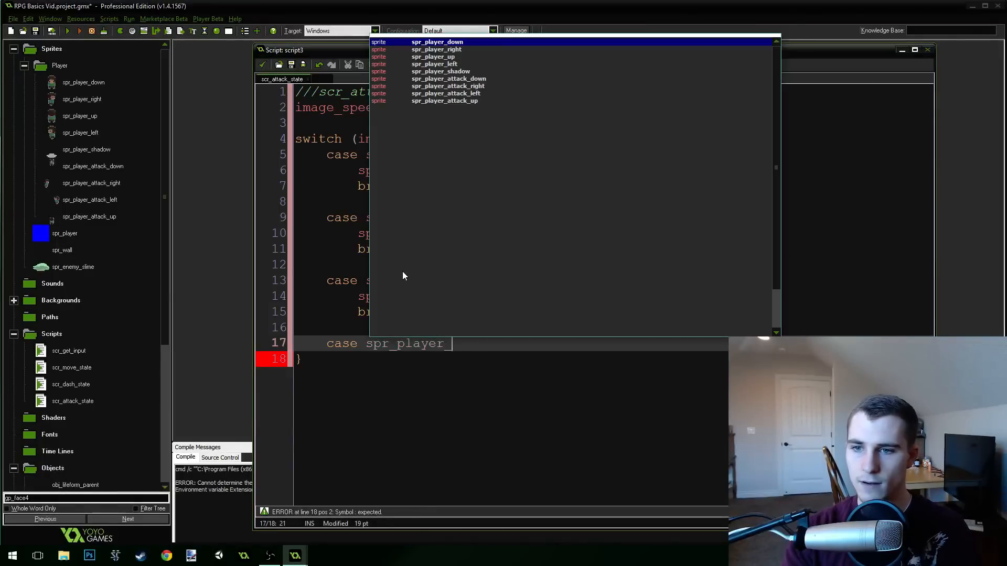
pyautogui.write('left:')
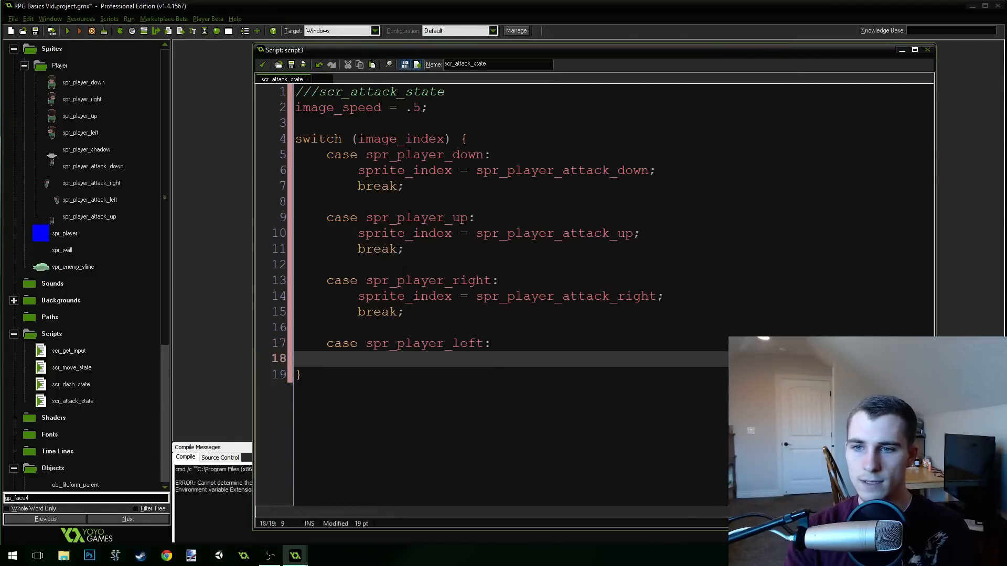
pyautogui.write('sprite')
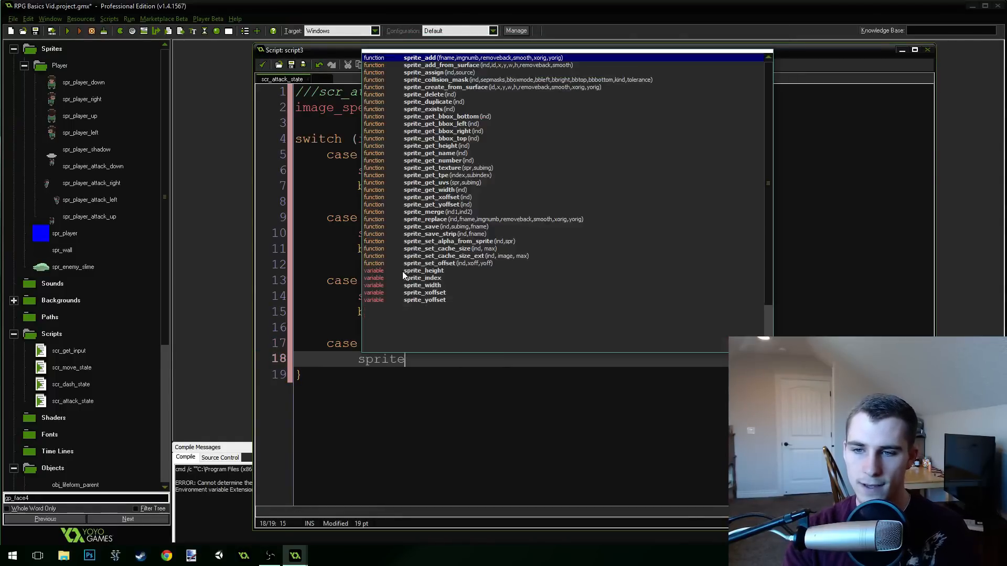
pyautogui.write('_index = spr_playe')
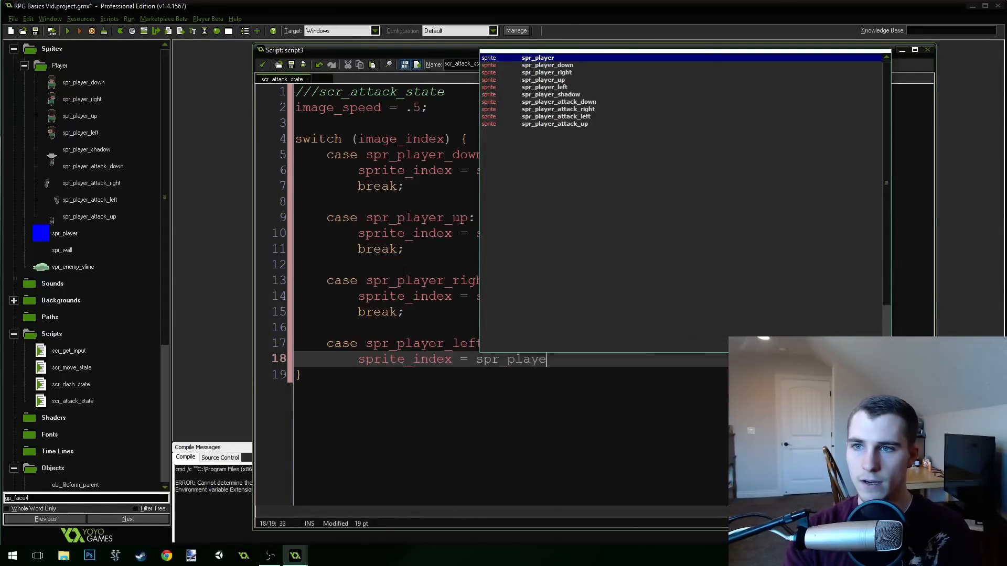
pyautogui.write('r_attack_left')
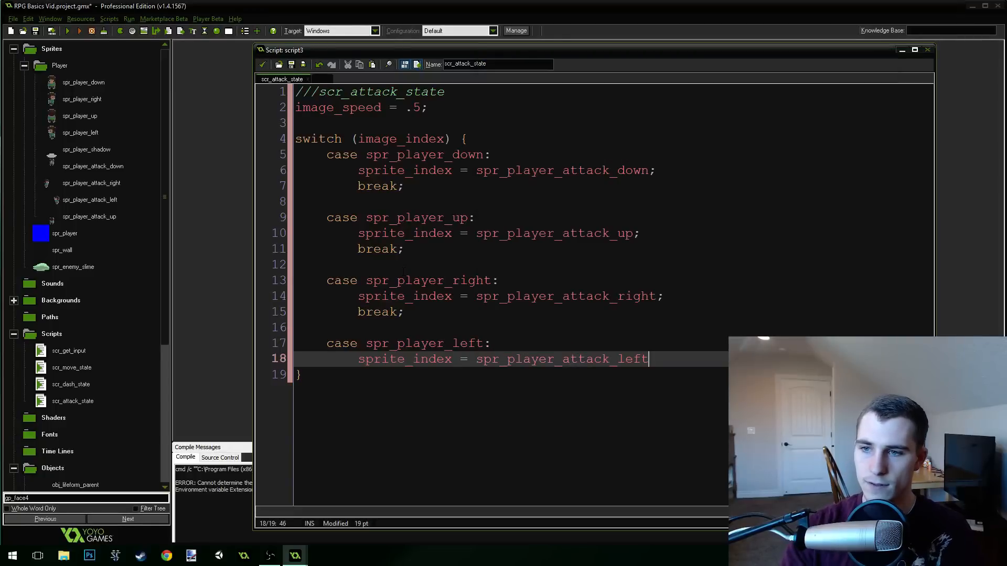
pyautogui.write(';')
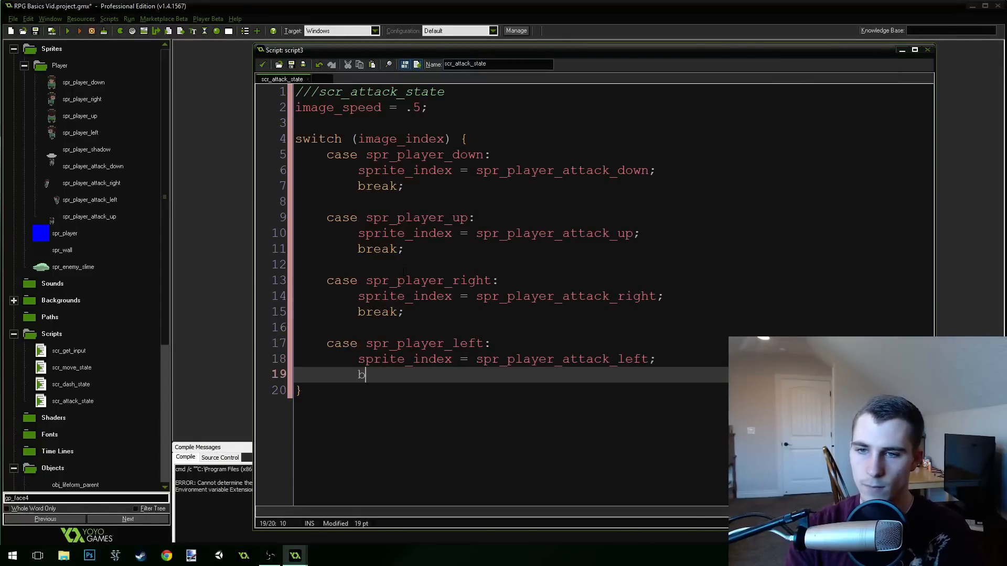
pyautogui.write('reak;')
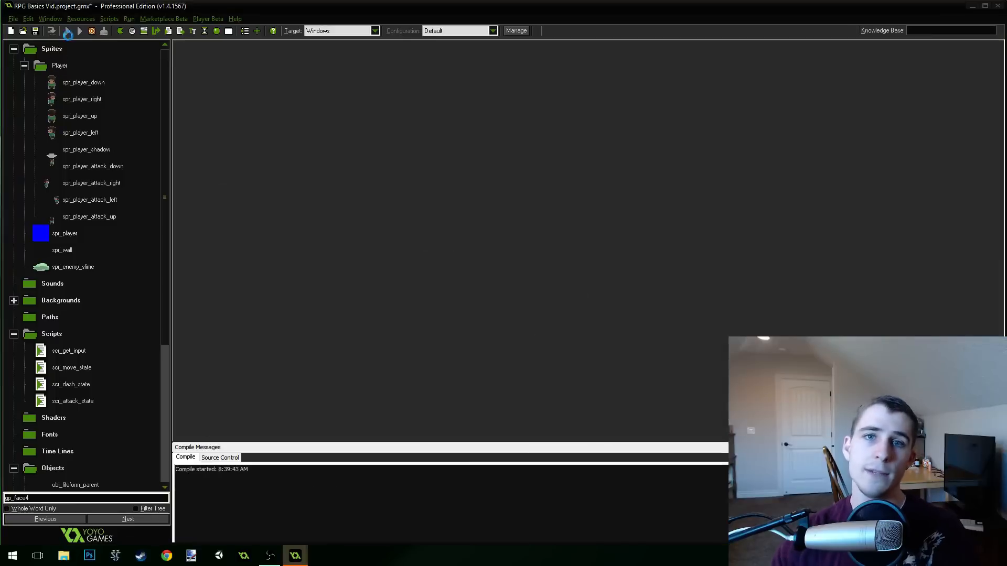
pyautogui.click(68, 31)
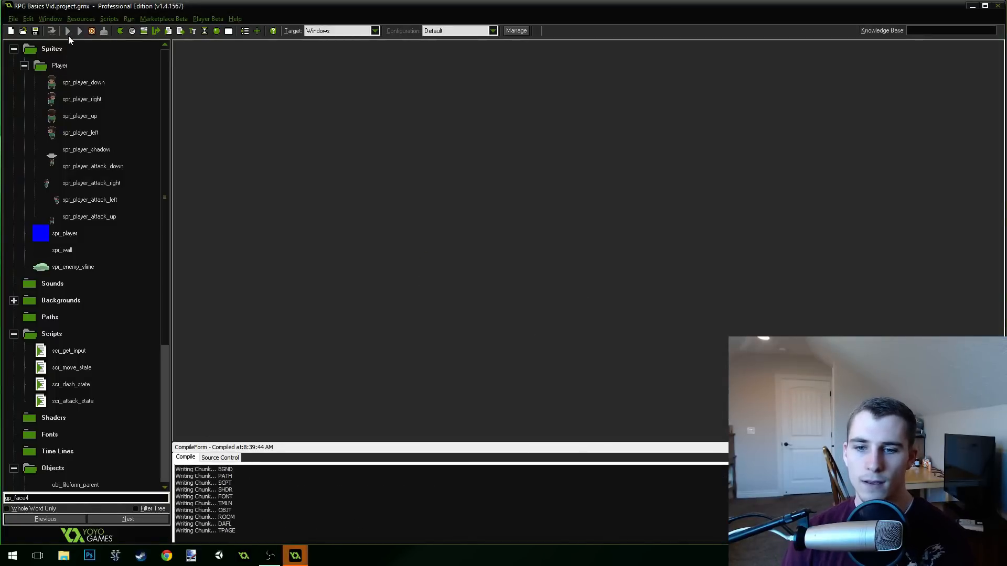
pyautogui.click(68, 31)
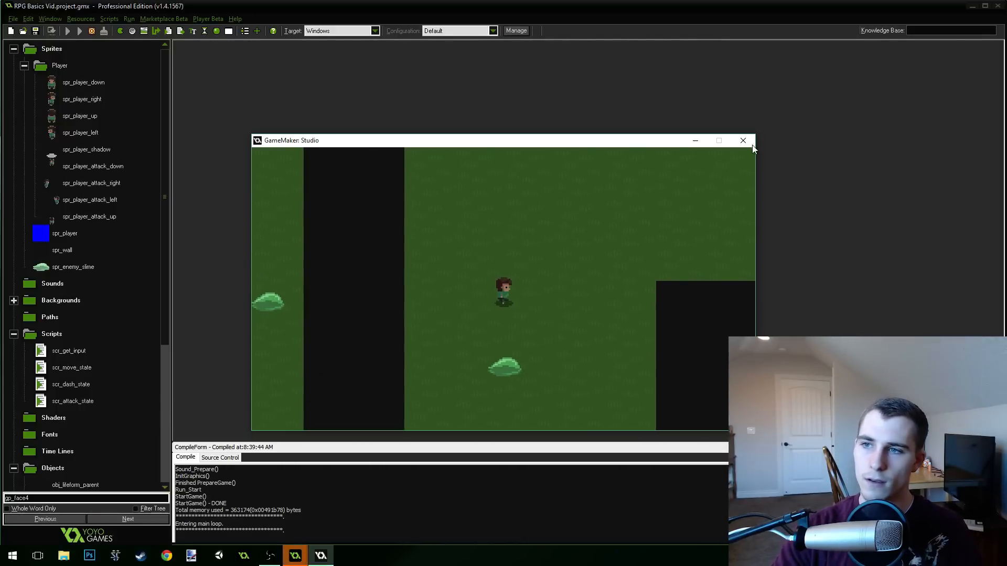
pyautogui.click(743, 140)
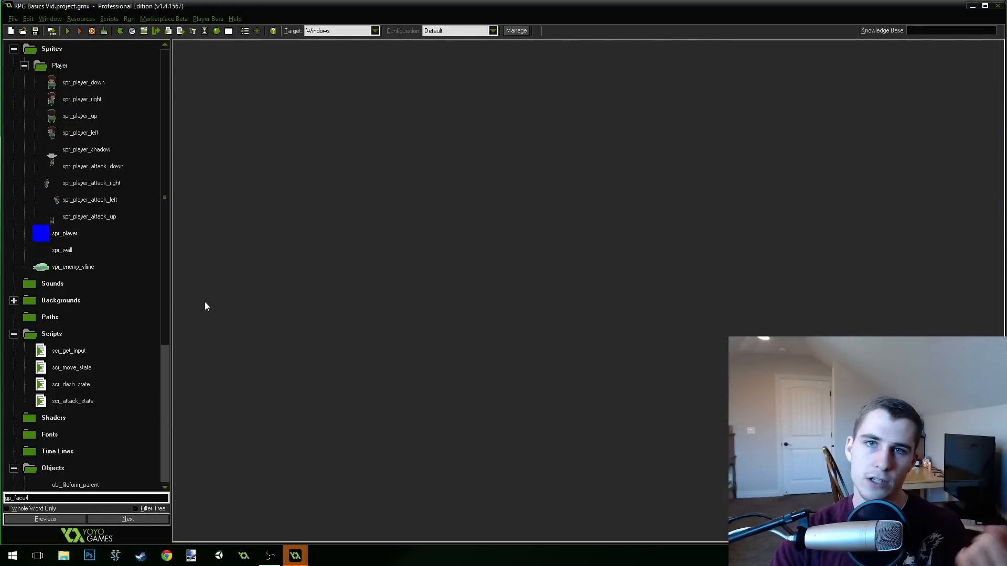
# In scr_move_state, add if (attack_key) { image_index = 0; state = scr_attack_state; }.
pyautogui.scroll(-3)
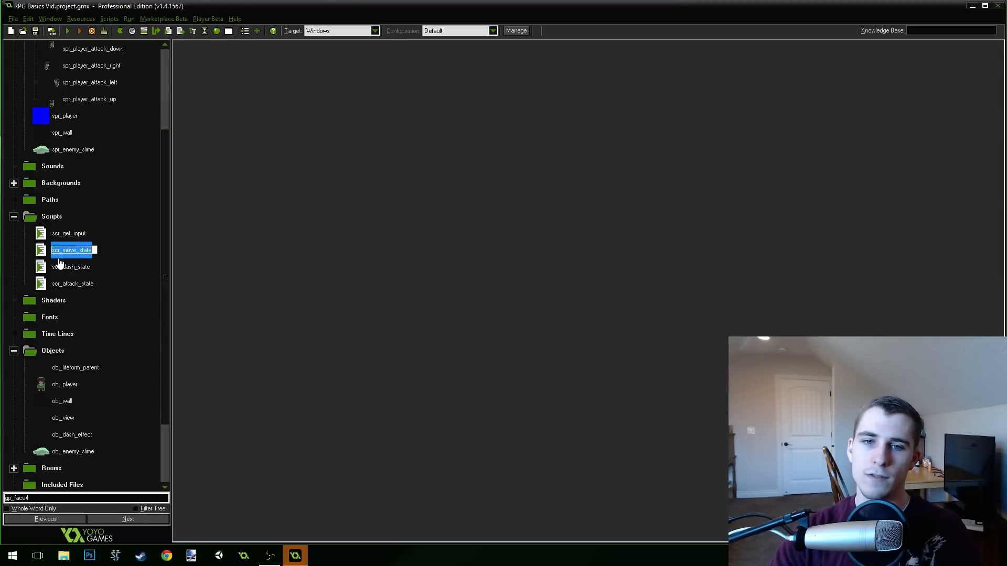
pyautogui.doubleClick(72, 250)
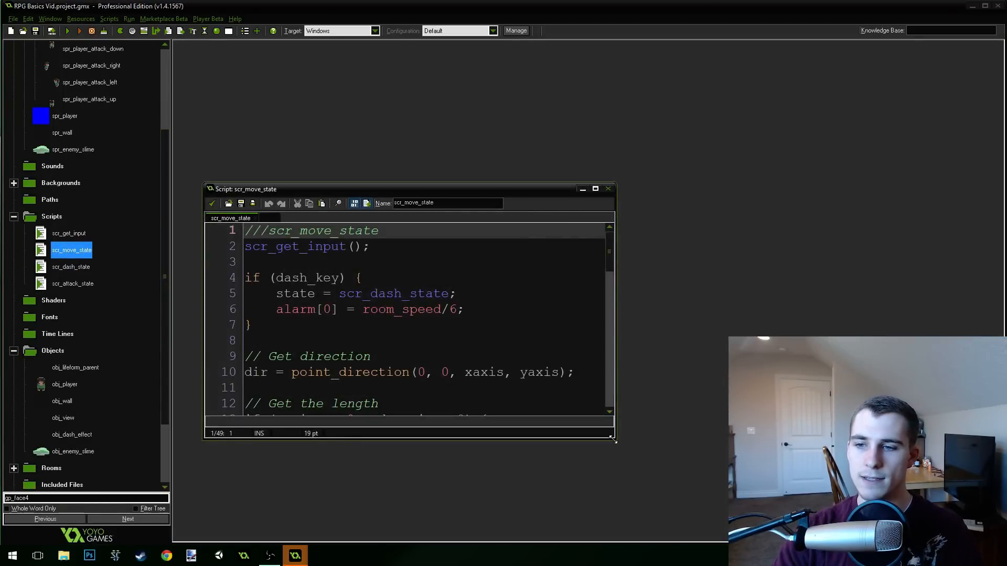
pyautogui.click(594, 188)
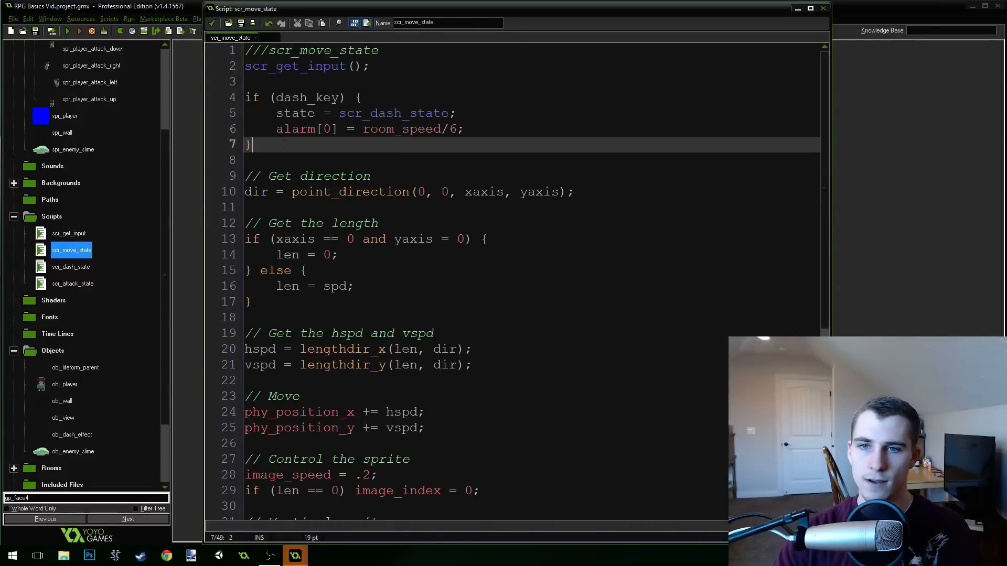
pyautogui.write('if (')
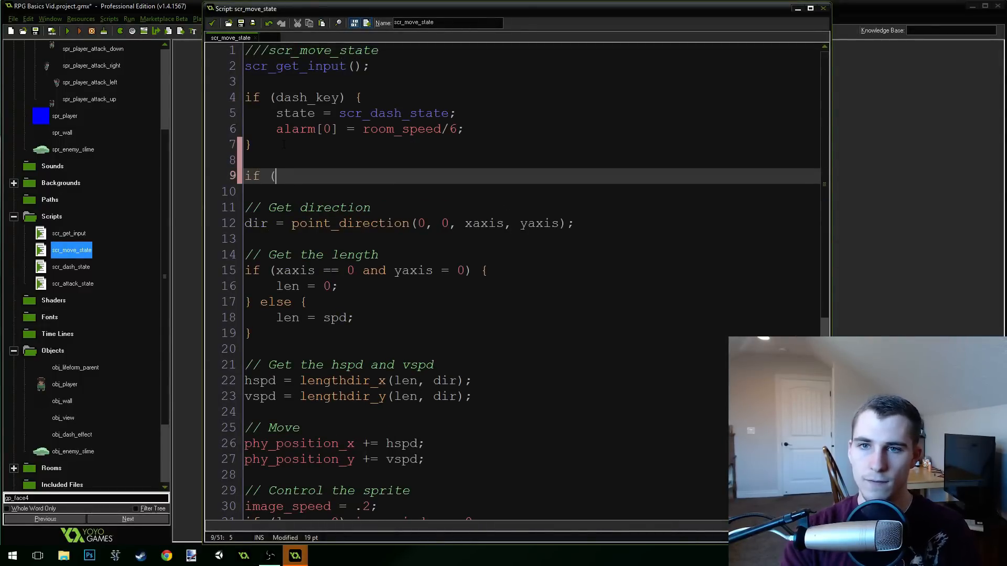
pyautogui.write('attack_')
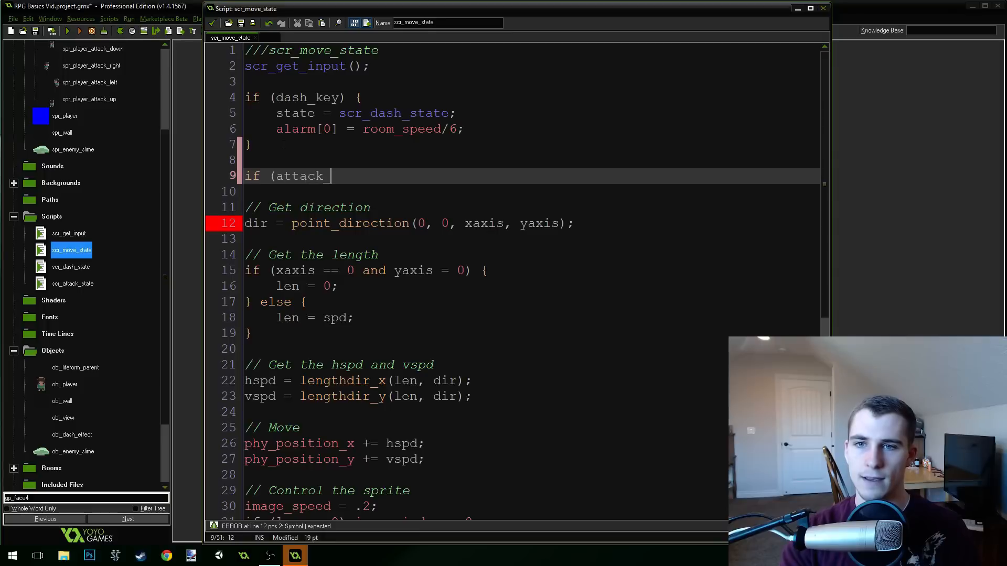
pyautogui.write('key) {')
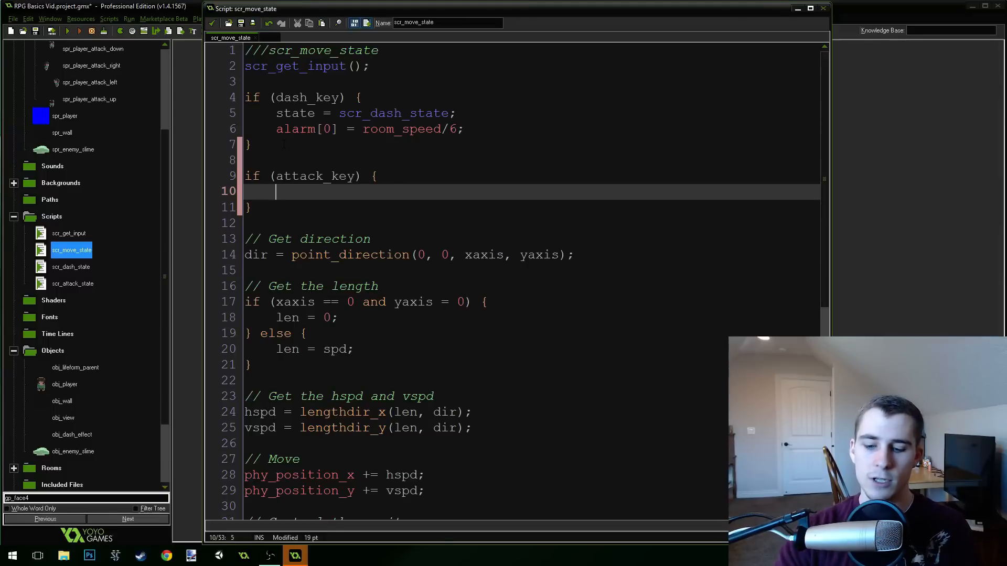
pyautogui.write('image_index = 0;')
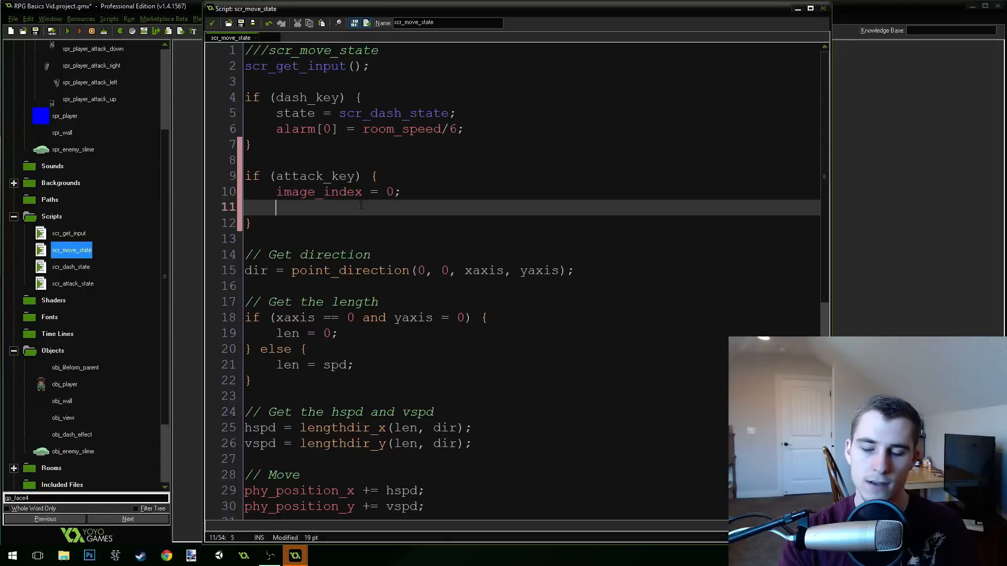
pyautogui.write('state = scr_attack_state;')
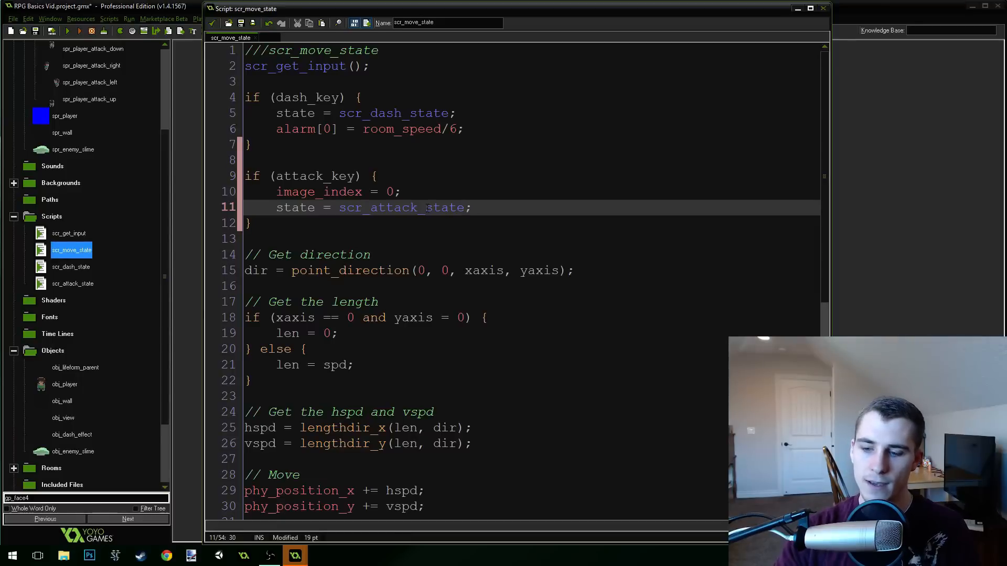
pyautogui.write('()')
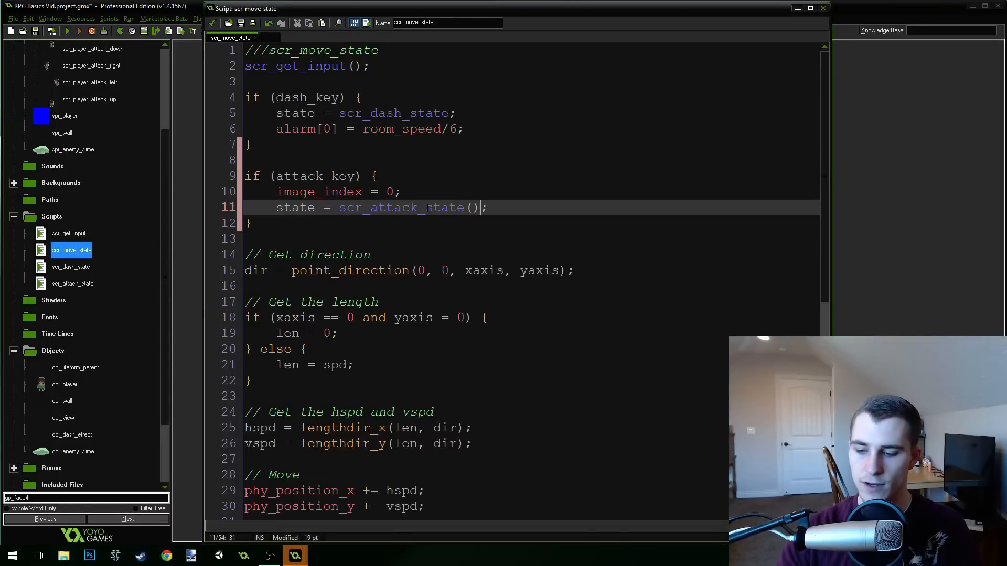
pyautogui.press('Backspace')
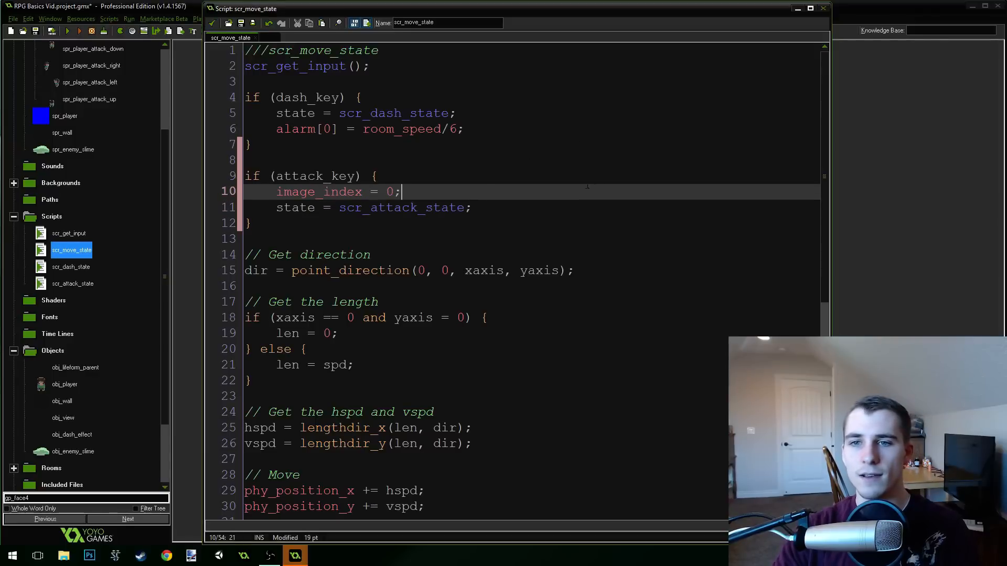
# Close scr_move_state, then reopen scr_attack_state maximized to view its four cases.
pyautogui.click(823, 9)
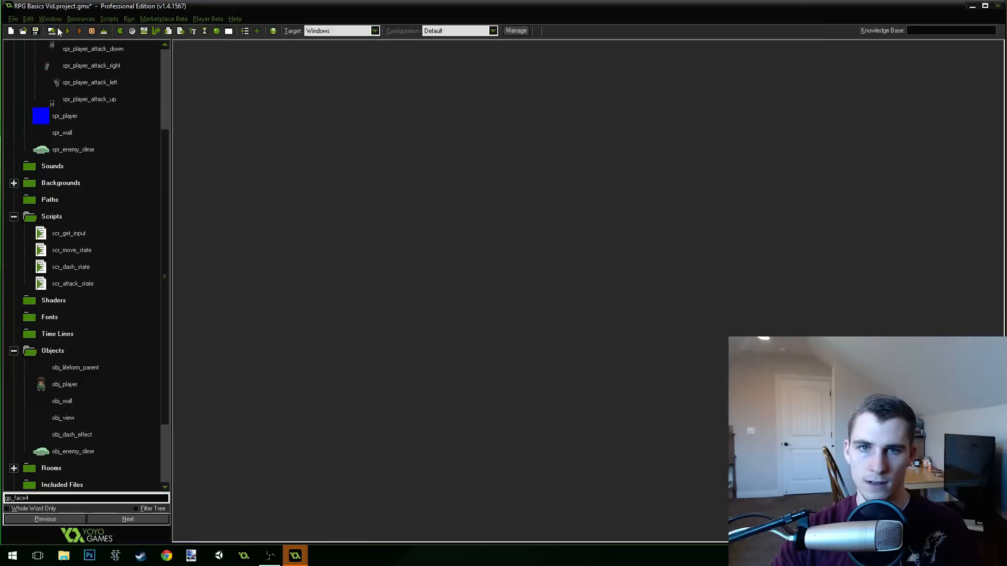
pyautogui.click(68, 31)
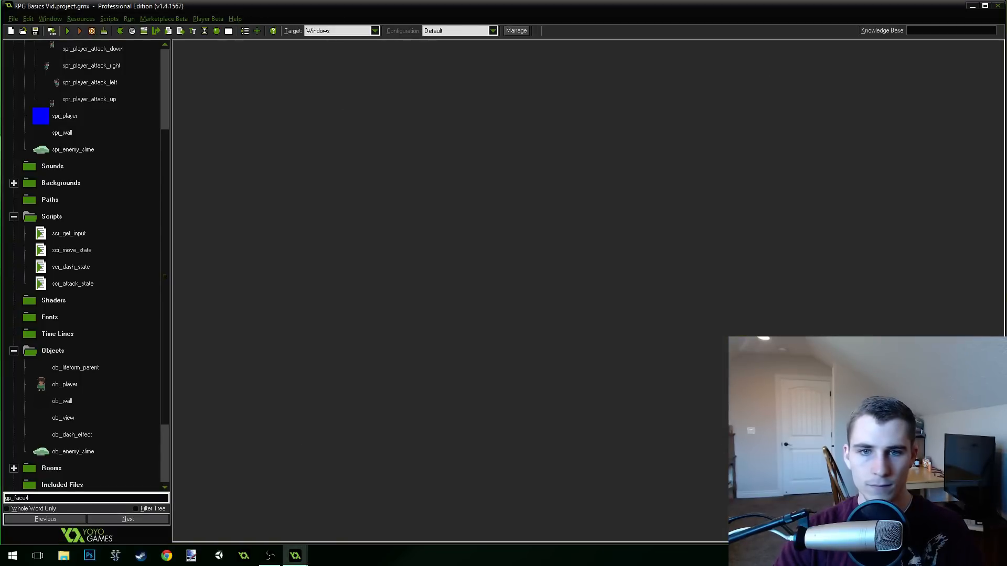
pyautogui.doubleClick(72, 283)
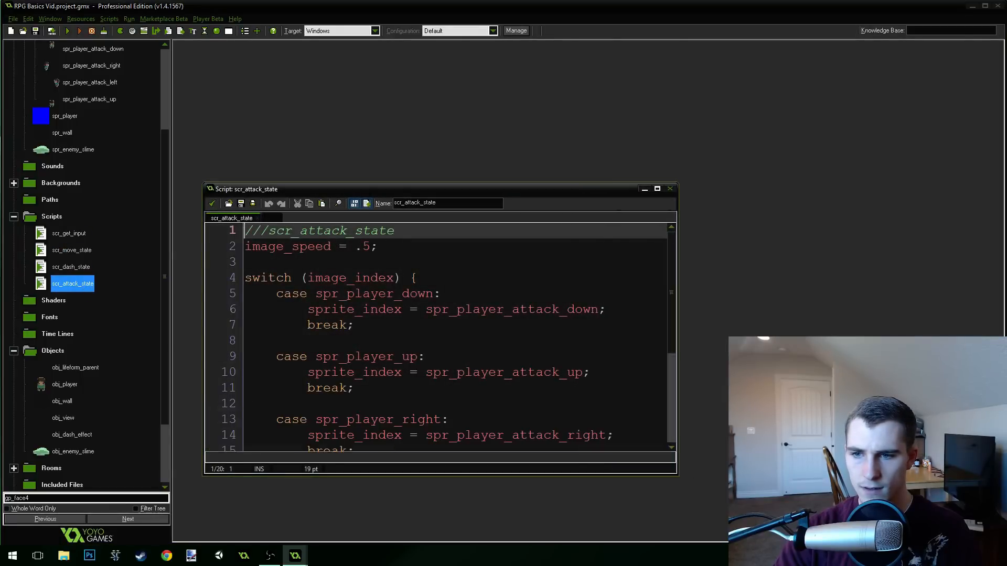
pyautogui.click(657, 189)
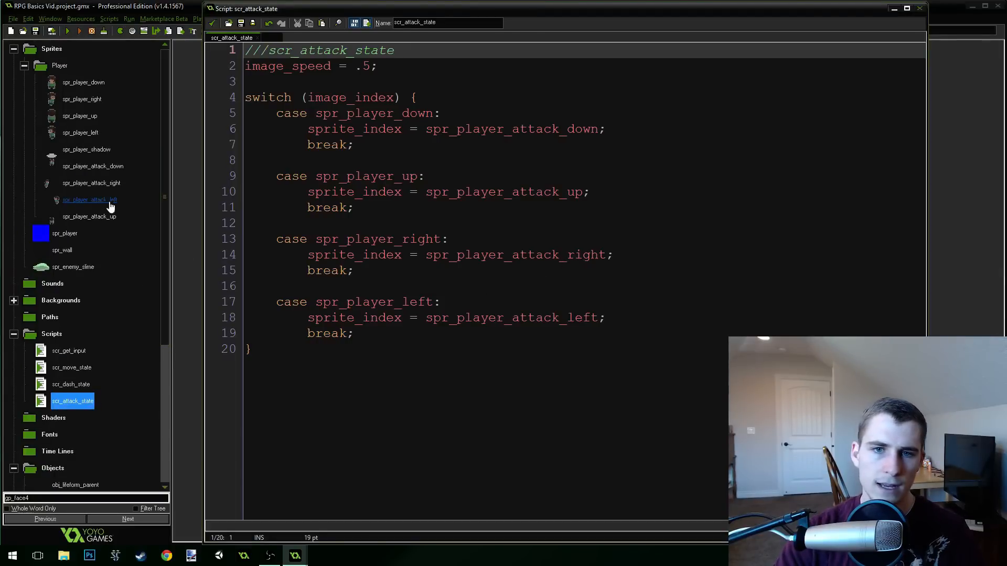
# Inspect spr_player_attack_right's properties, review the spr_player_down case, and close scr_attack_state.
pyautogui.doubleClick(92, 183)
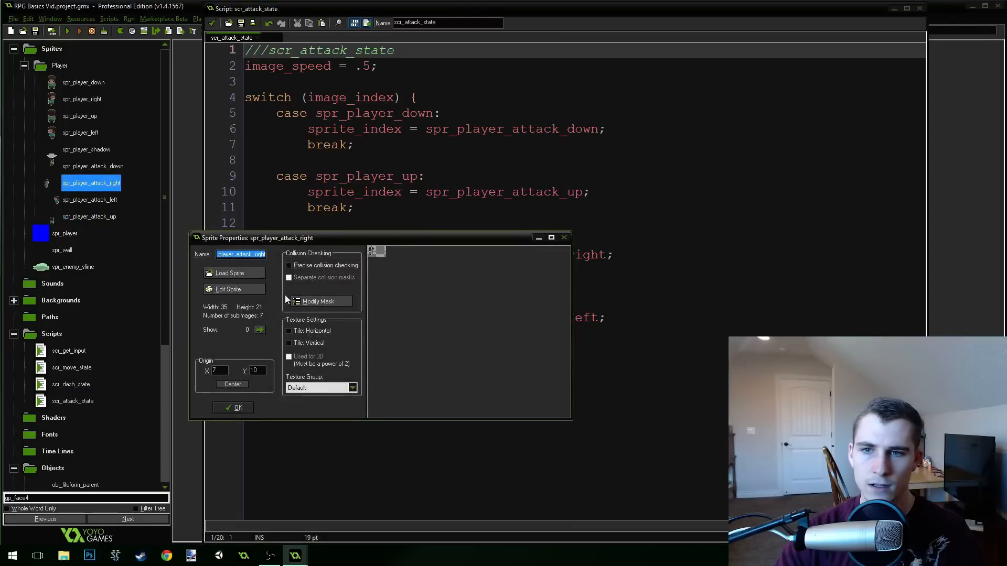
pyautogui.click(228, 289)
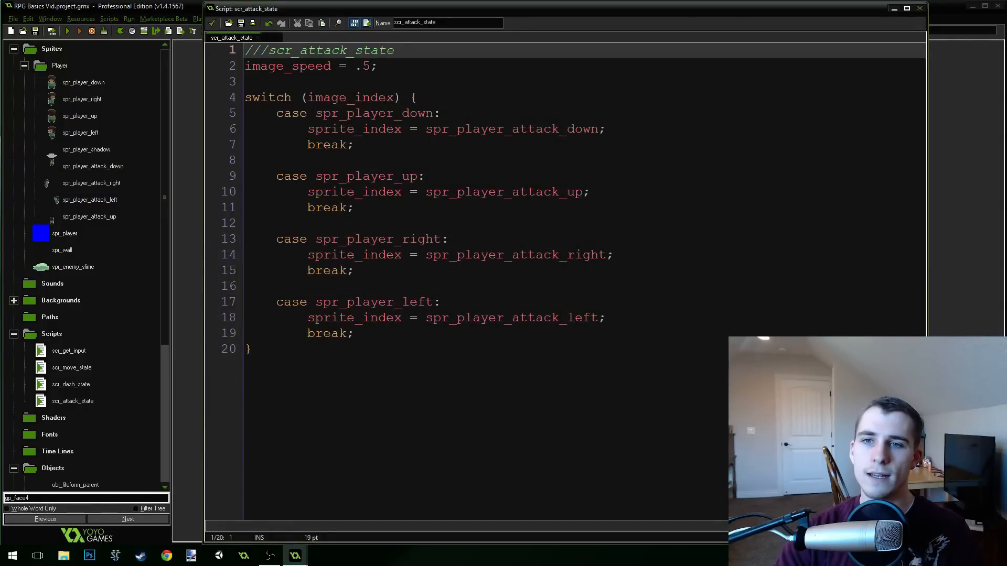
pyautogui.doubleClick(351, 97)
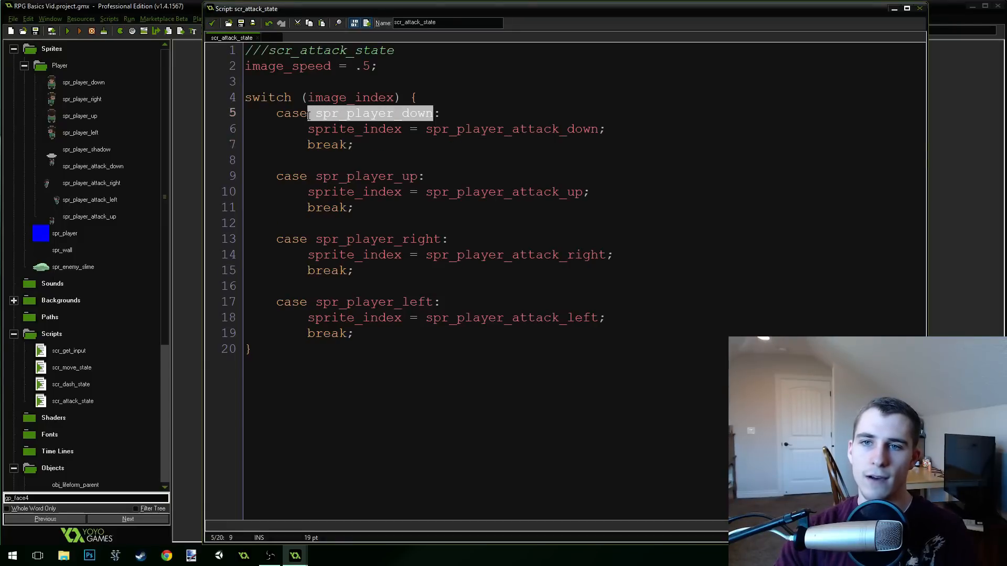
pyautogui.click(440, 113)
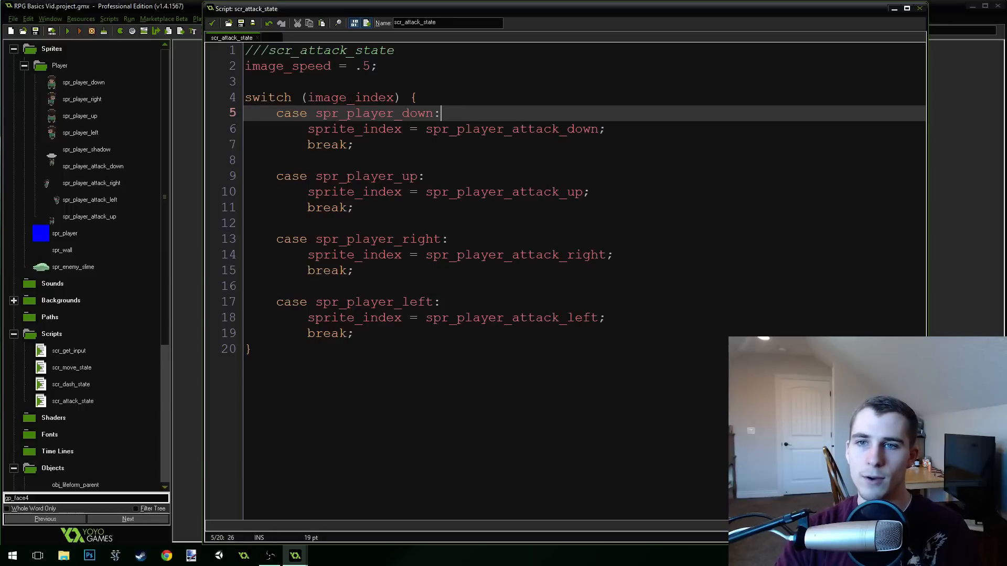
pyautogui.doubleClick(327, 97)
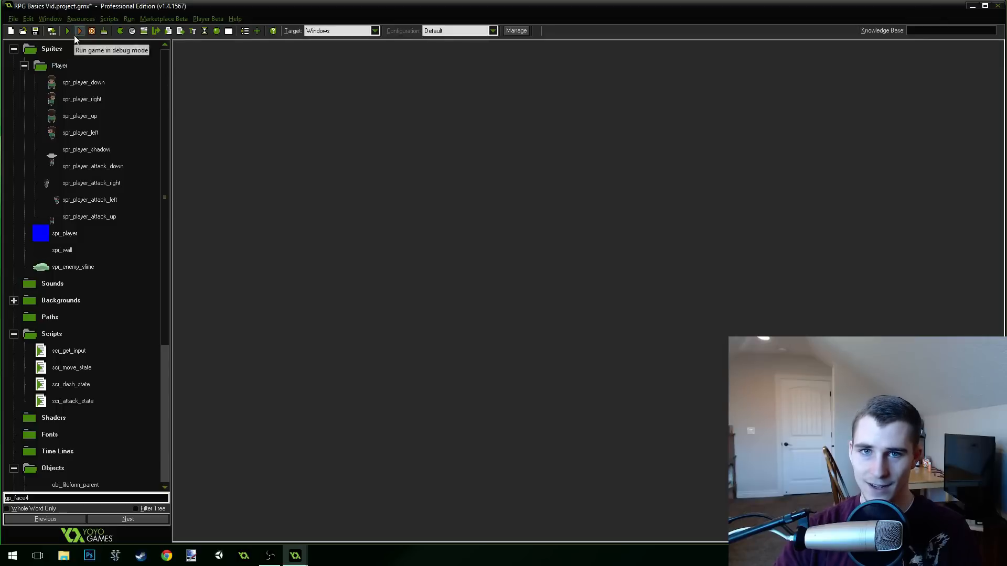
pyautogui.click(68, 31)
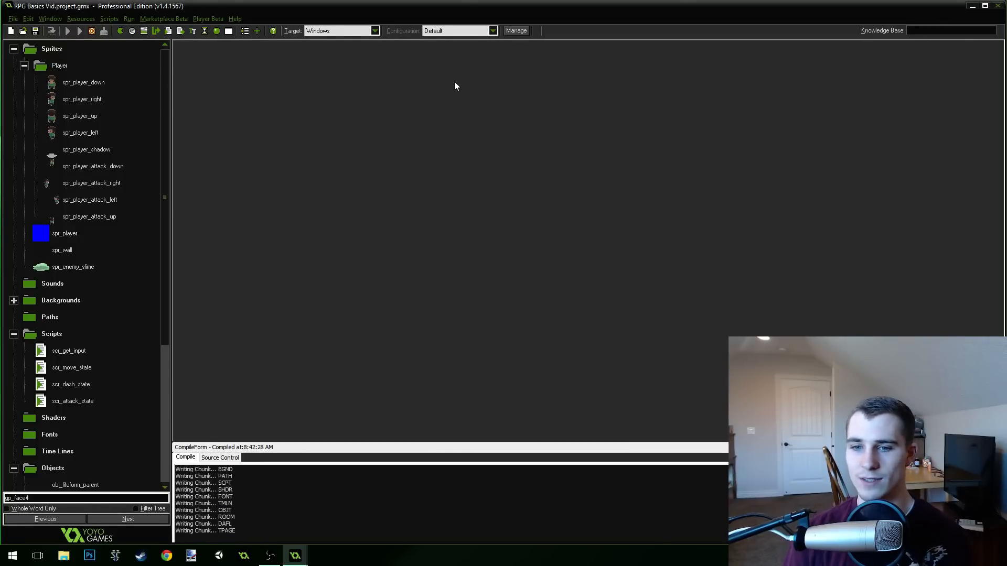
pyautogui.click(78, 30)
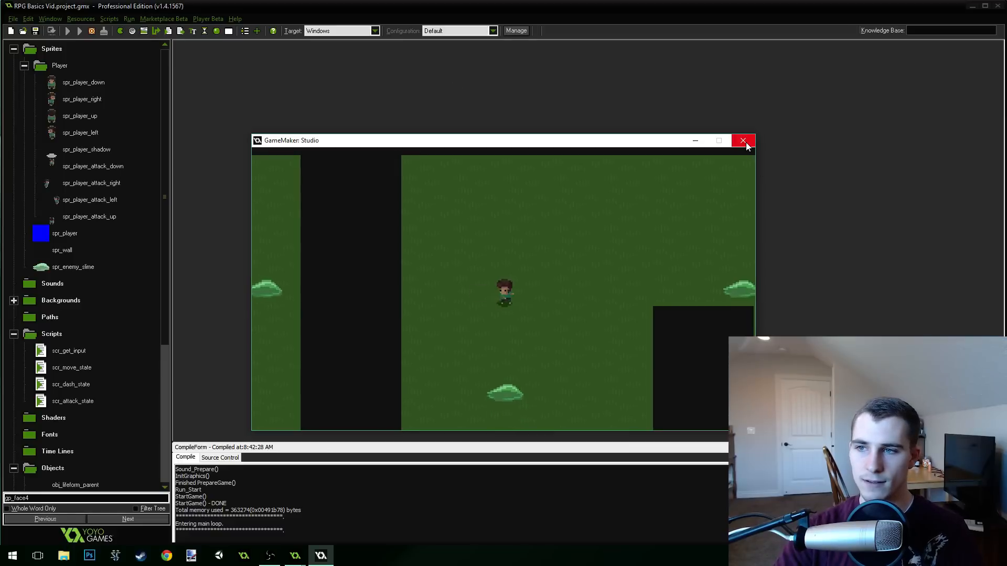
pyautogui.click(744, 141)
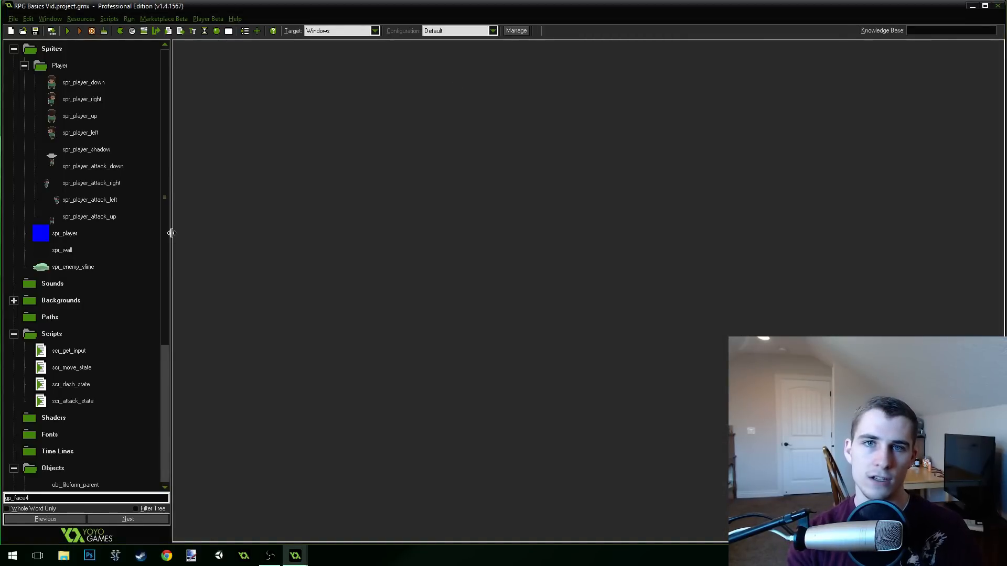
pyautogui.scroll(-3)
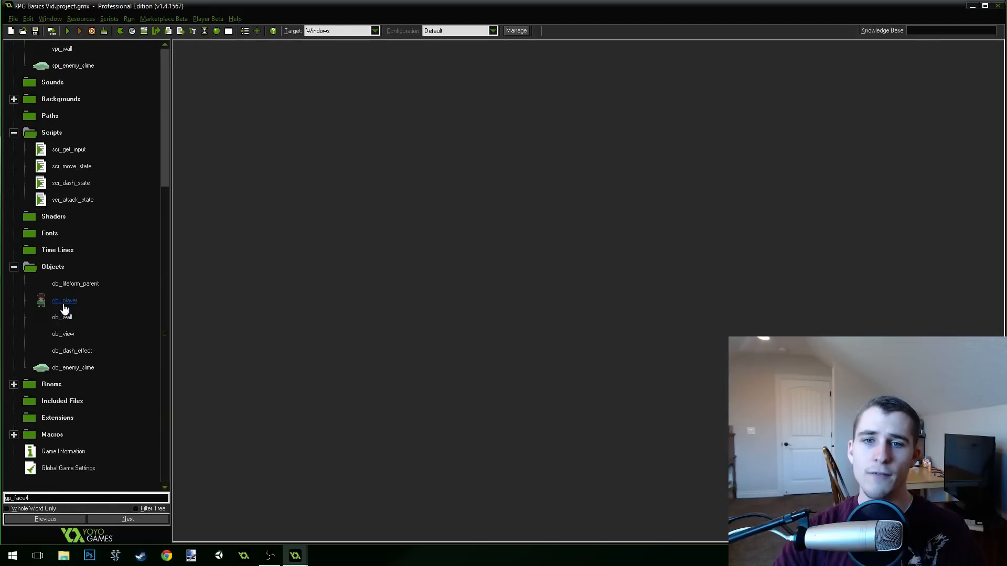
# Open obj_player and add an Other > Animation End event.
pyautogui.doubleClick(64, 301)
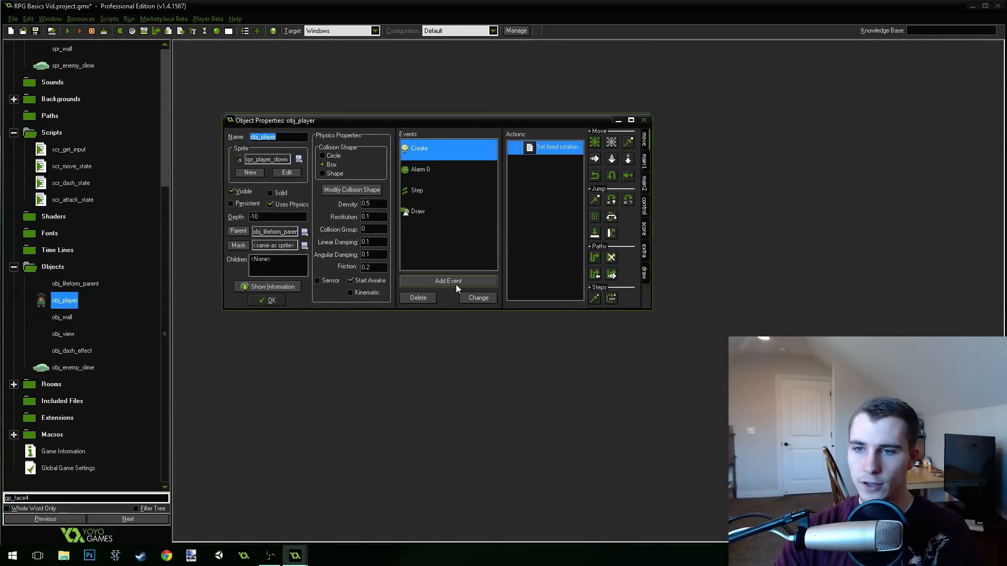
pyautogui.click(448, 281)
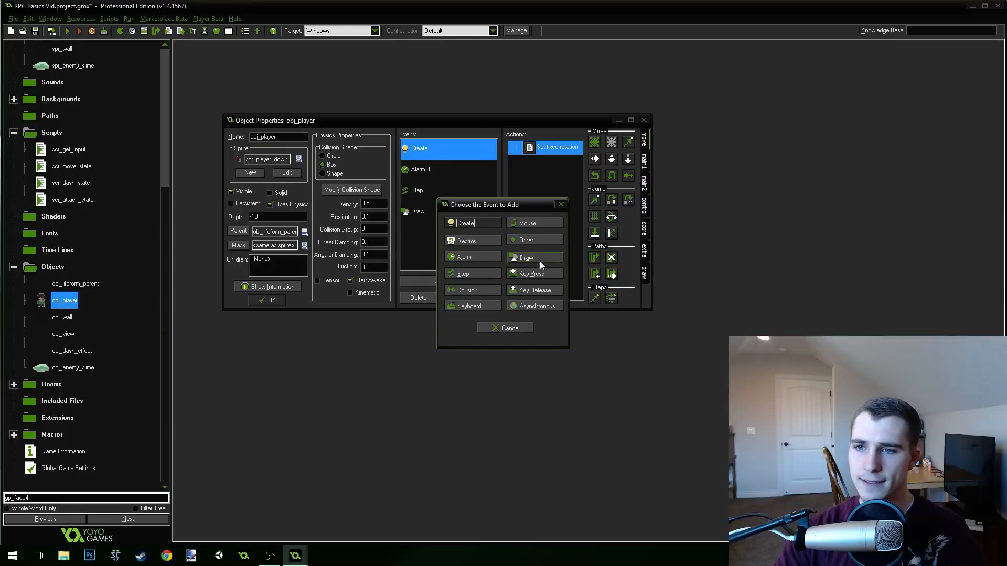
pyautogui.click(525, 240)
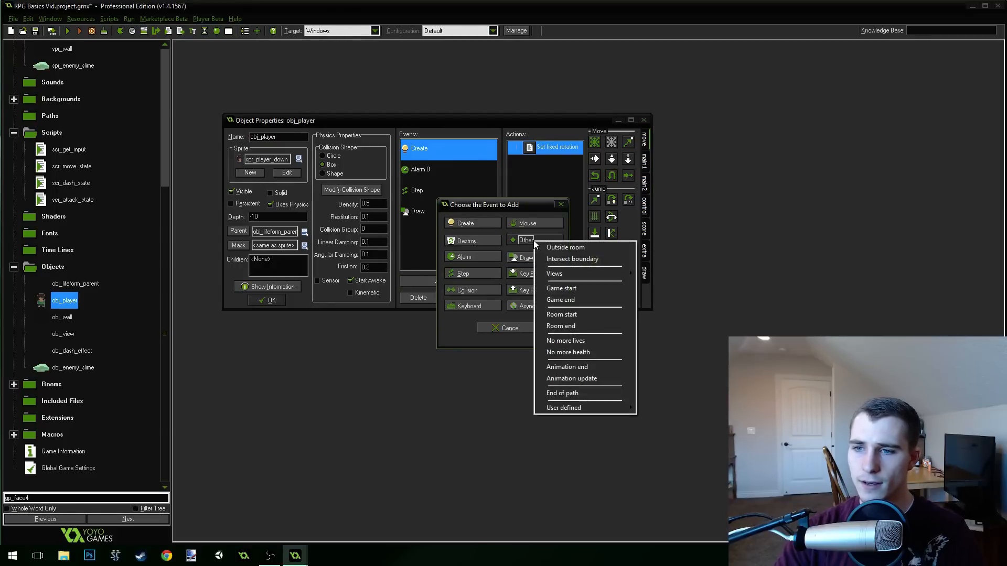
pyautogui.click(566, 366)
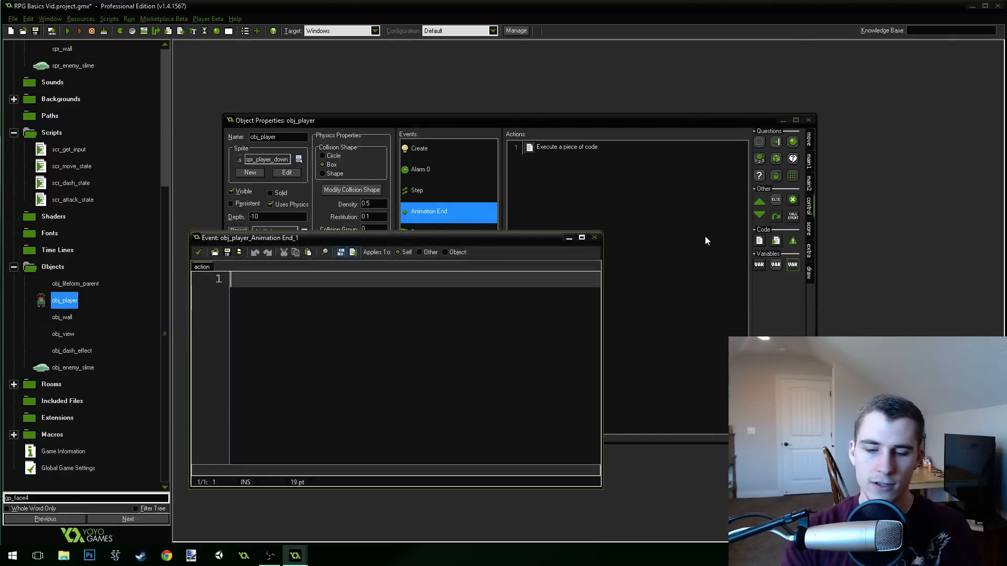
# Write '/// Change back to move state' with if (state == scr_attack_state) setting state = scr_move_state.
pyautogui.write('/// Change')
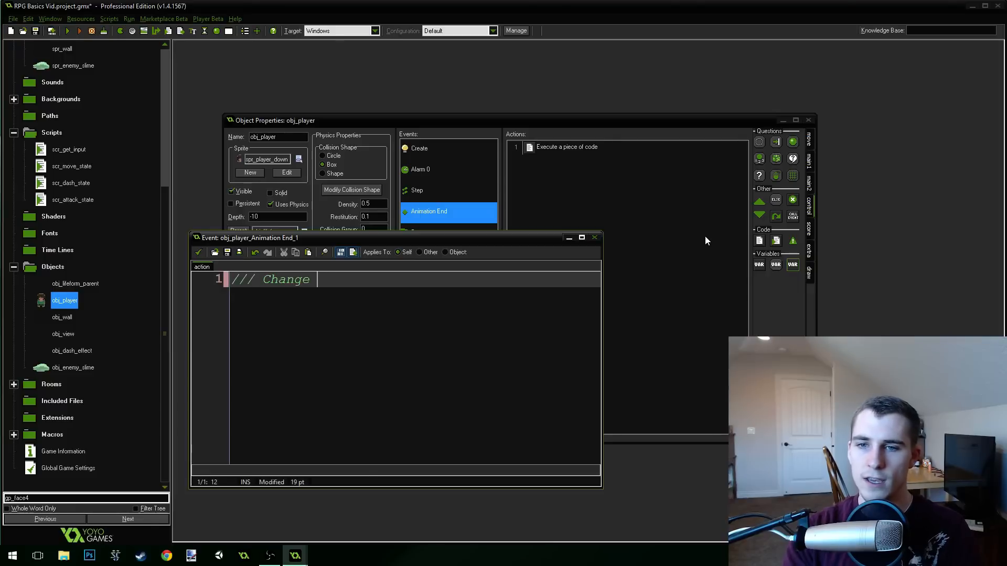
pyautogui.write('back to move state')
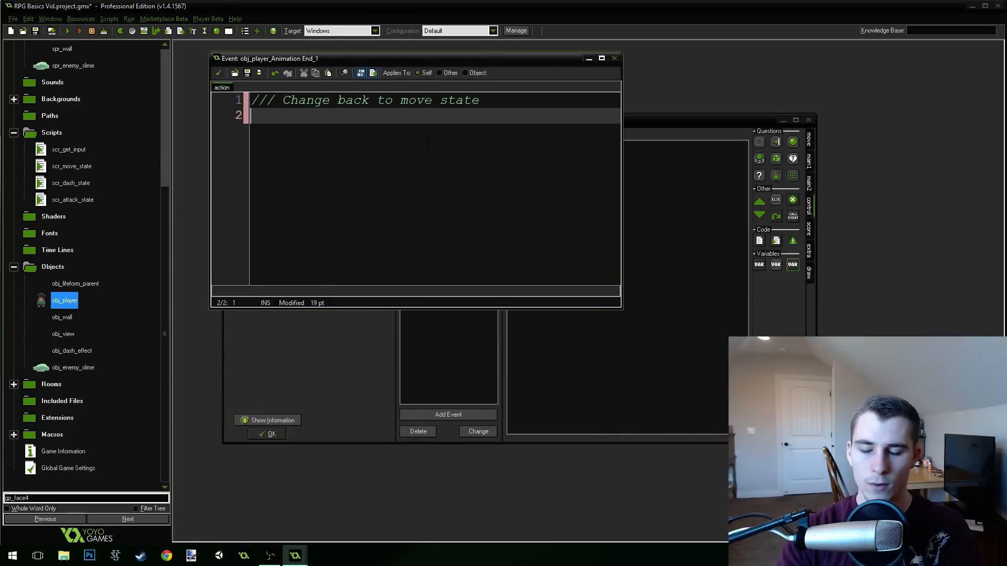
pyautogui.write('if (state ==')
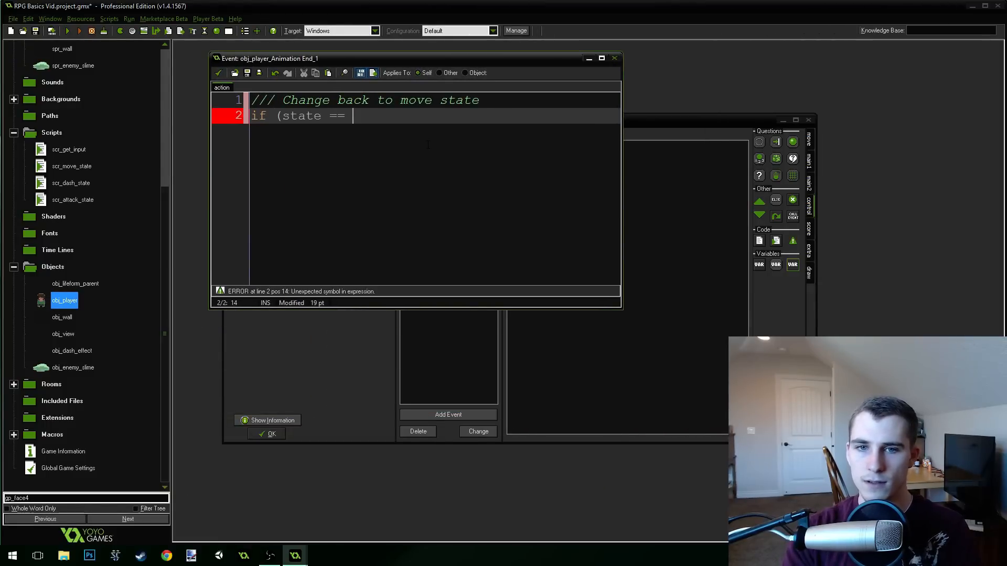
pyautogui.write('scr_attack_state')
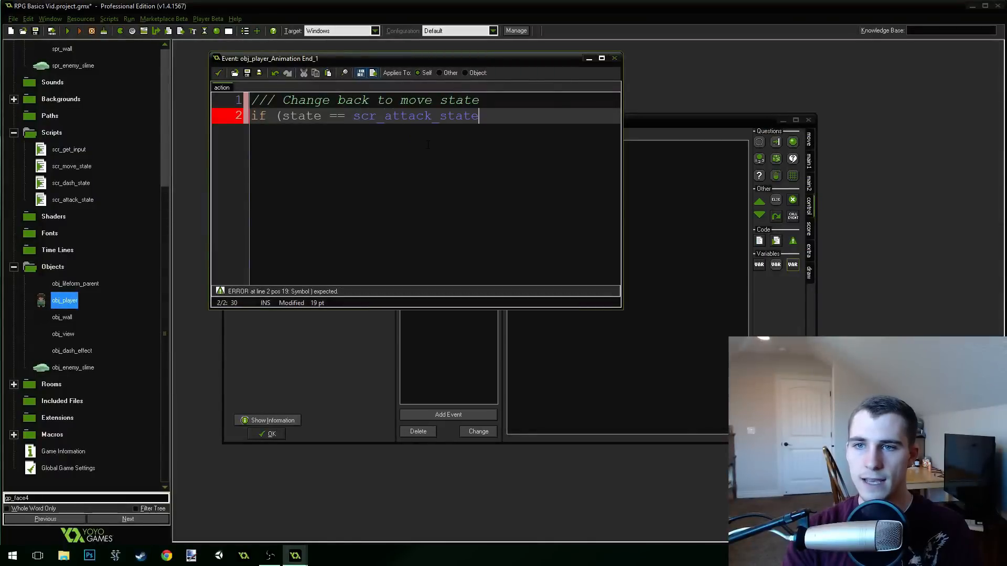
pyautogui.write(') {')
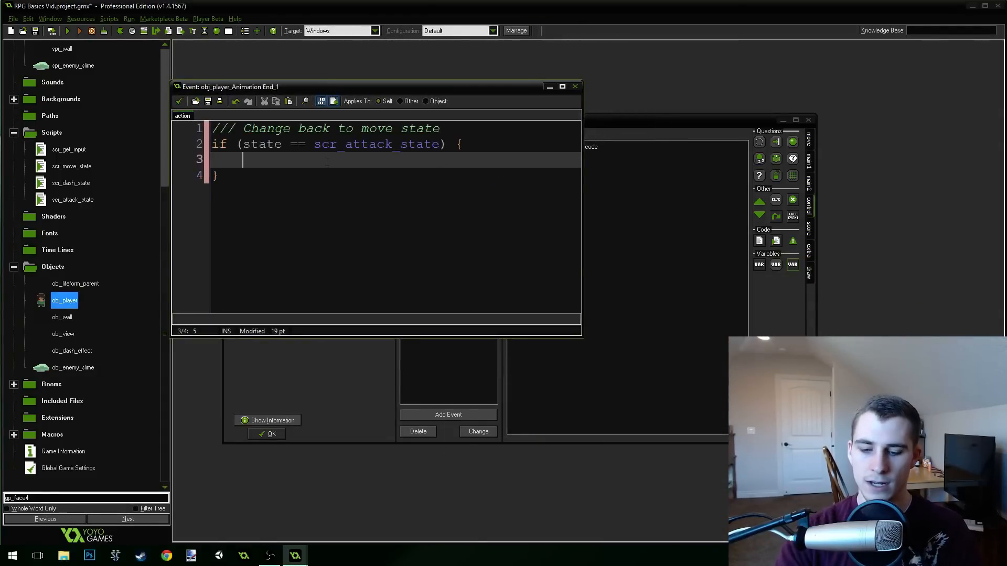
pyautogui.write('state = scr')
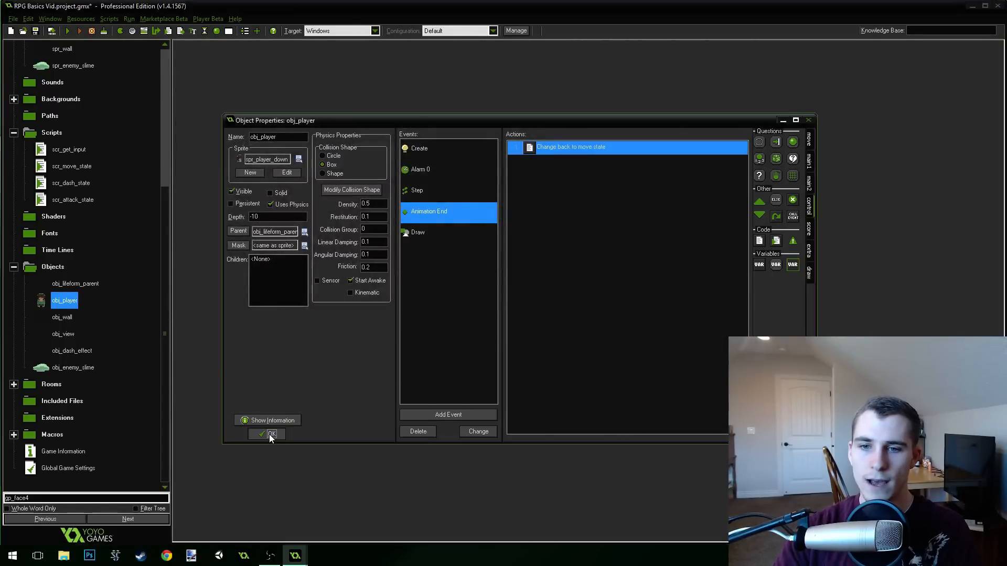
# Confirm the player object's changes and run the game to test the attack.
pyautogui.click(269, 434)
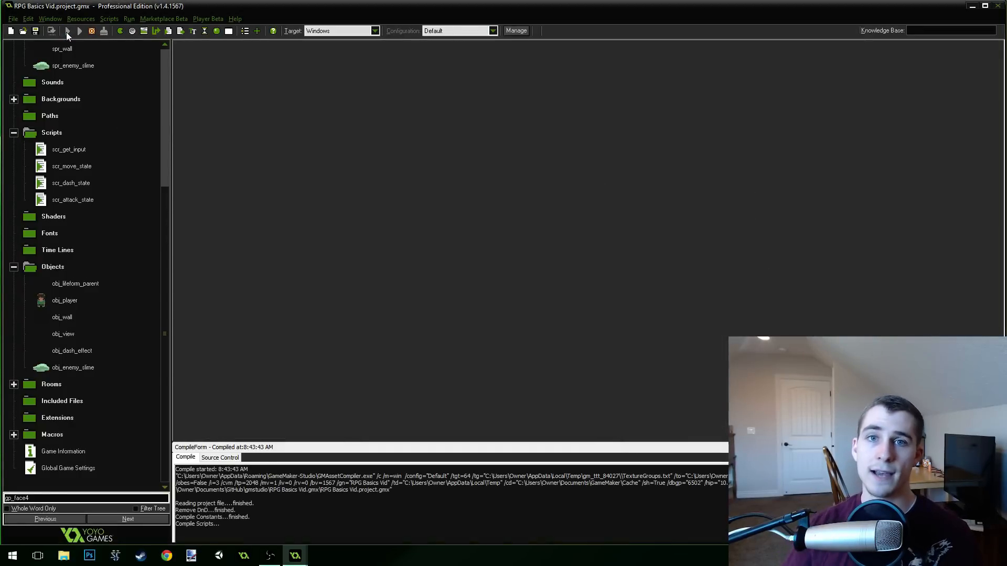
pyautogui.click(79, 30)
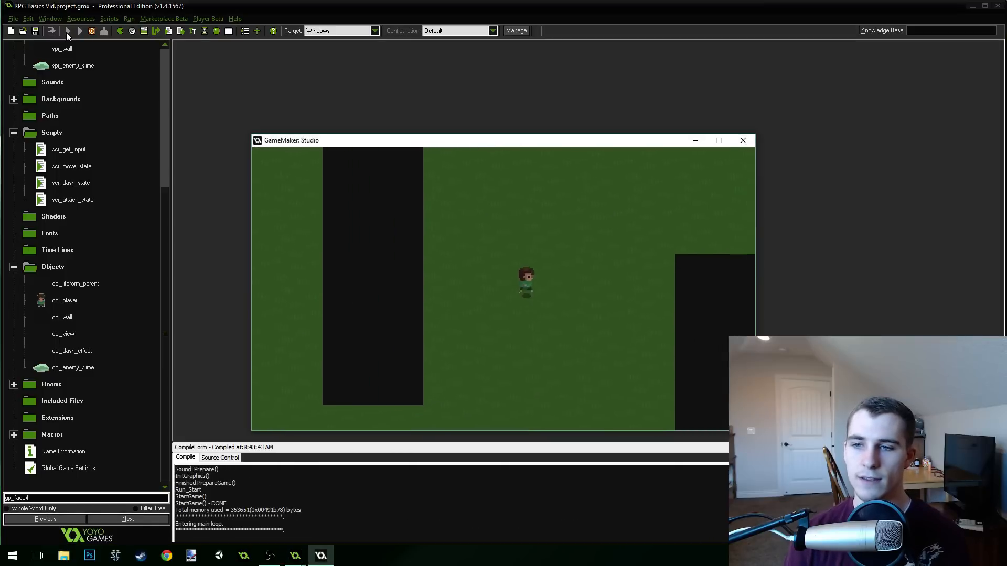